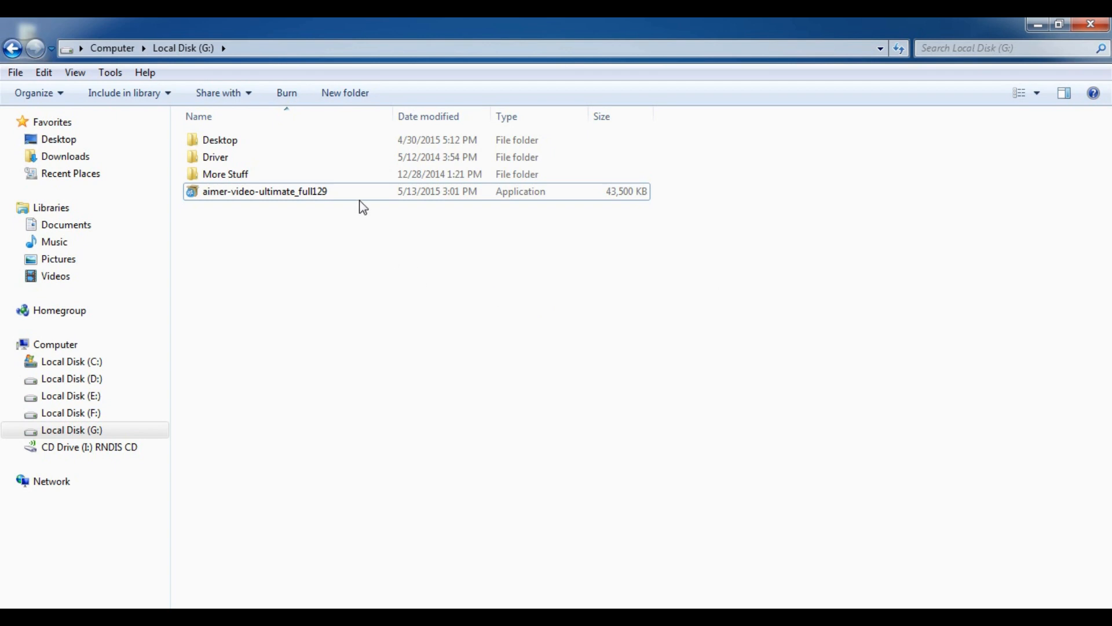
Install the converter in English, opting out of Customer Experience Improvement, and launch it.
left_click(264, 191)
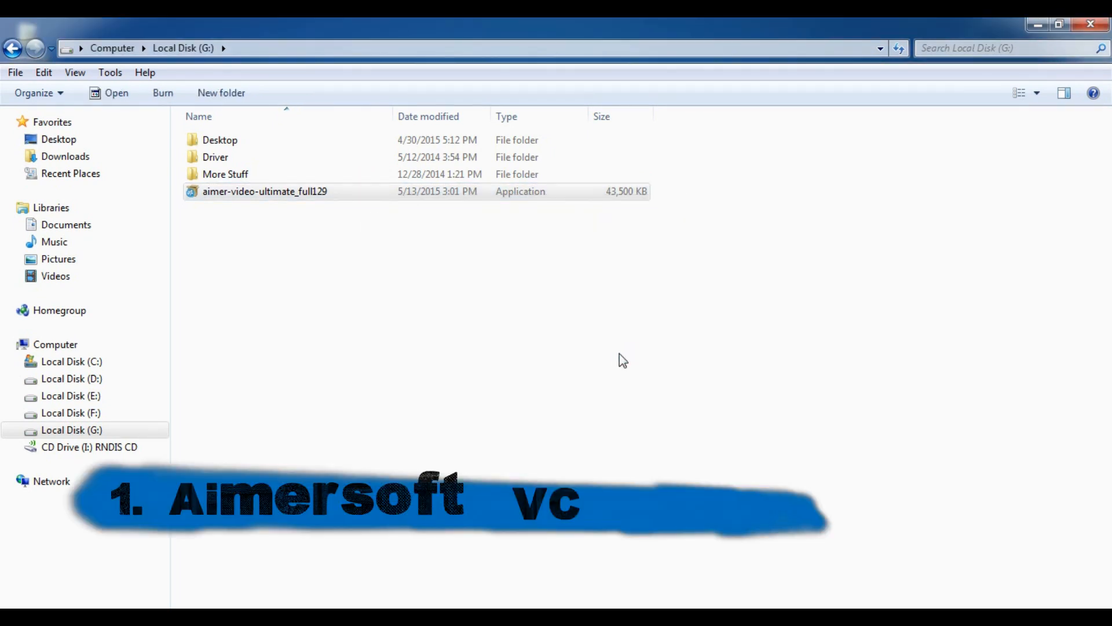
double_click(265, 190)
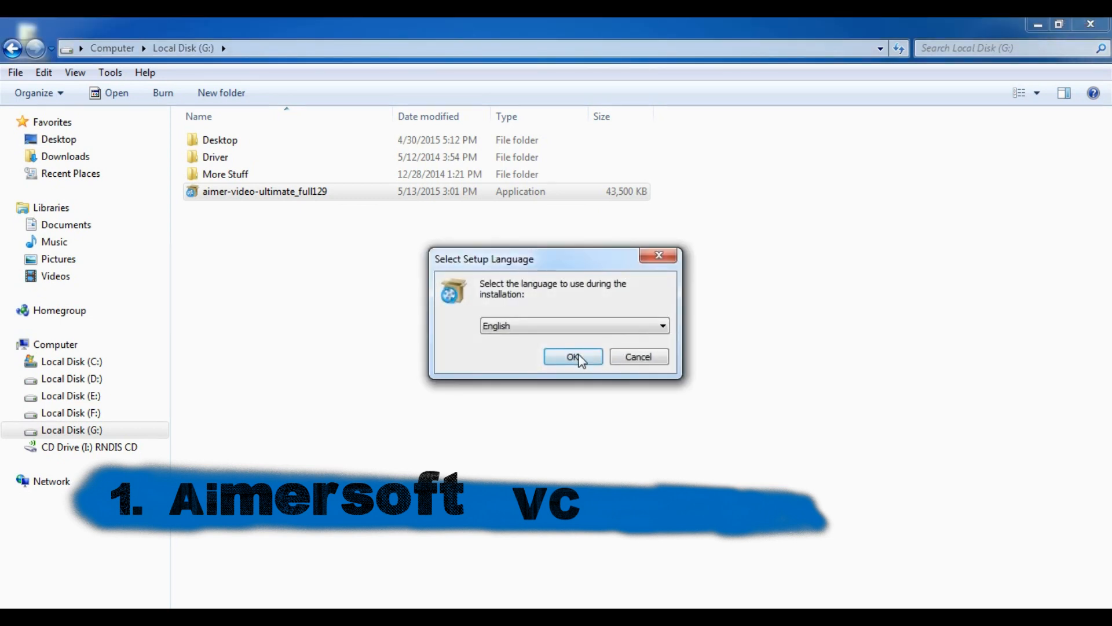
left_click(572, 357)
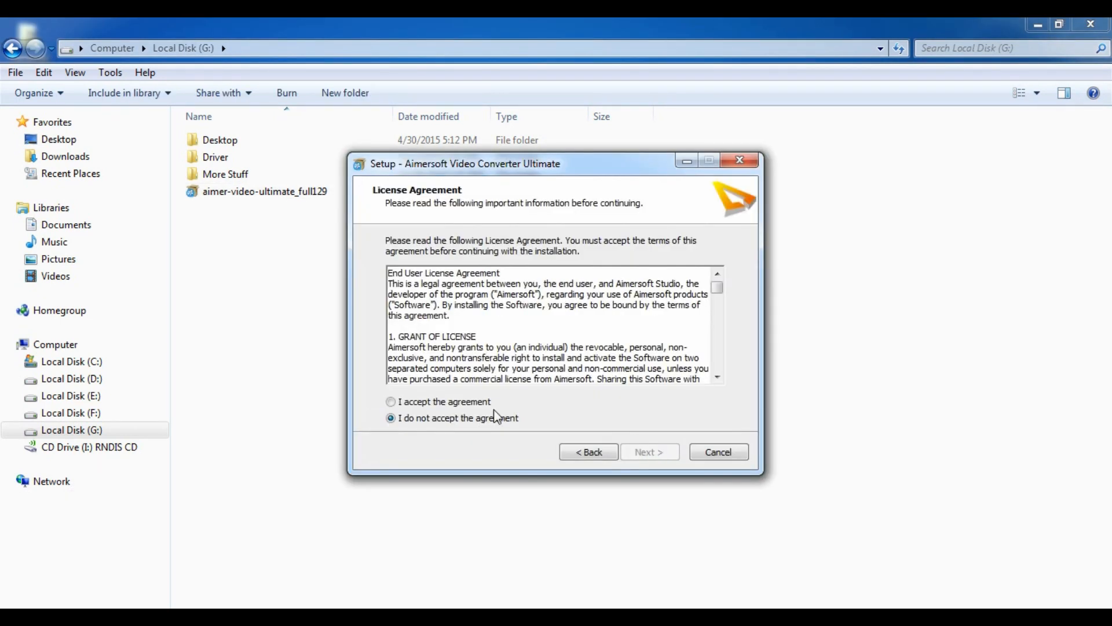
left_click(647, 451)
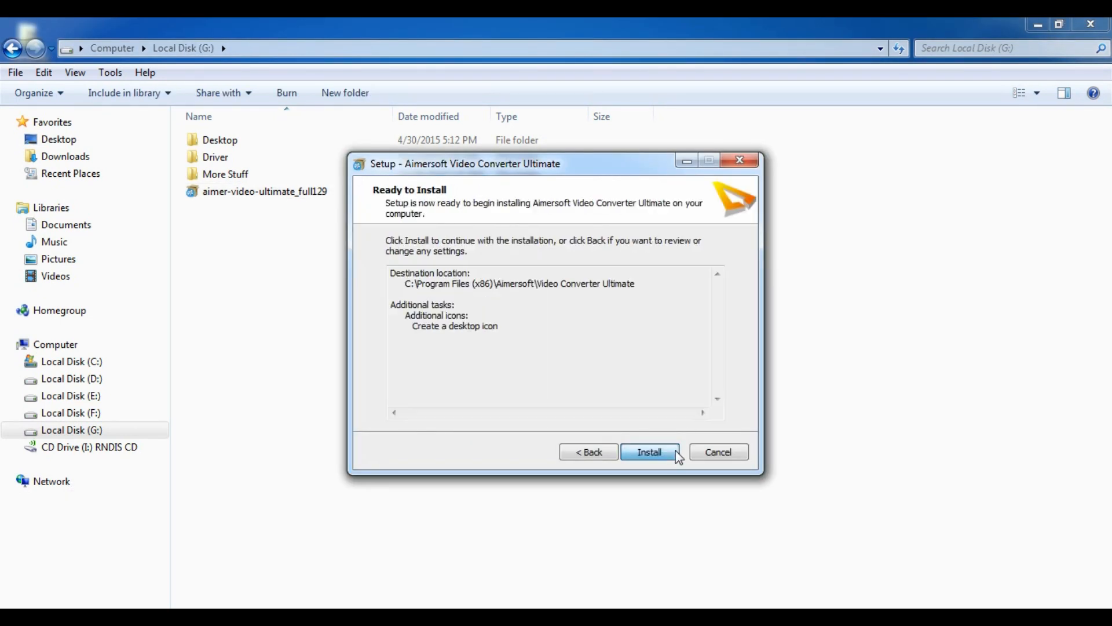
left_click(649, 451)
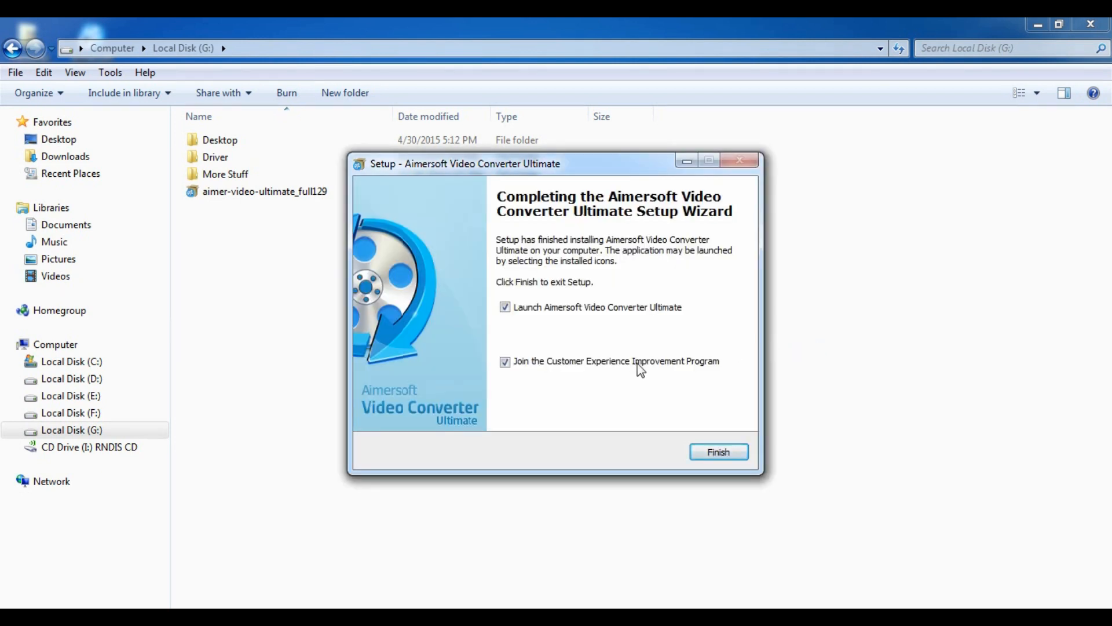
left_click(505, 361)
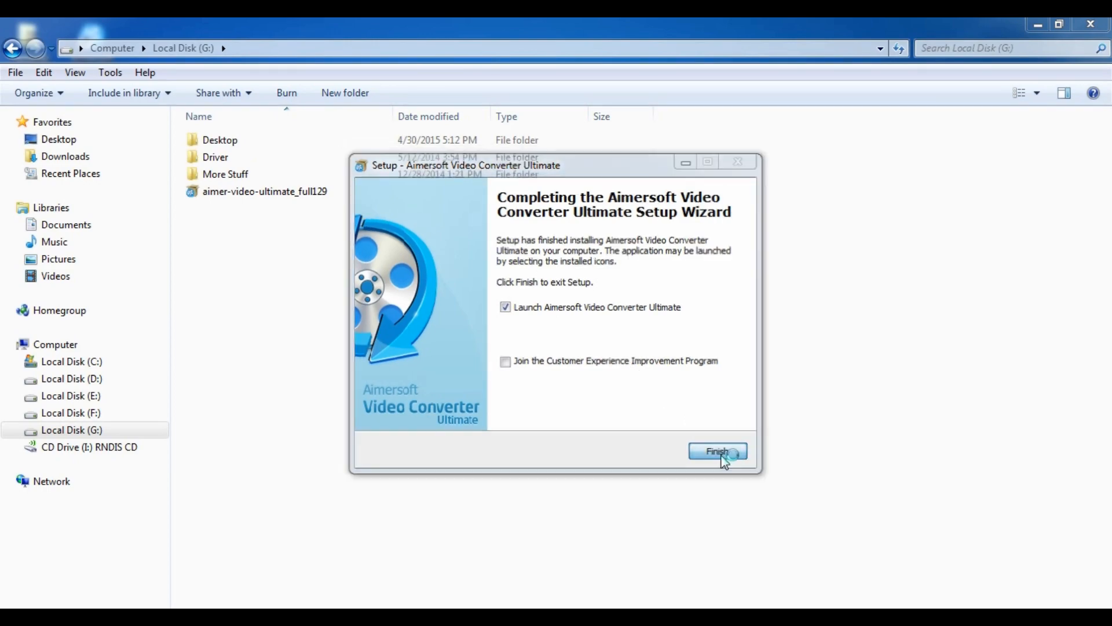
left_click(717, 451)
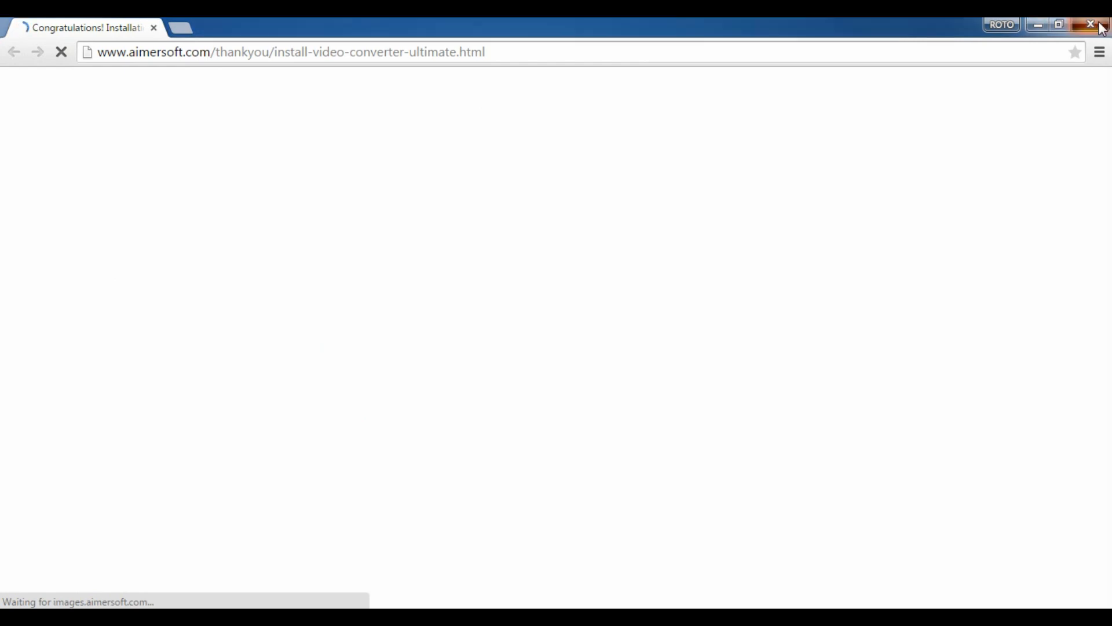
right_click(487, 281)
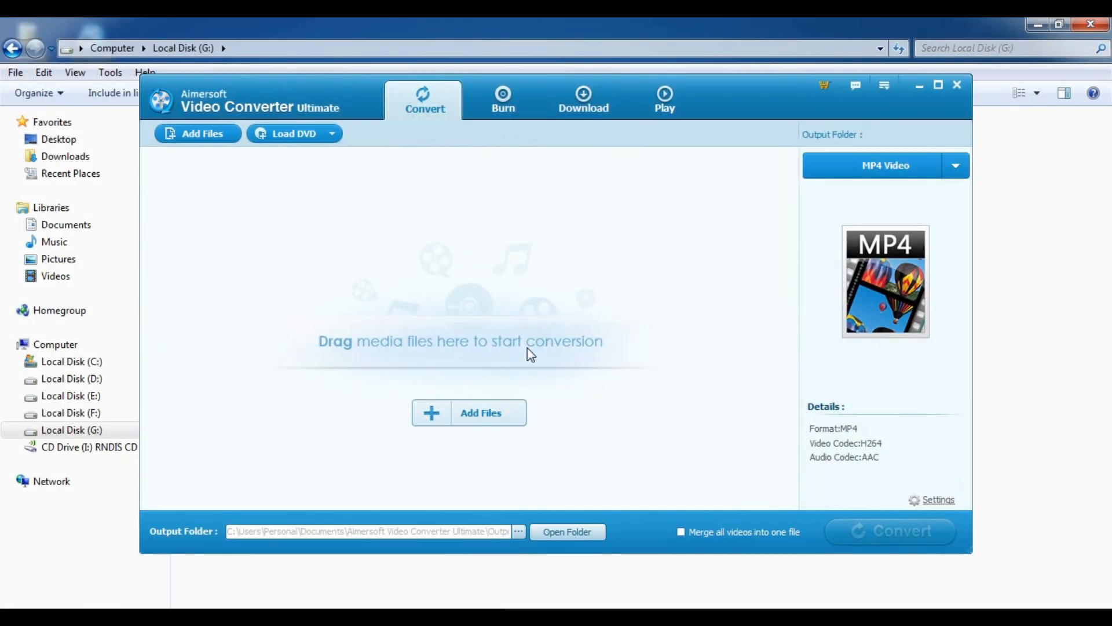
mouse_move(542, 343)
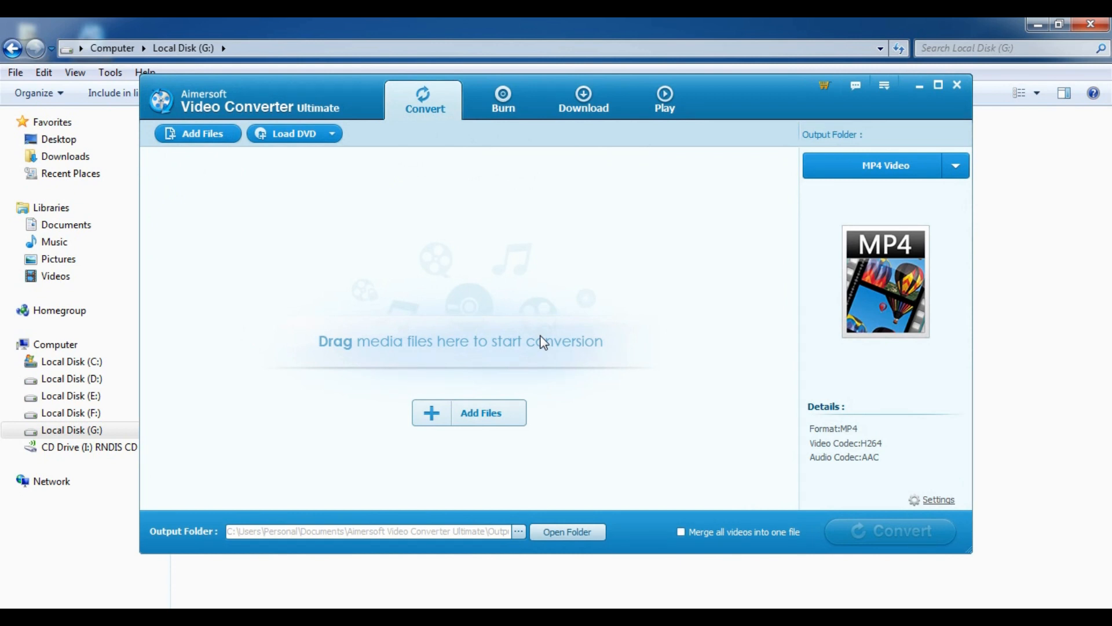
mouse_move(451, 314)
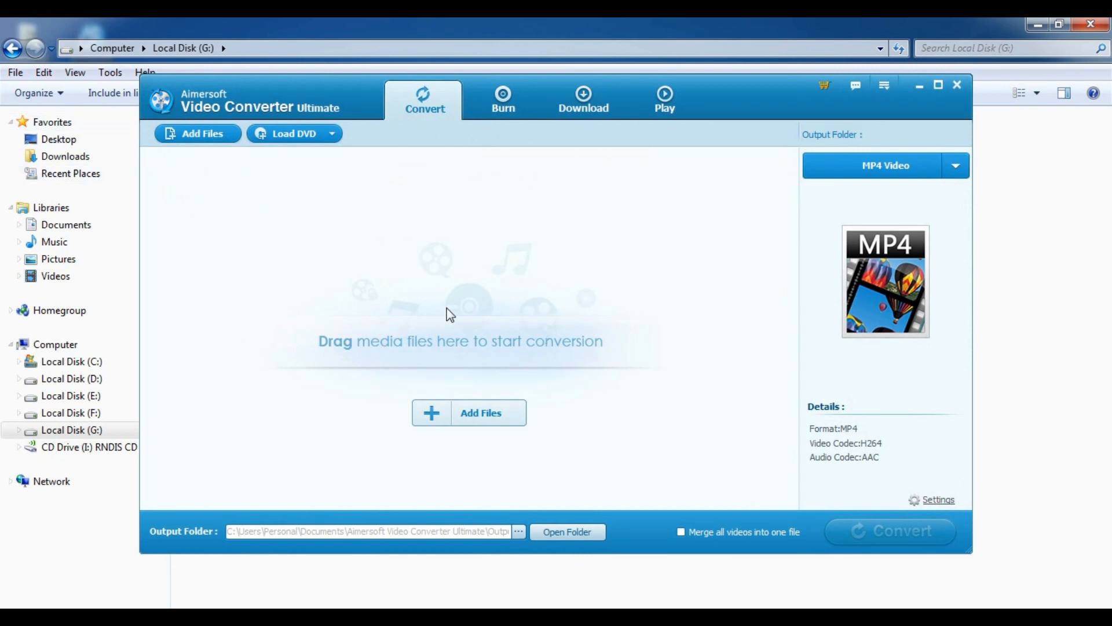
Preview the Download section, then show the output format list beside MP4 Video.
left_click(583, 99)
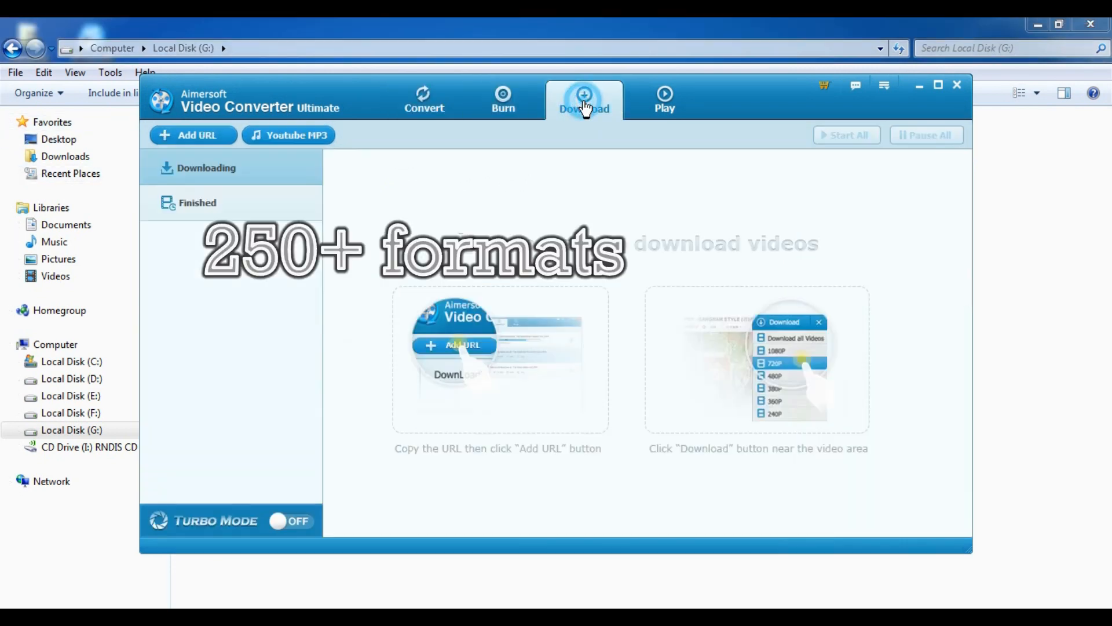
mouse_move(560, 108)
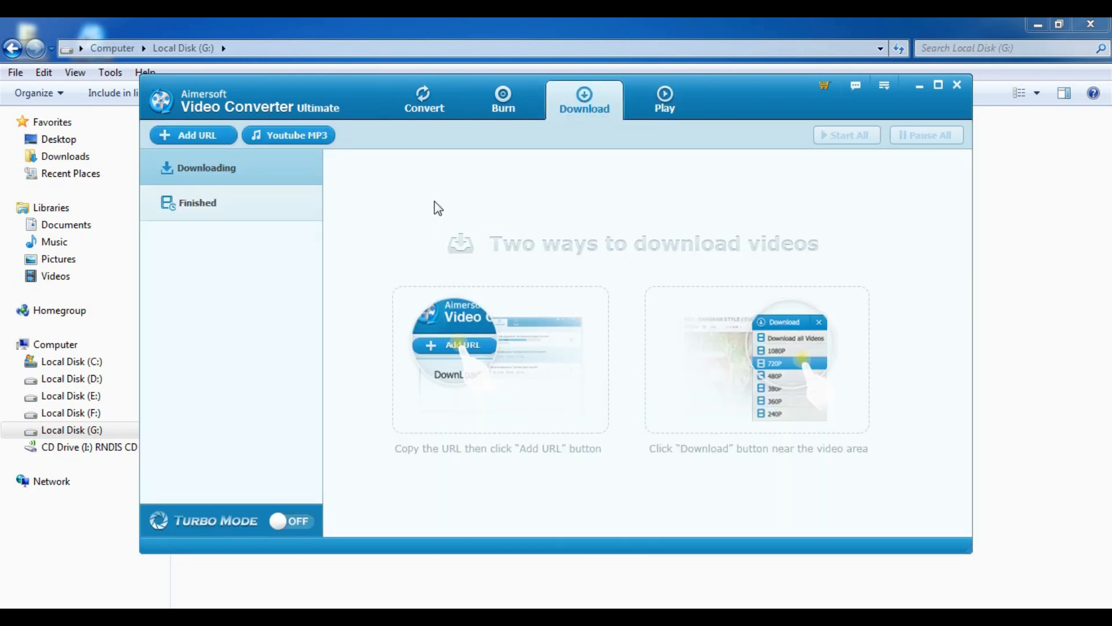
left_click(424, 99)
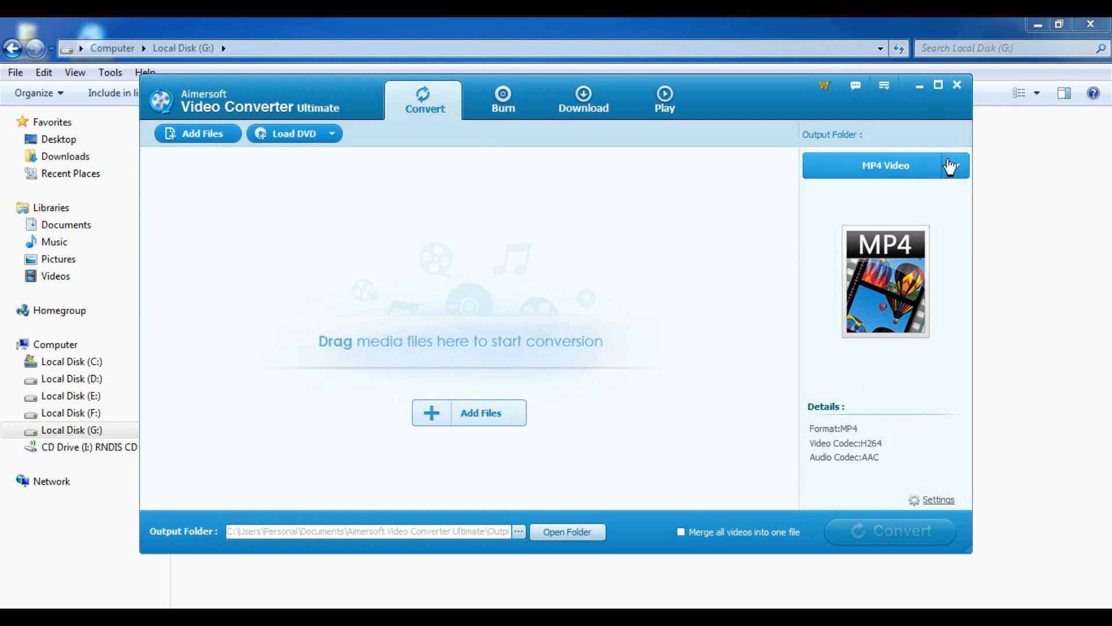
left_click(885, 165)
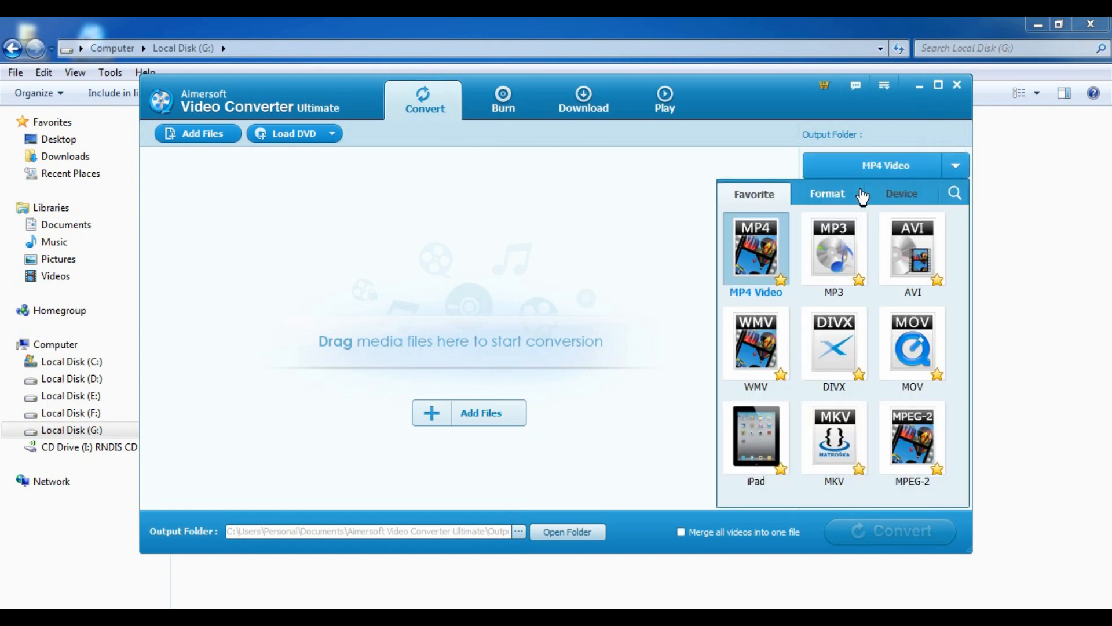
mouse_move(637, 208)
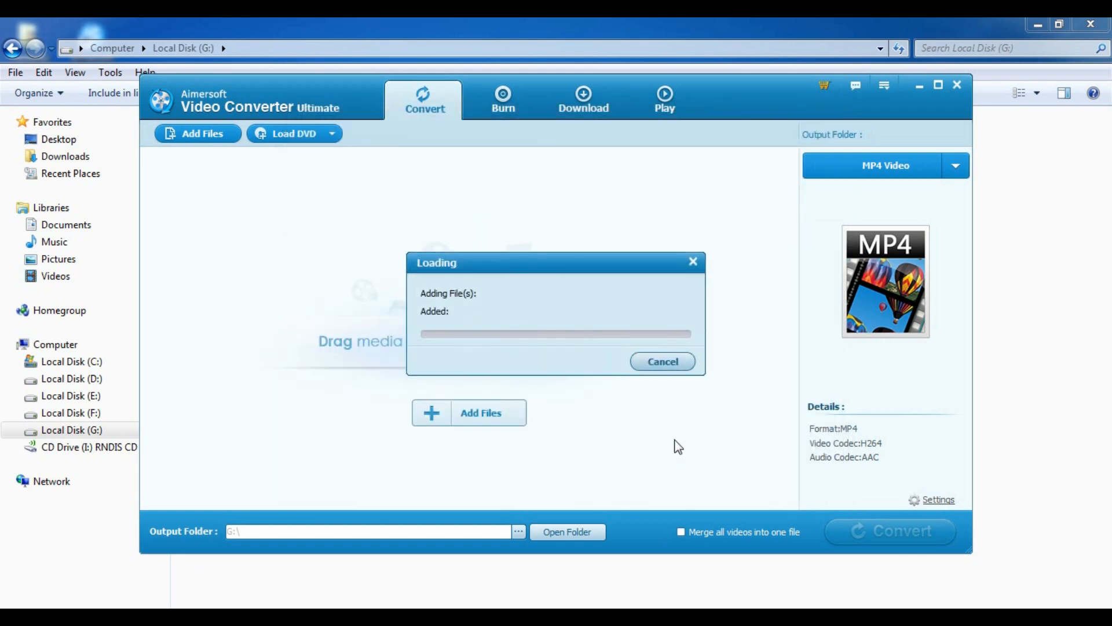
mouse_move(663, 417)
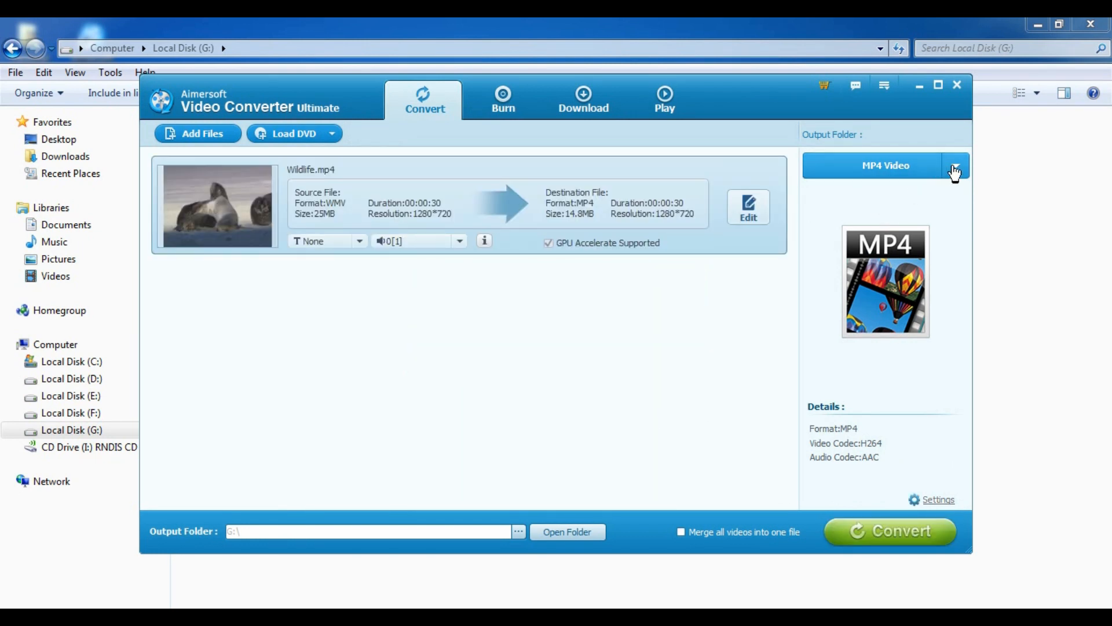
mouse_move(504, 159)
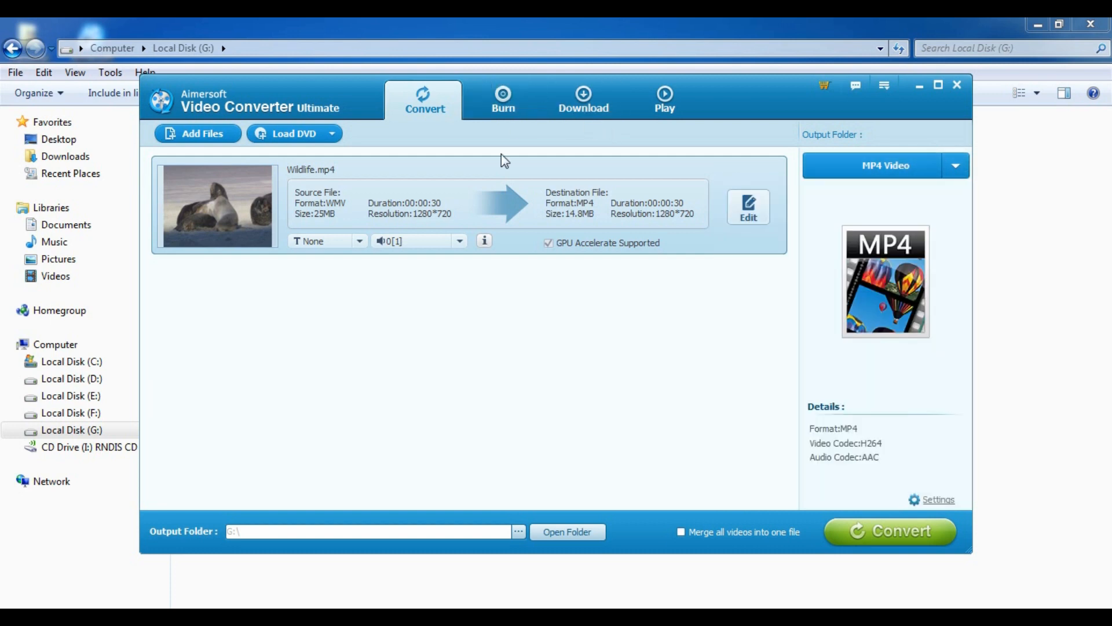
Open the Wildlife.mp4 editor on its Effect tab with volume and colour sliders.
left_click(749, 208)
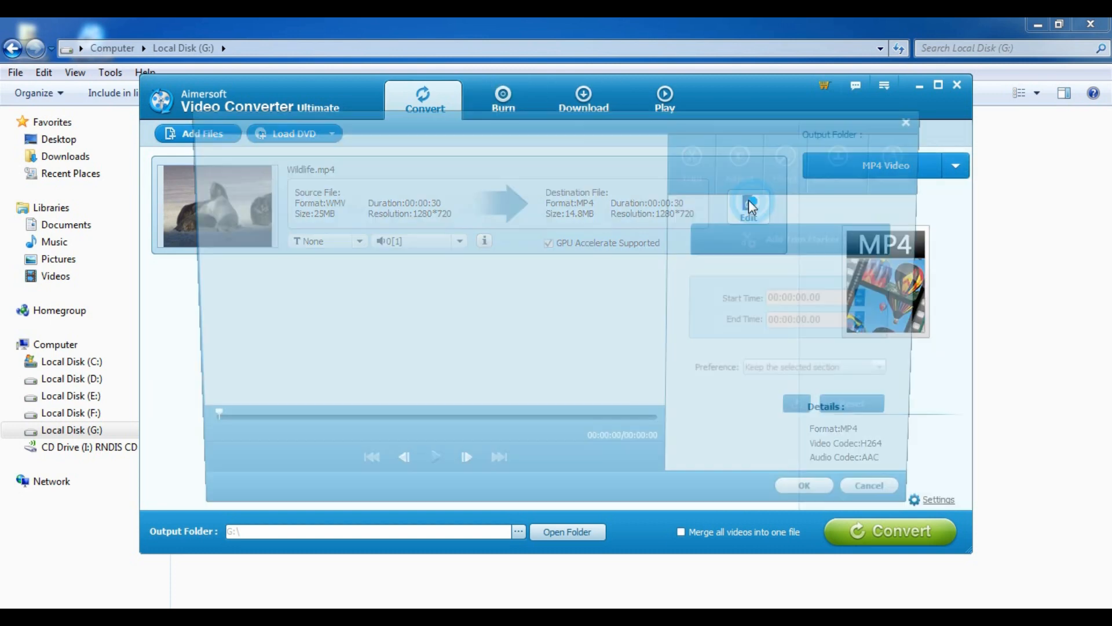
left_click(748, 205)
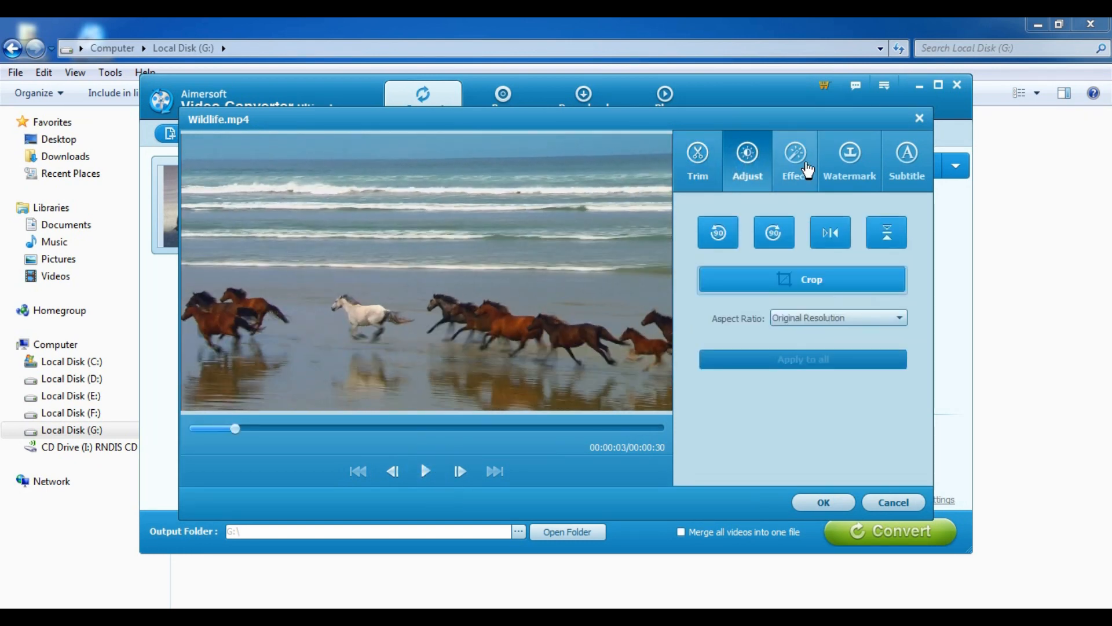
left_click(795, 160)
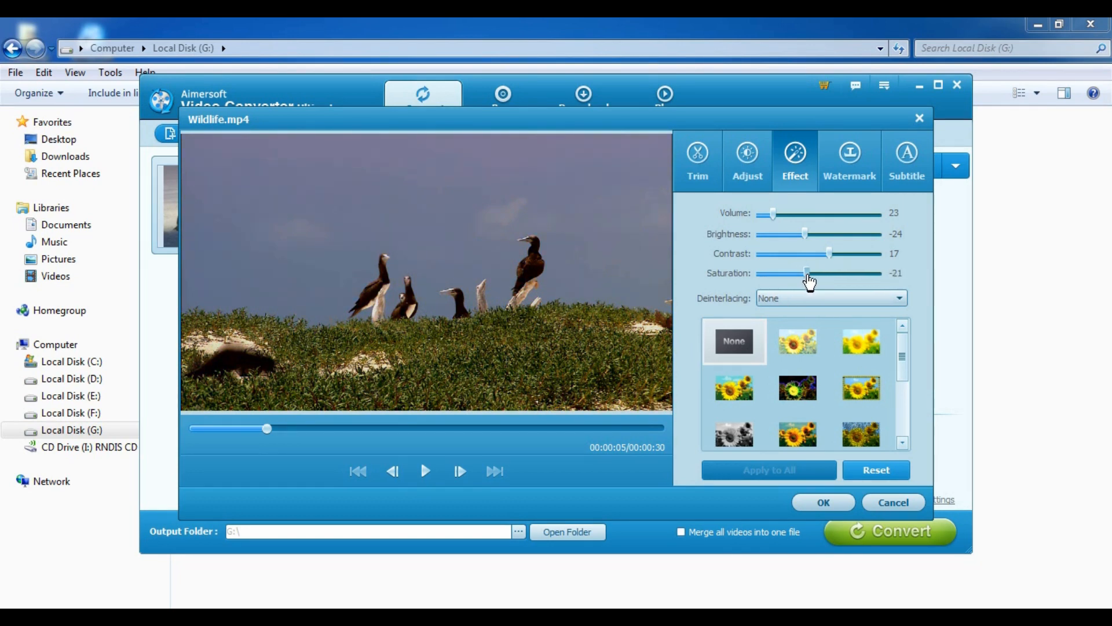
Add a 'RuseHunter' text watermark to the clip and play the preview.
left_click(849, 160)
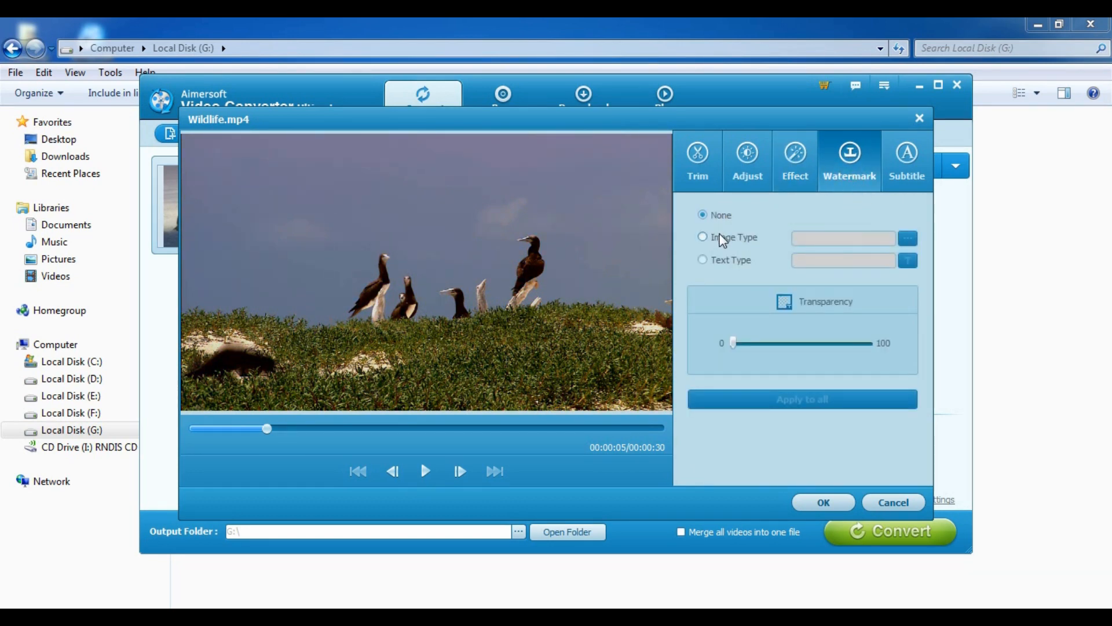
left_click(702, 259)
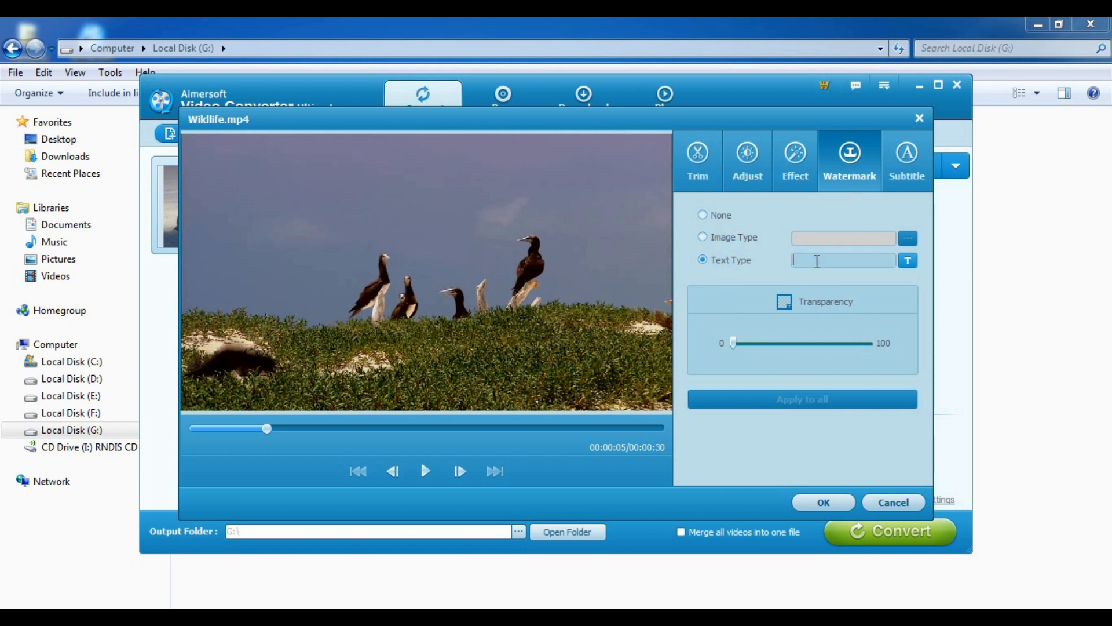
type("RuseHunter")
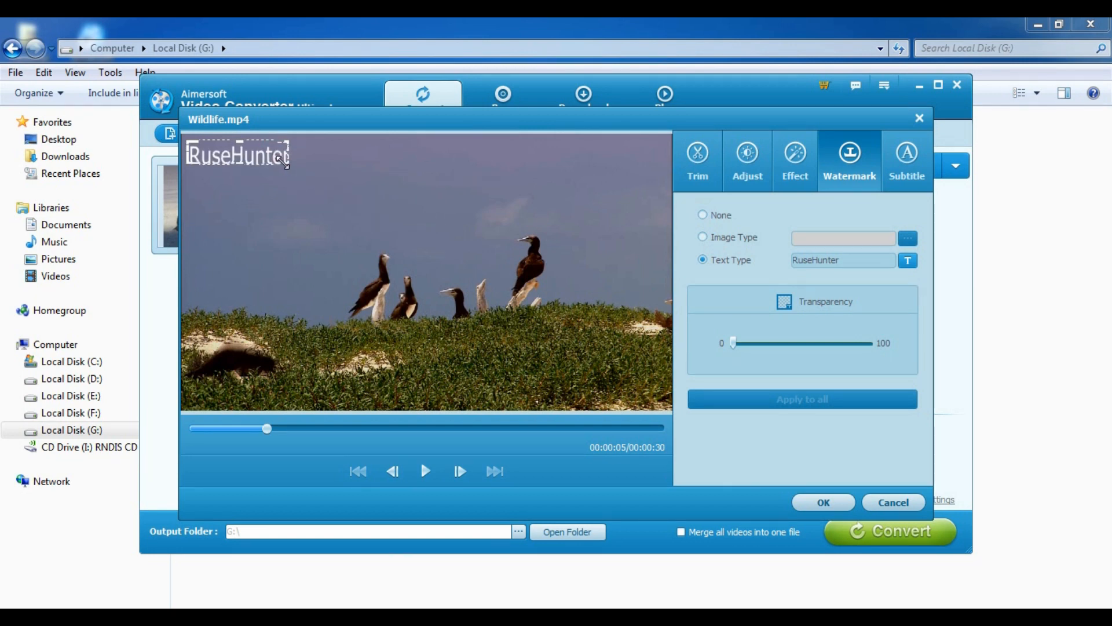
left_click(424, 470)
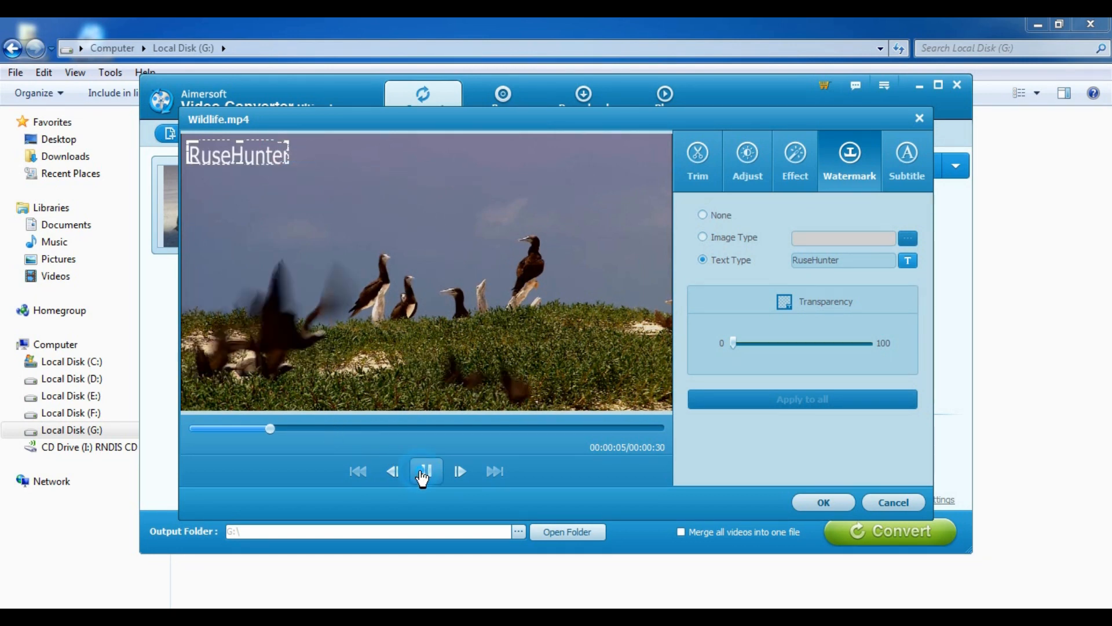
left_click(907, 161)
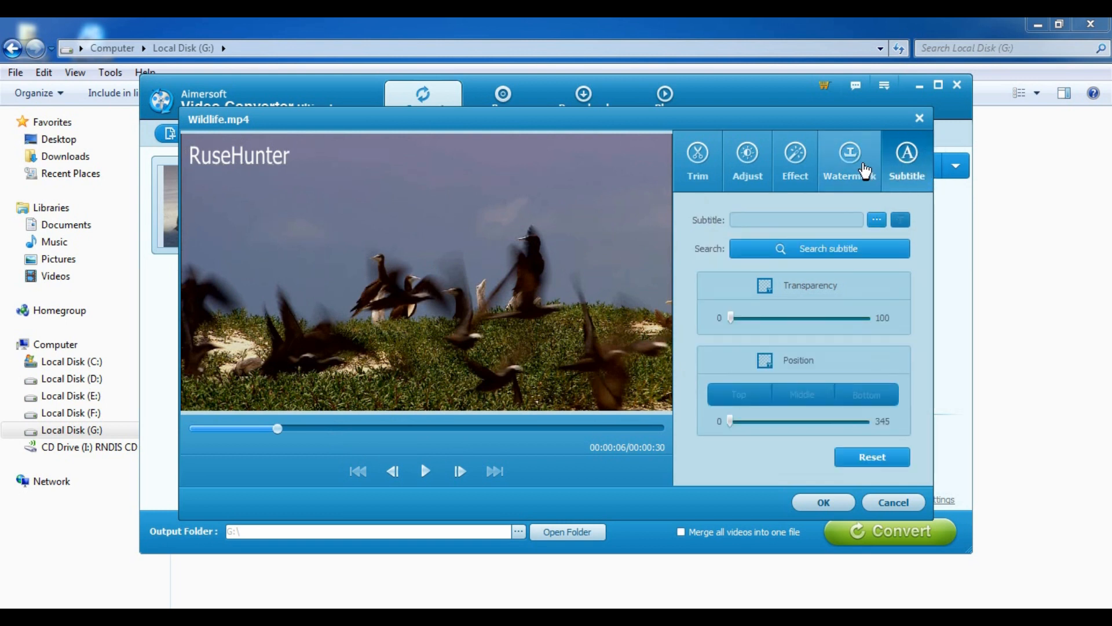
Nudge the RuseHunter watermark slightly higher, then view the subtitle and trim options.
left_click(850, 160)
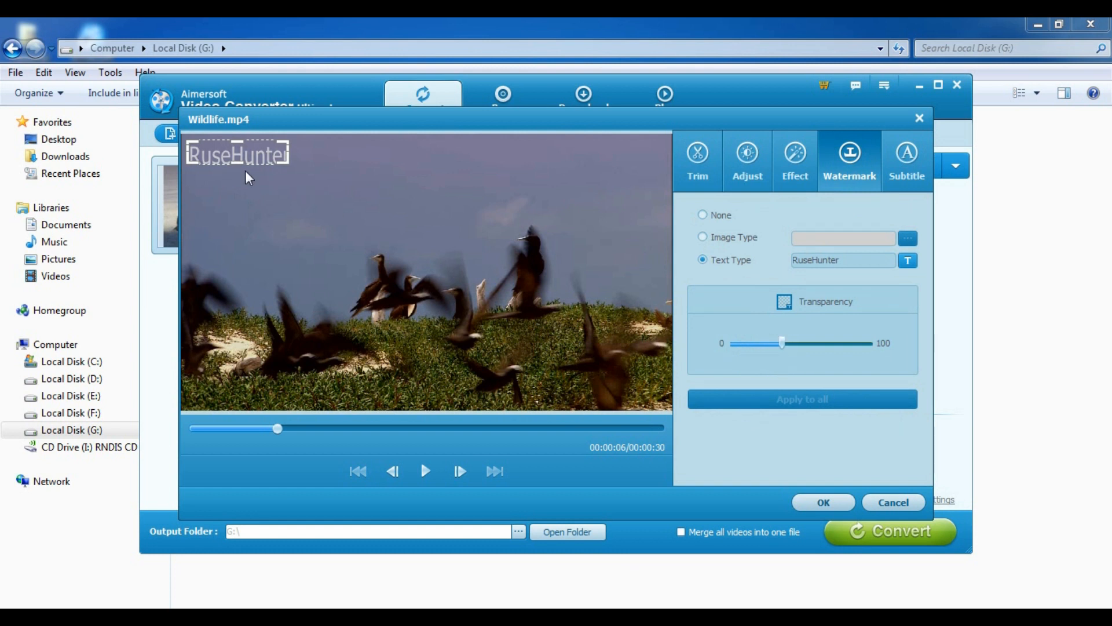
left_click_drag(237, 154, 246, 145)
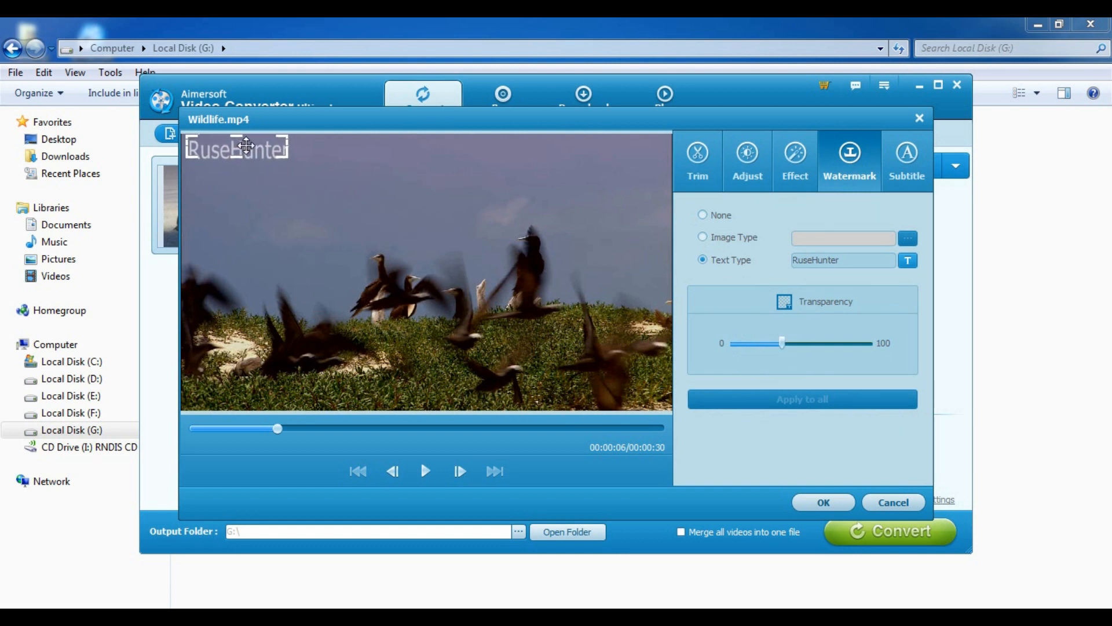
left_click(906, 160)
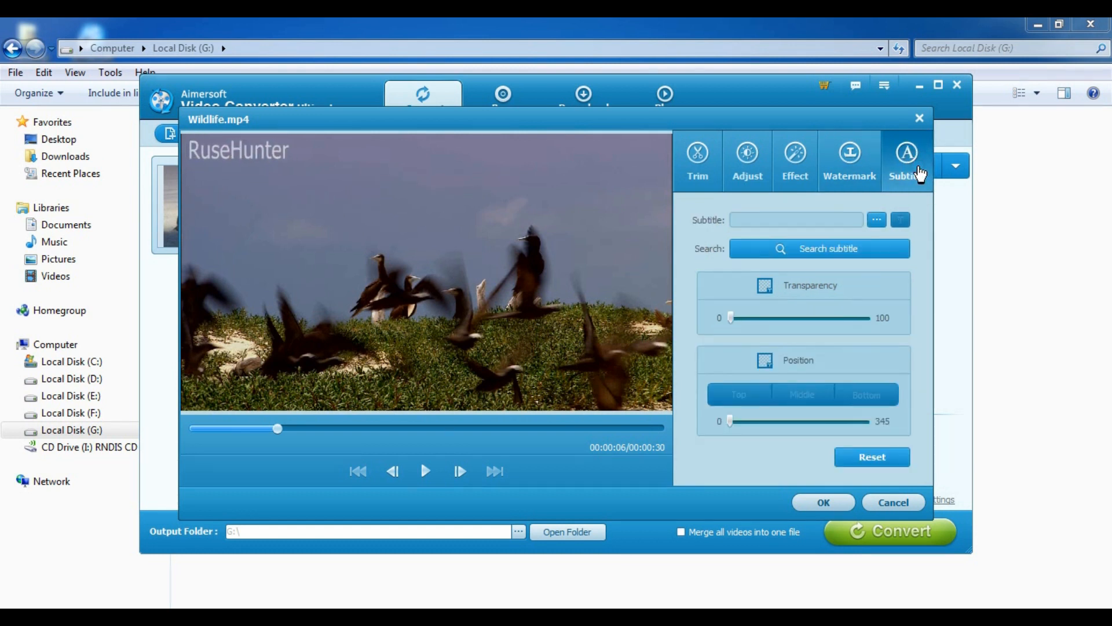
mouse_move(872, 314)
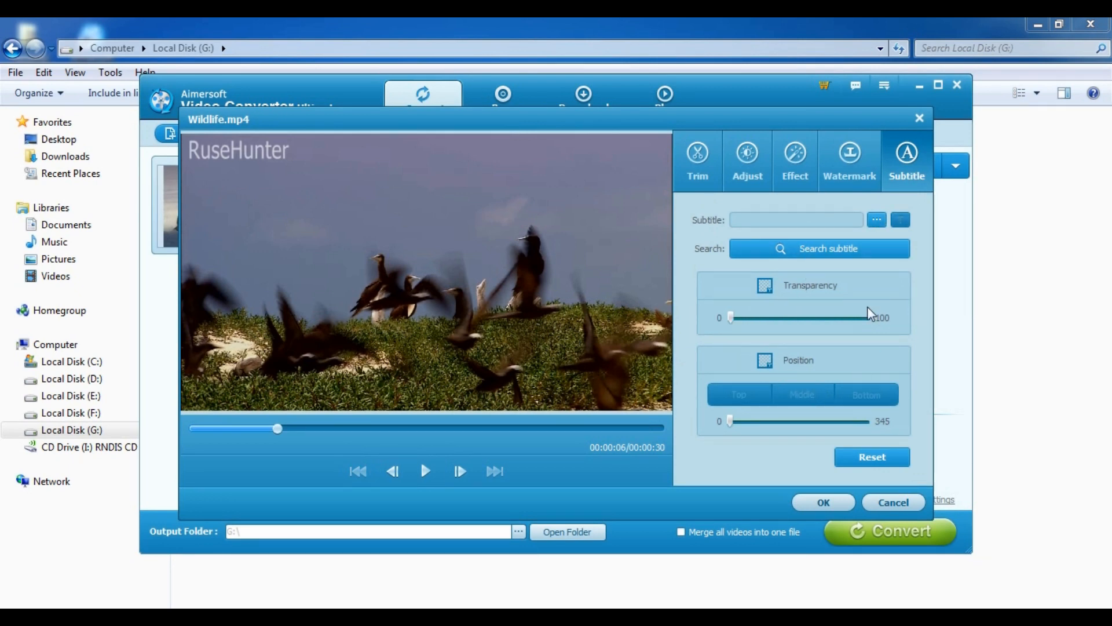
left_click(697, 160)
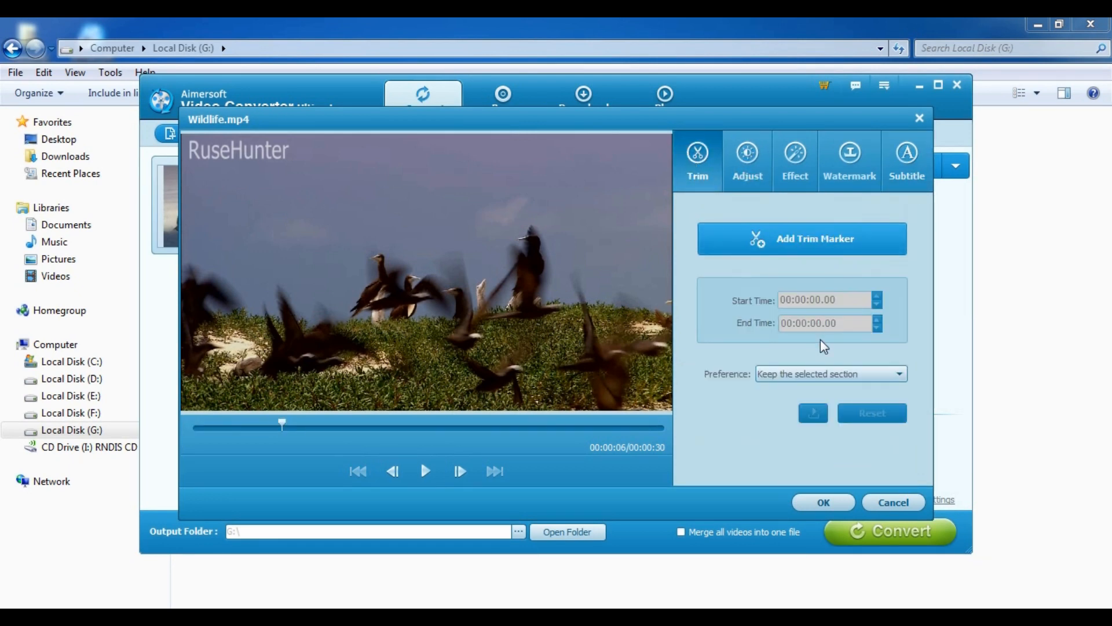
Apply the edits, convert Wildlife.mp4 to MP4, and begin closing the converter.
left_click(822, 502)
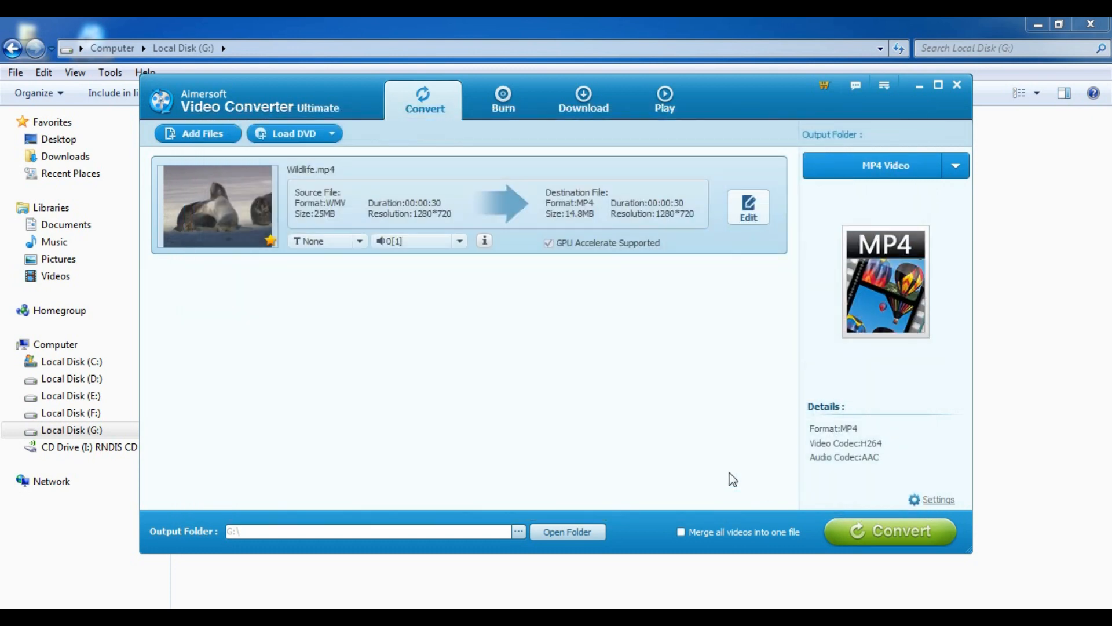
mouse_move(581, 423)
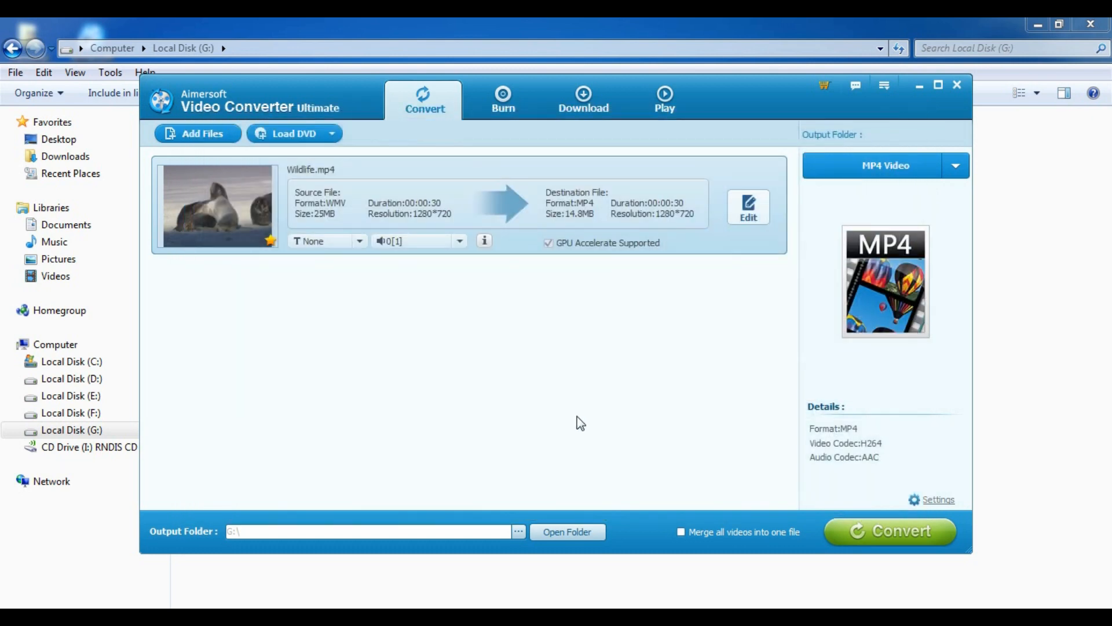
mouse_move(891, 540)
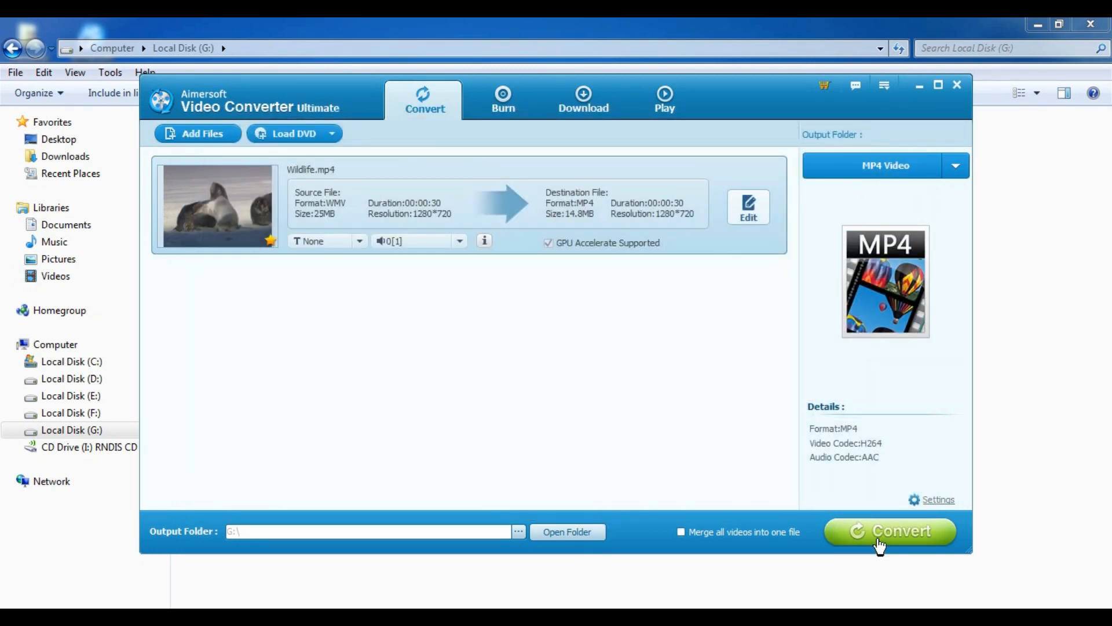
left_click(890, 531)
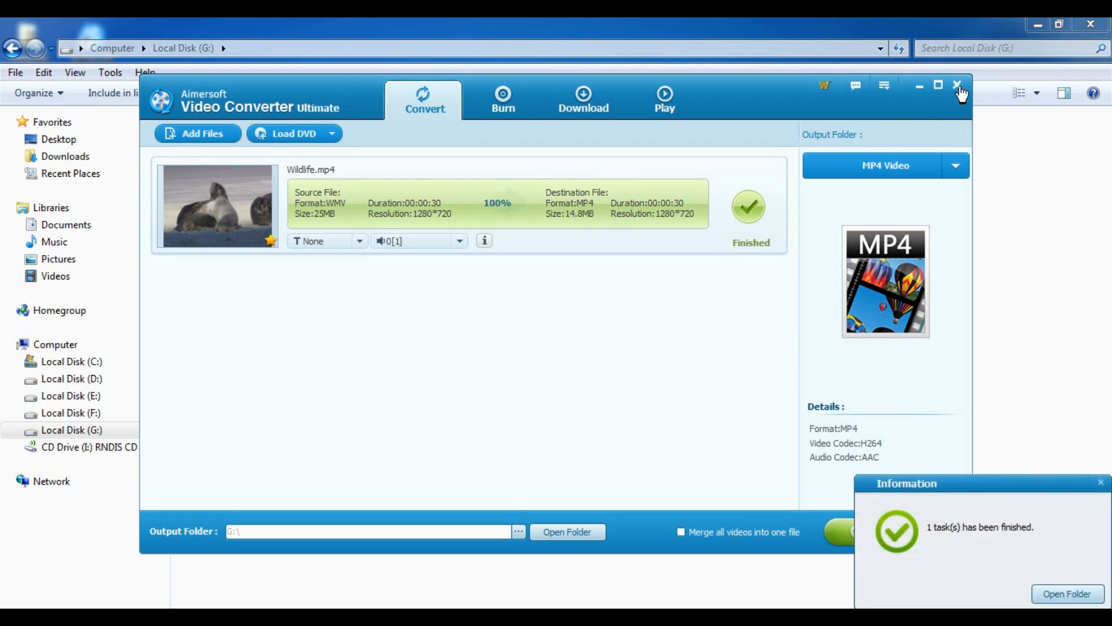
left_click(957, 85)
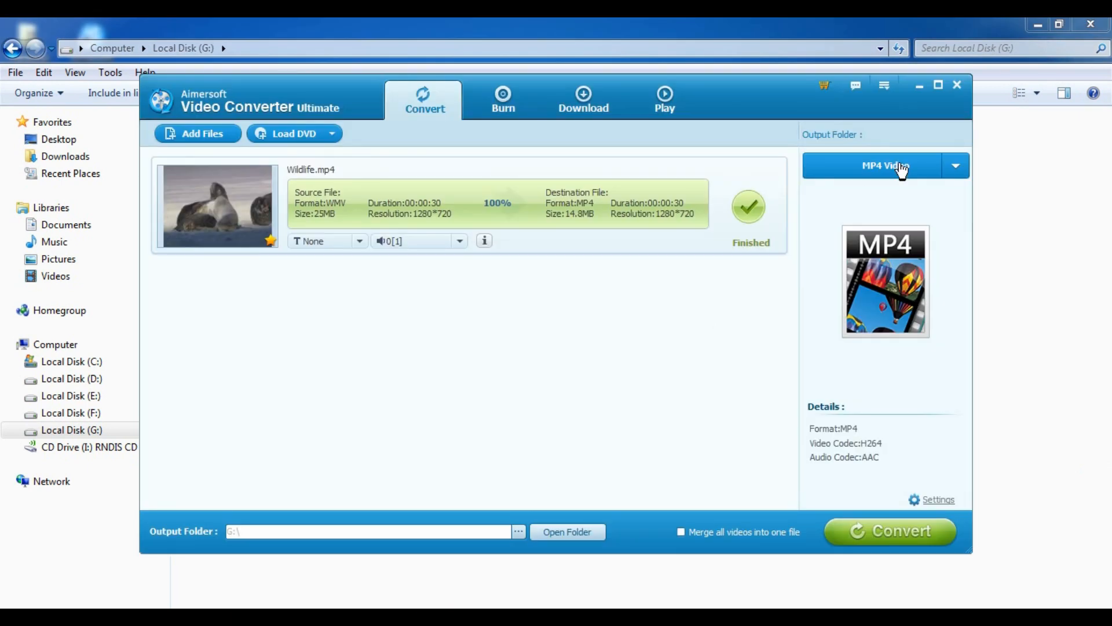
left_click(957, 84)
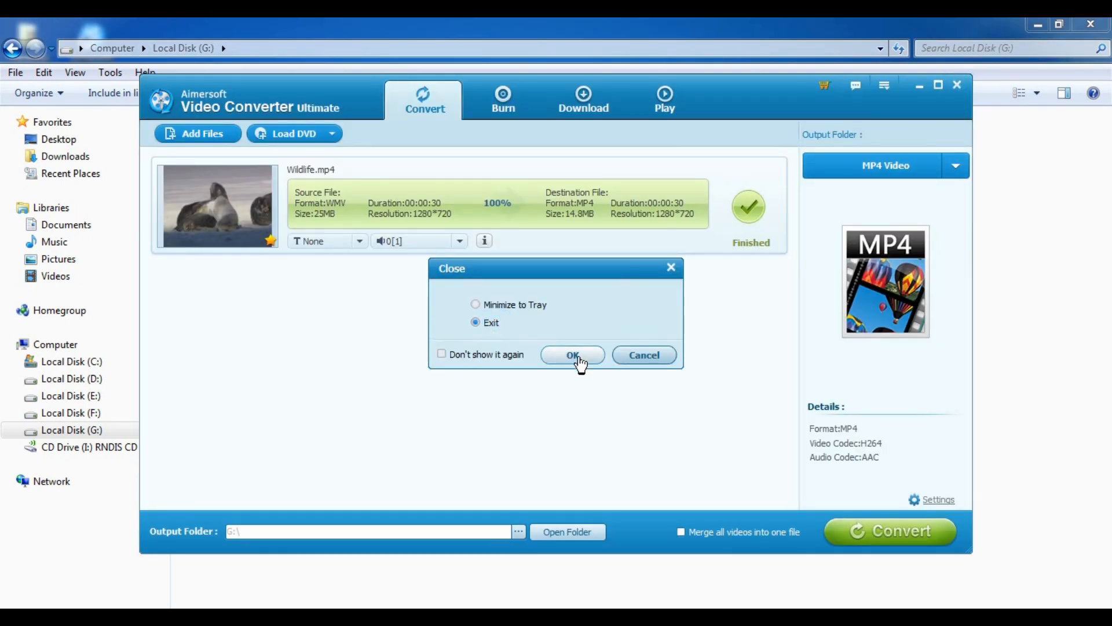
Exit the converter, play the converted Wildlife video, and bring up its file actions.
left_click(573, 355)
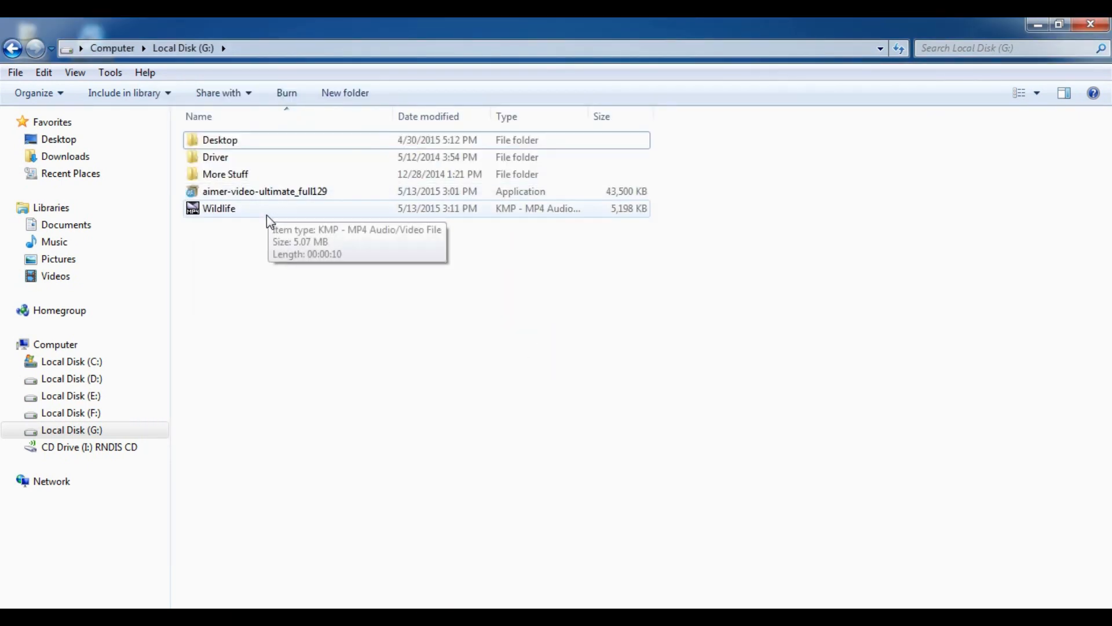
double_click(218, 208)
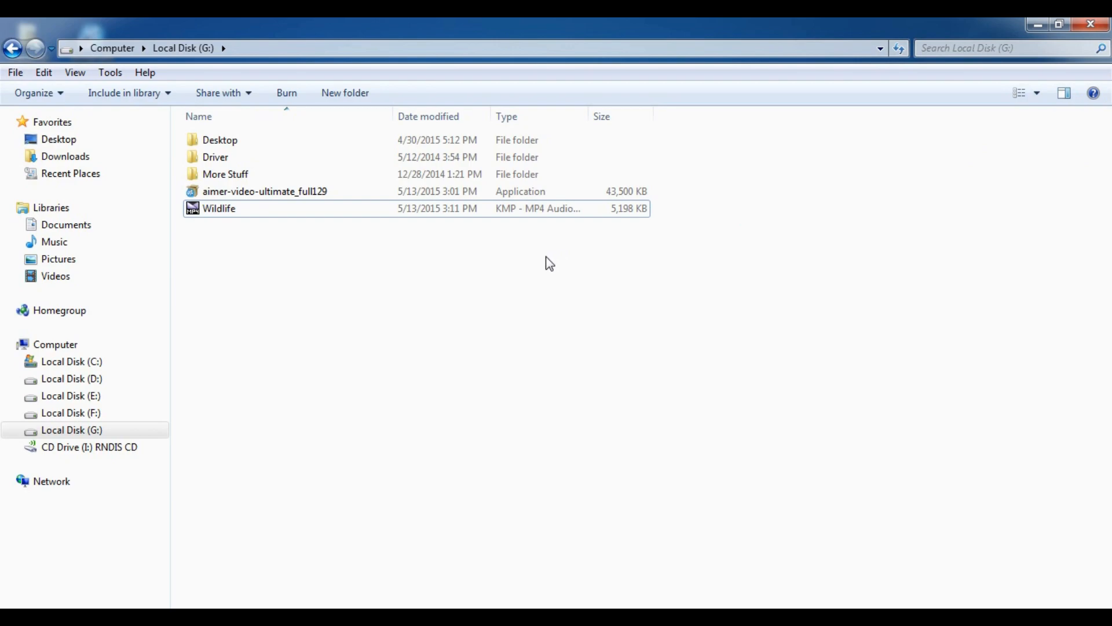
right_click(244, 189)
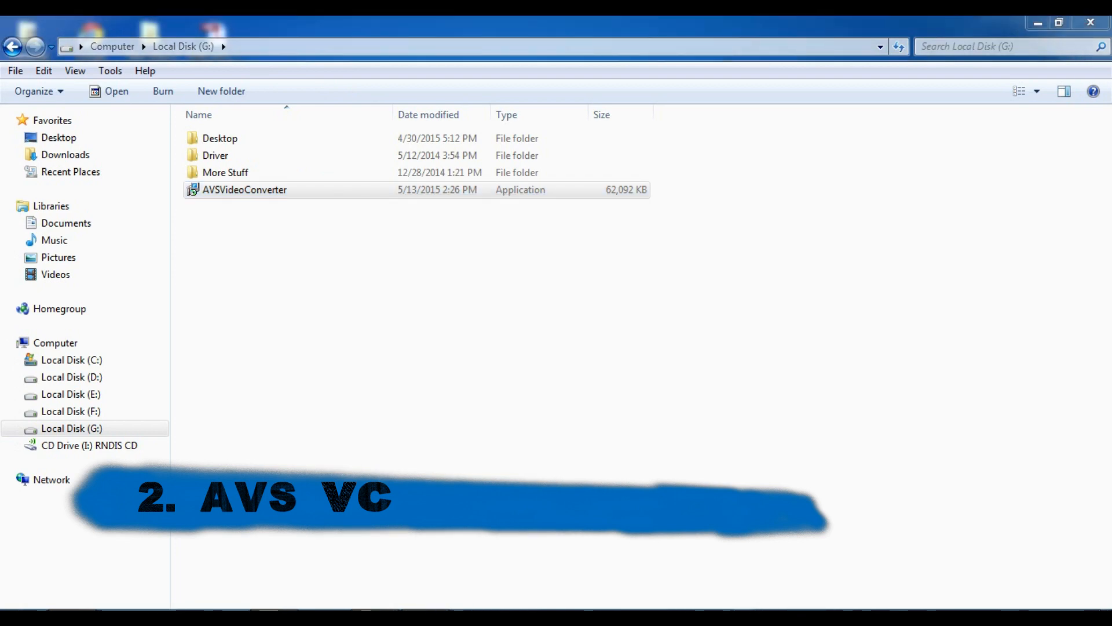
Install AVS Video Converter with the license accepted and desktop icon kept, then launch it.
double_click(244, 189)
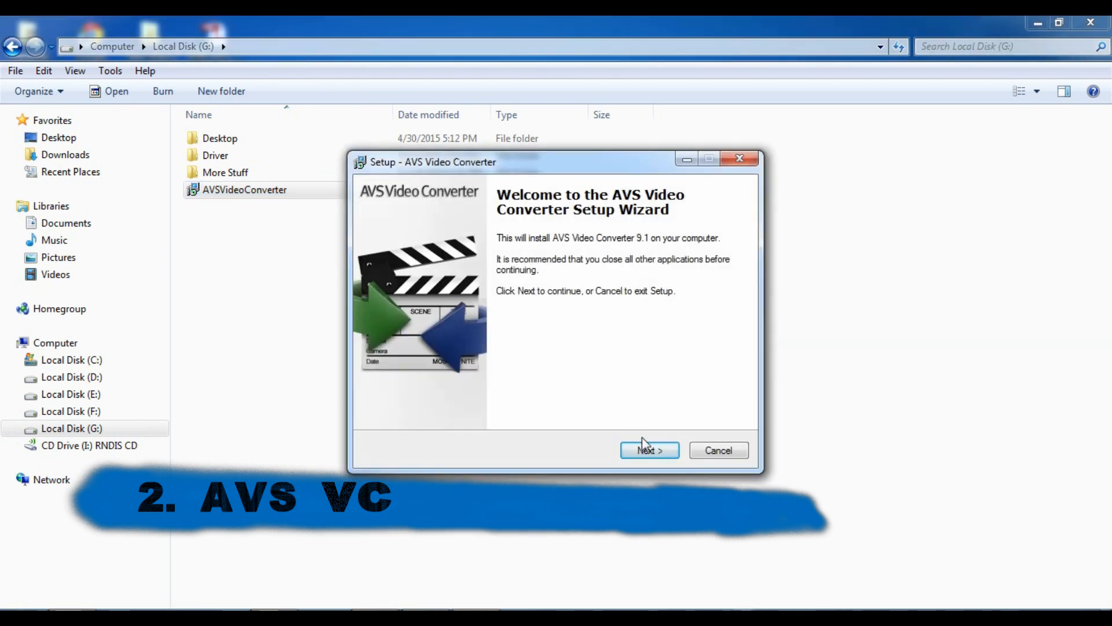
left_click(648, 449)
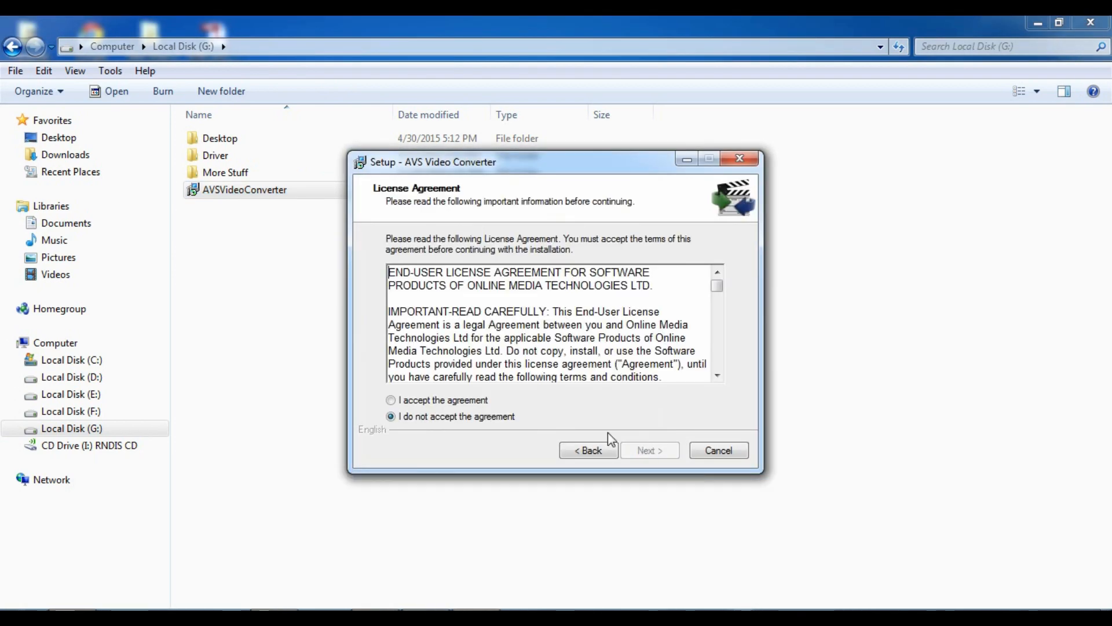
left_click(648, 449)
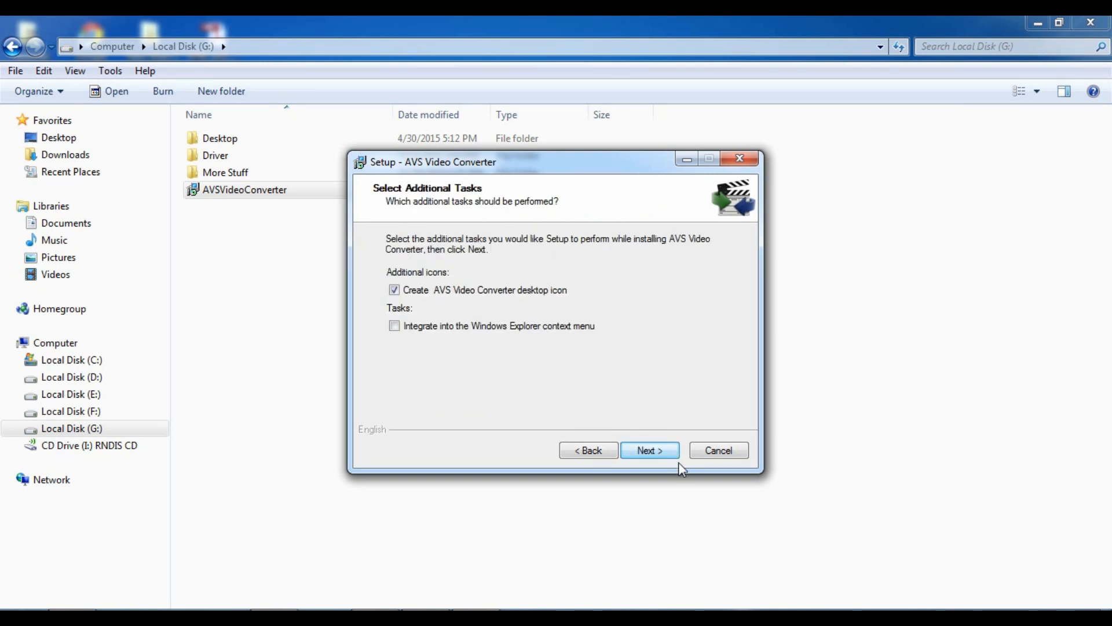
left_click(649, 450)
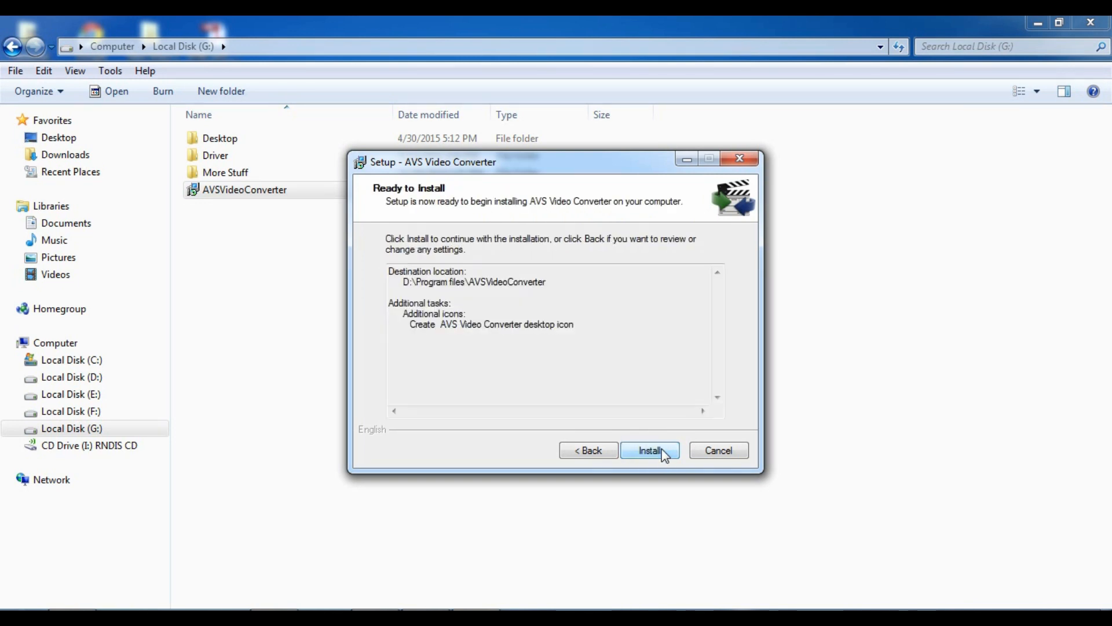
left_click(650, 450)
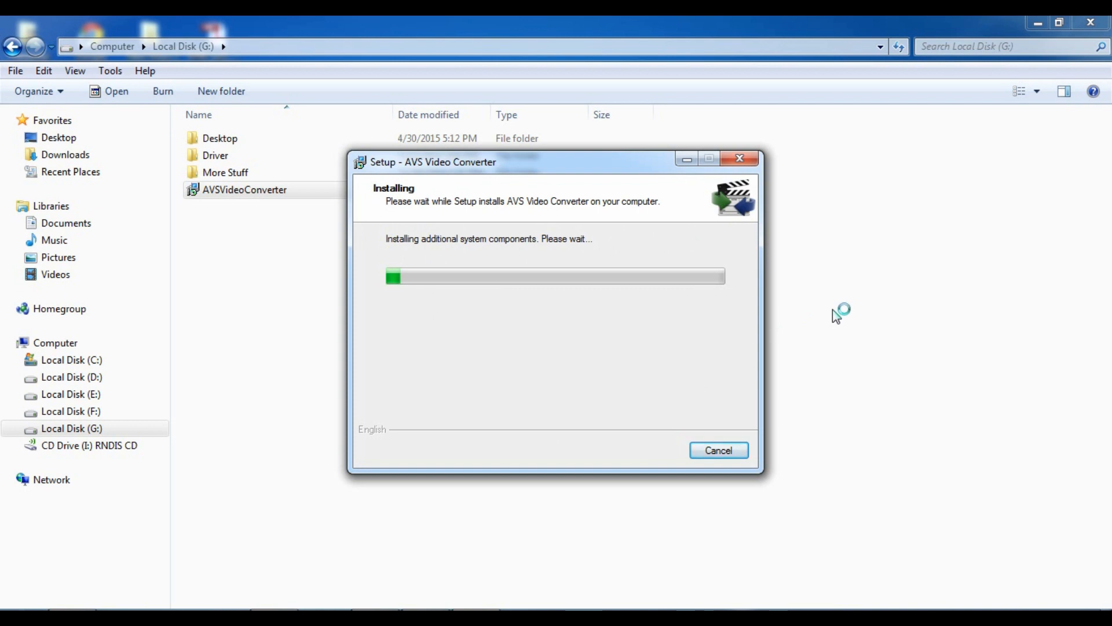
mouse_move(836, 317)
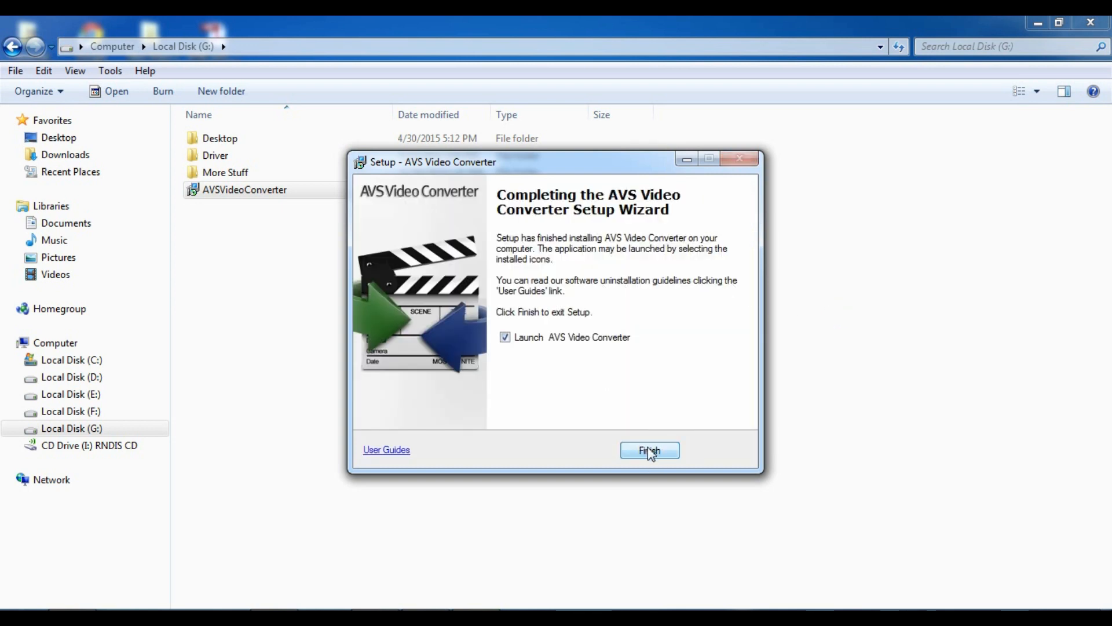
left_click(649, 451)
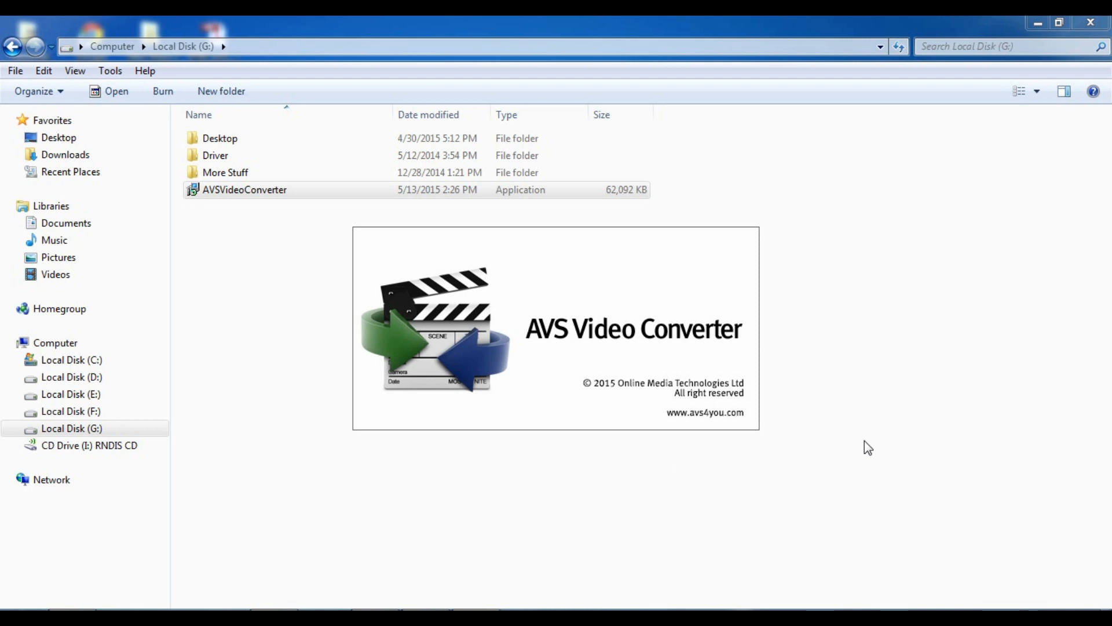
Dismiss the evaluation message and browse the Formats and Devices preset tabs.
double_click(245, 190)
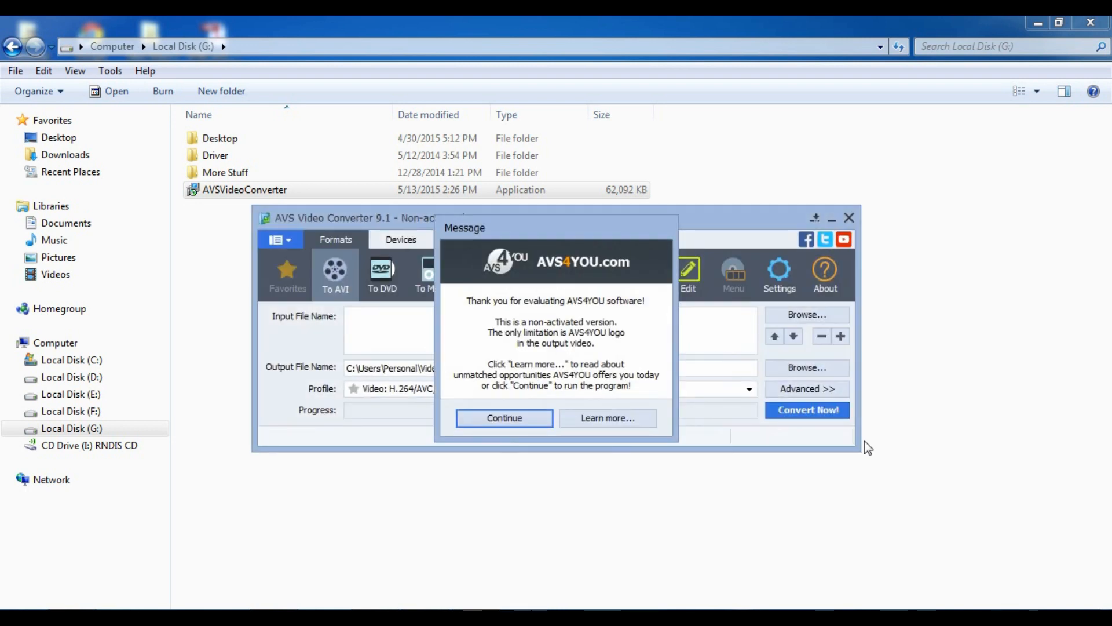
mouse_move(582, 369)
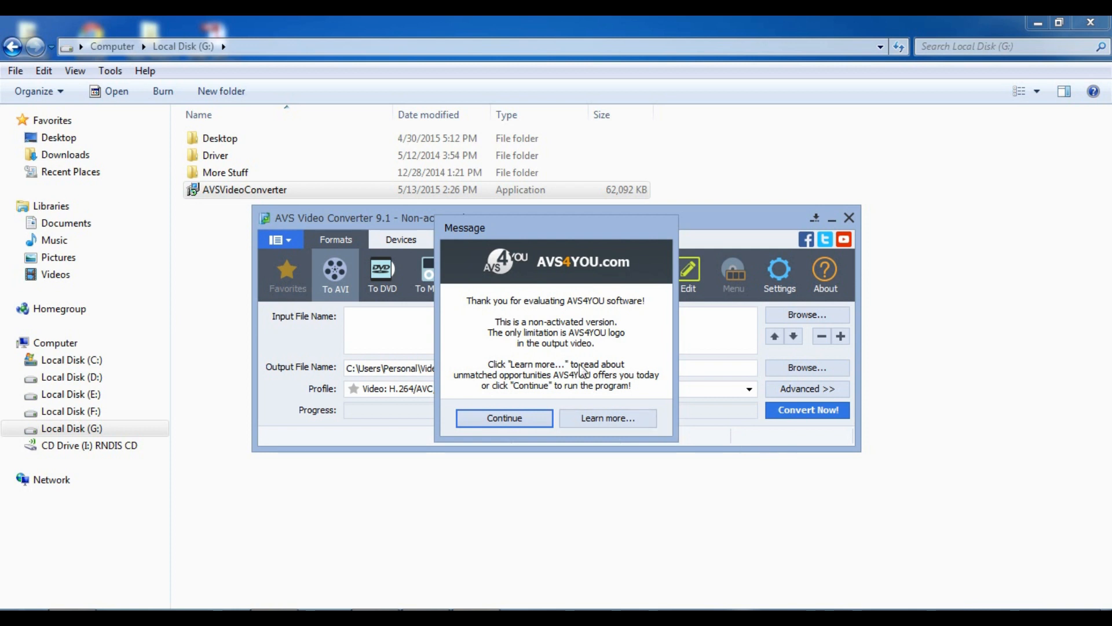
left_click(504, 417)
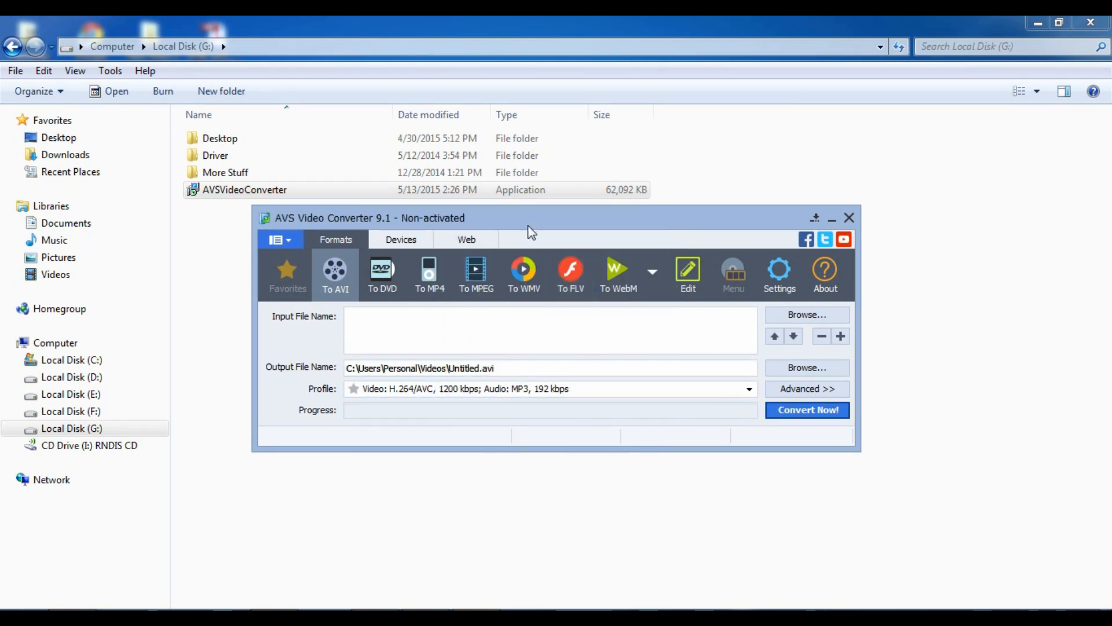
mouse_move(454, 230)
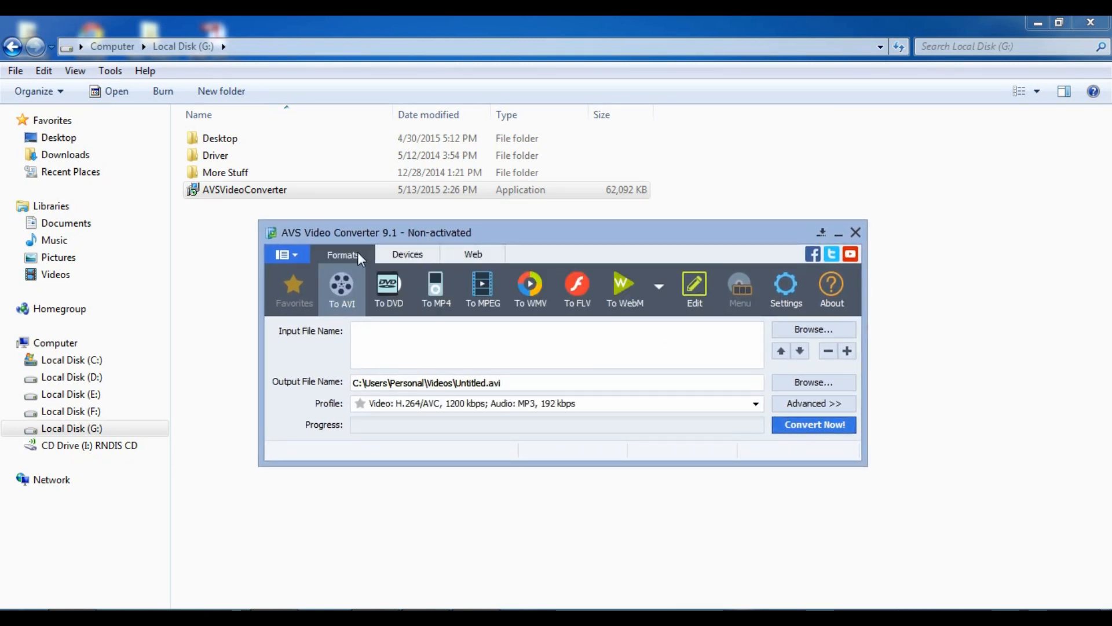
left_click(286, 254)
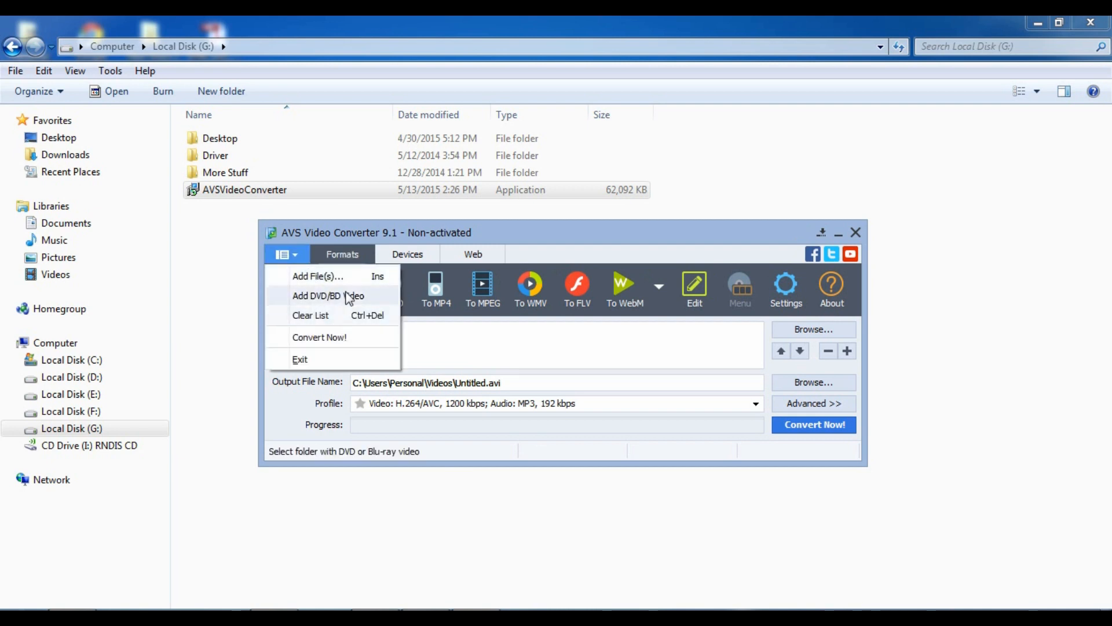
mouse_move(339, 256)
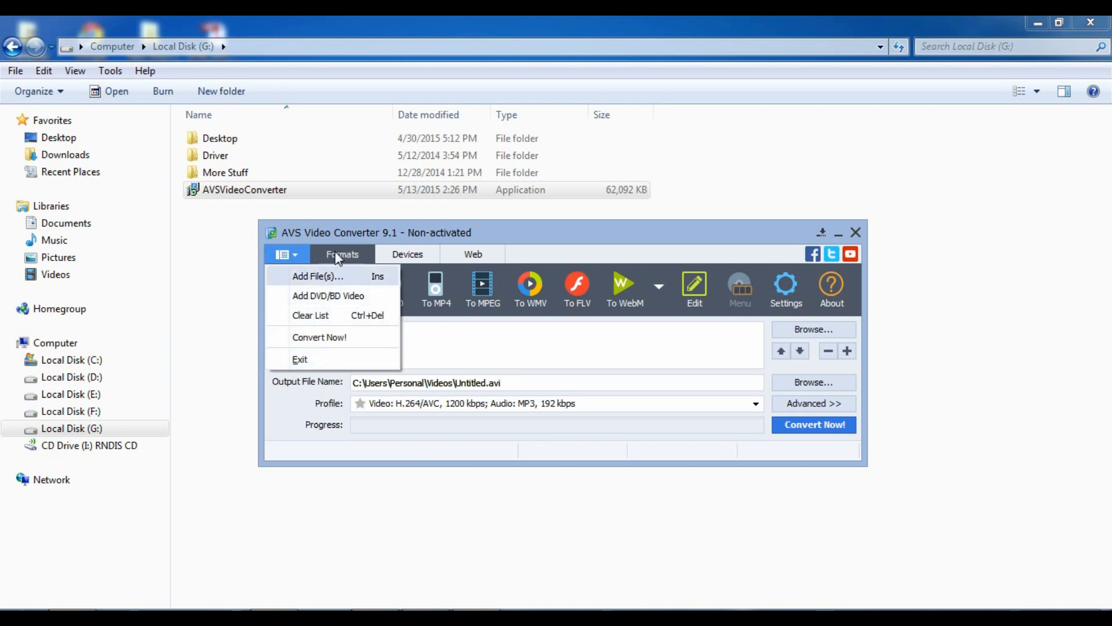
left_click(408, 253)
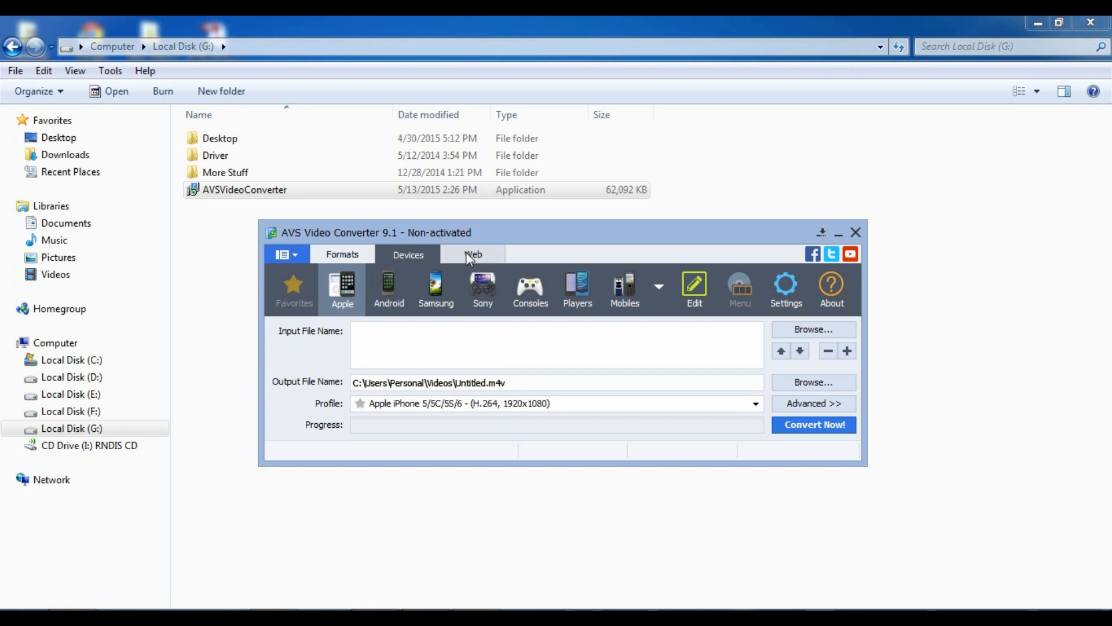
left_click(342, 254)
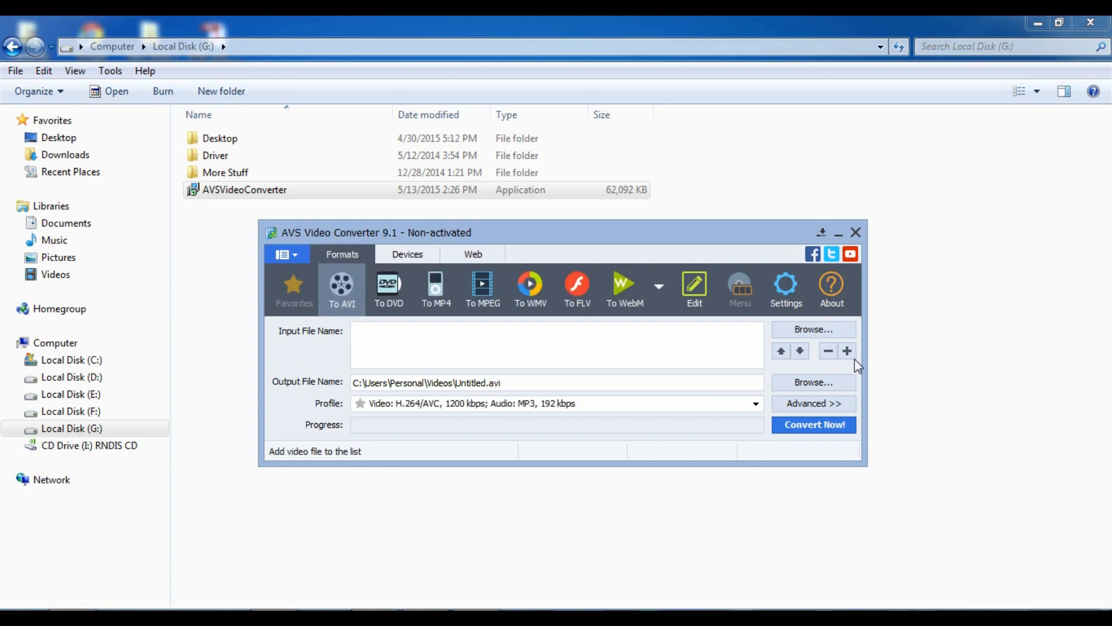
Browse to and load Wildlife.wmv as the input video, then hide the advanced settings.
left_click(812, 403)
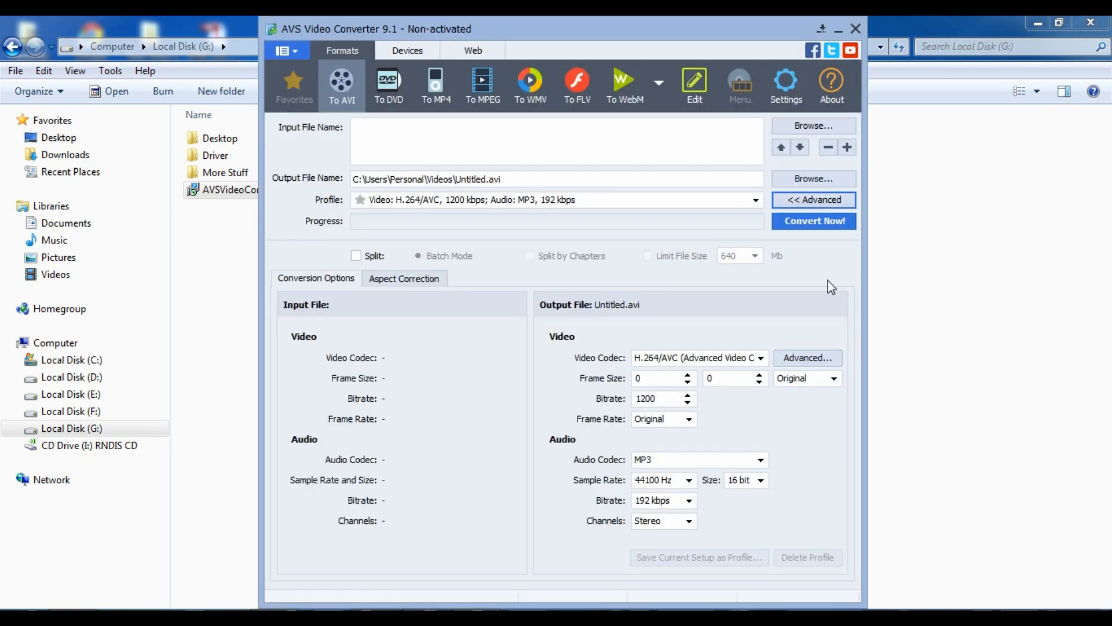
mouse_move(153, 479)
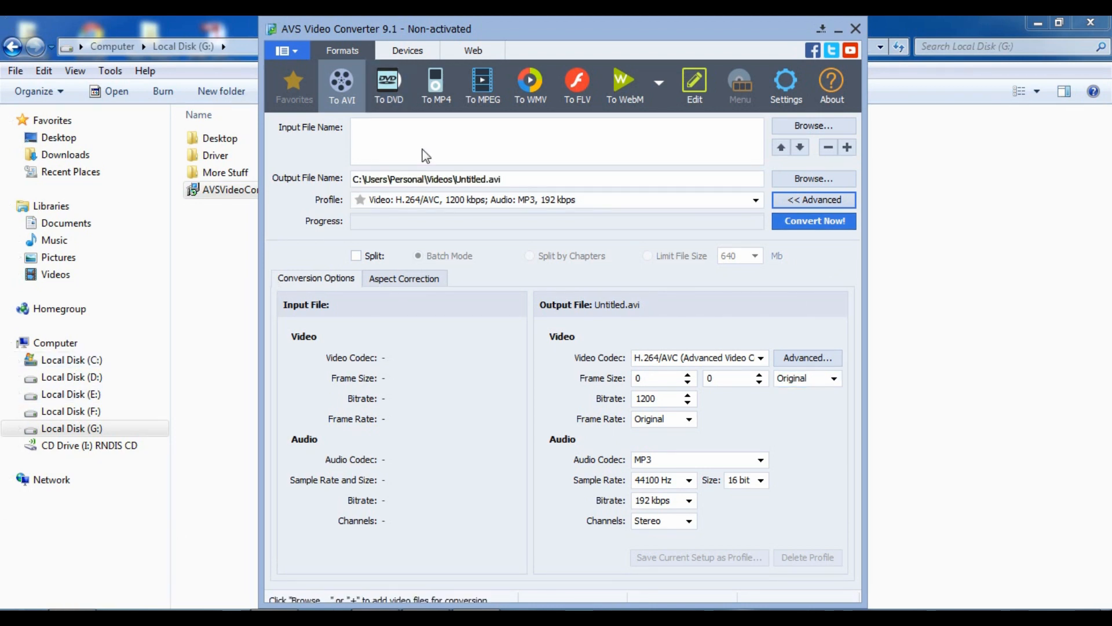
left_click(813, 126)
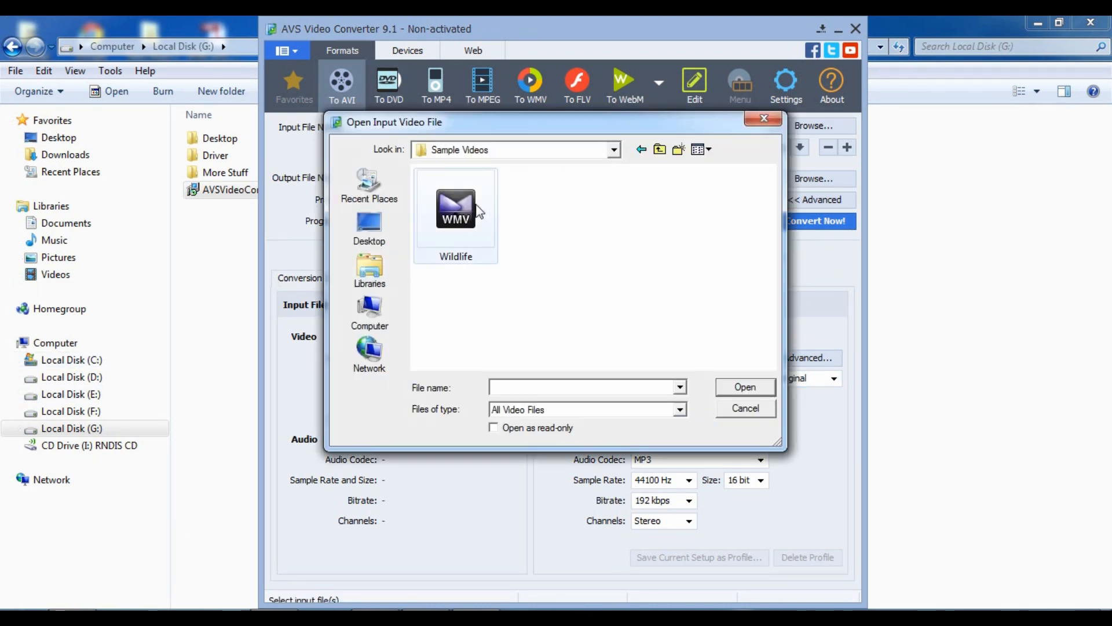
double_click(456, 208)
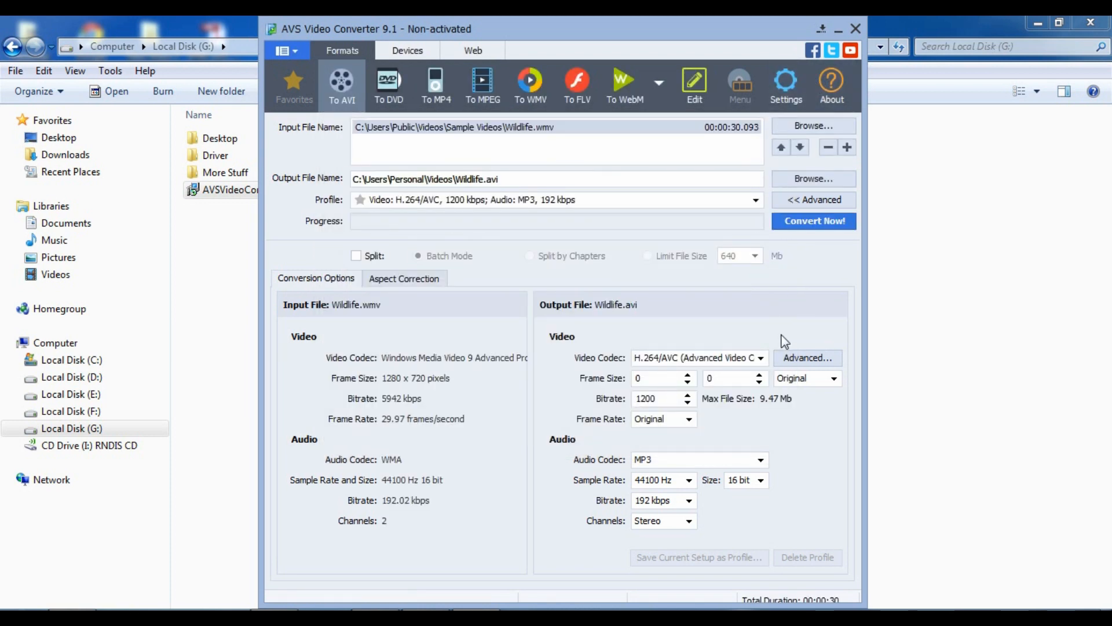
left_click(813, 199)
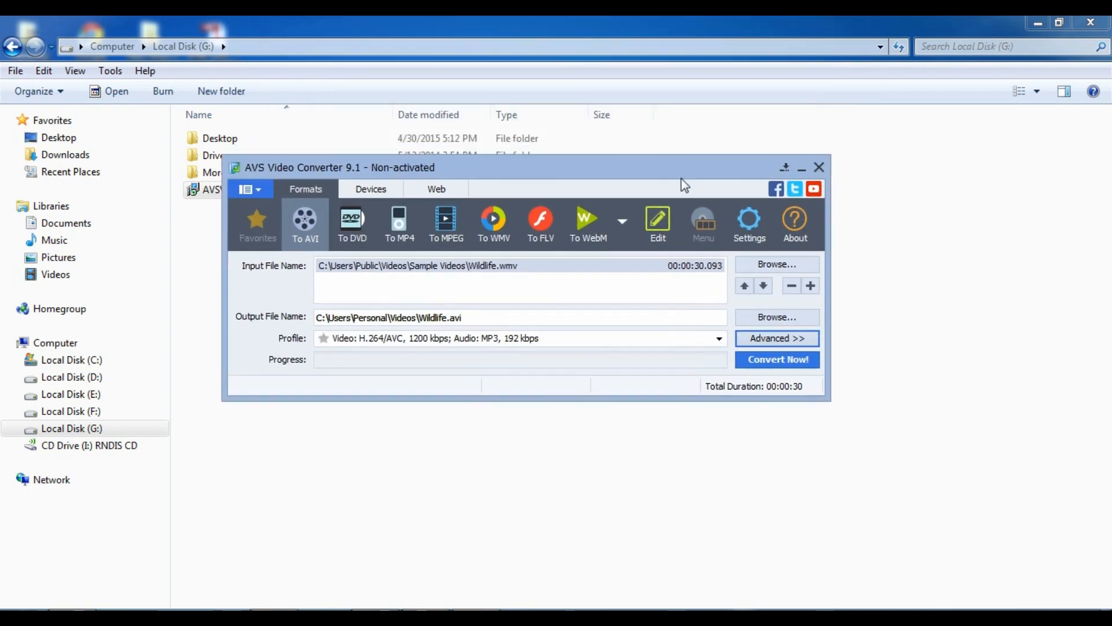
Review processing and subtitle settings, save output as Wildlife on G:, and pick the YouTube preset.
left_click(748, 219)
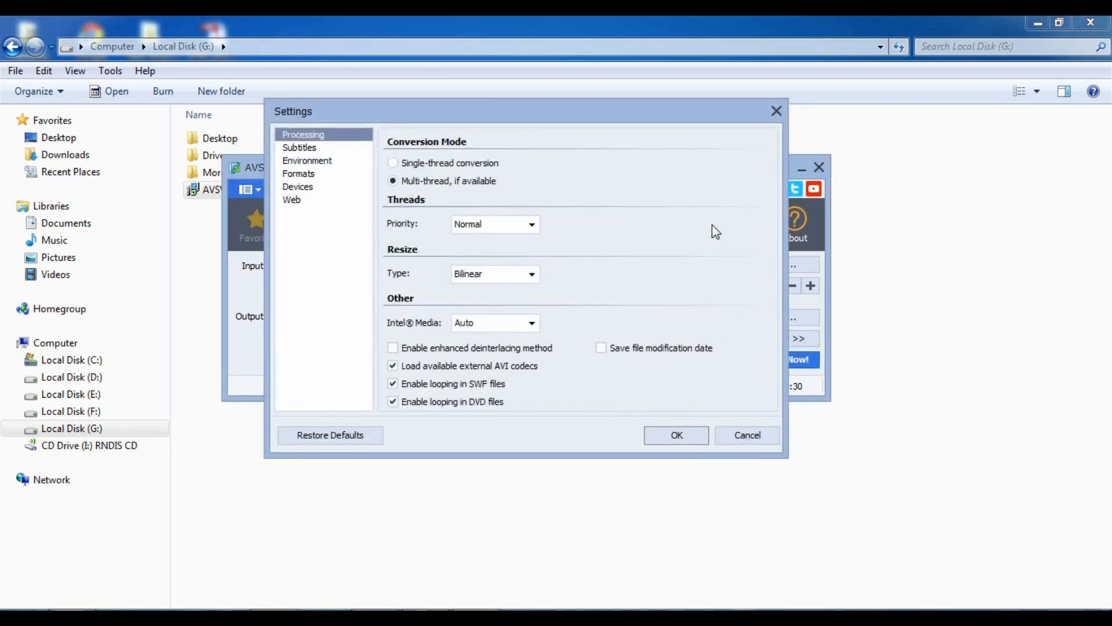
left_click(300, 147)
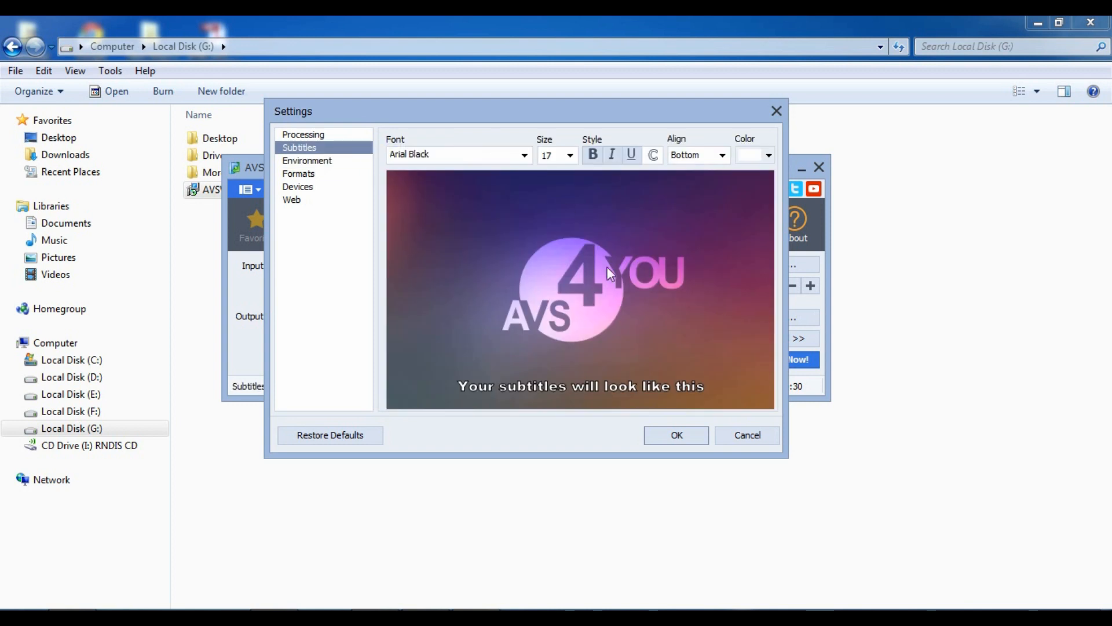
mouse_move(488, 285)
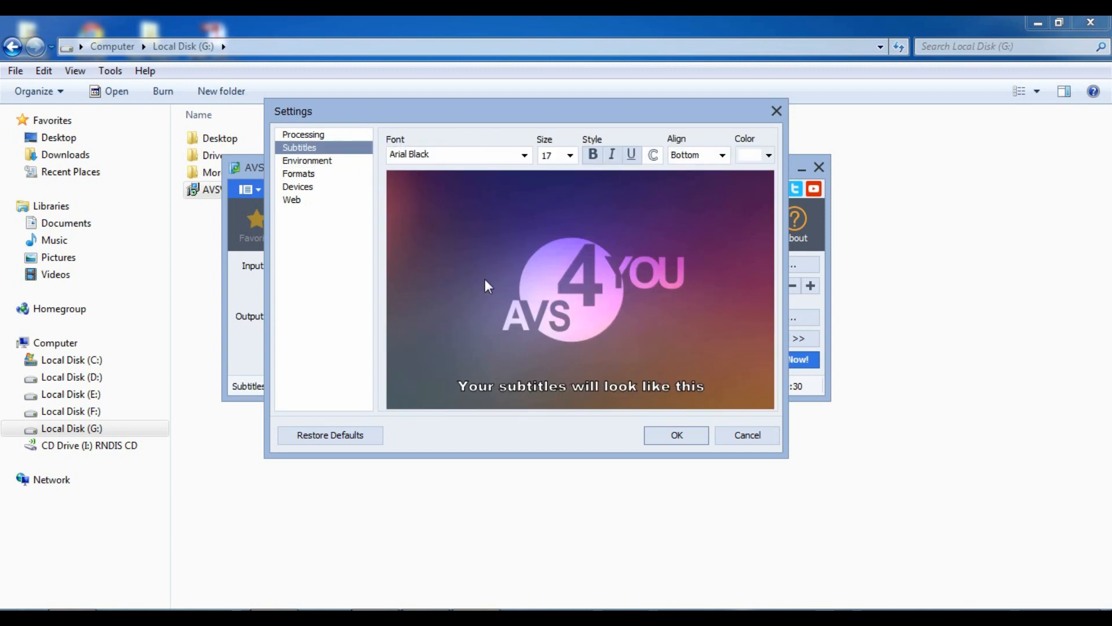
left_click(299, 173)
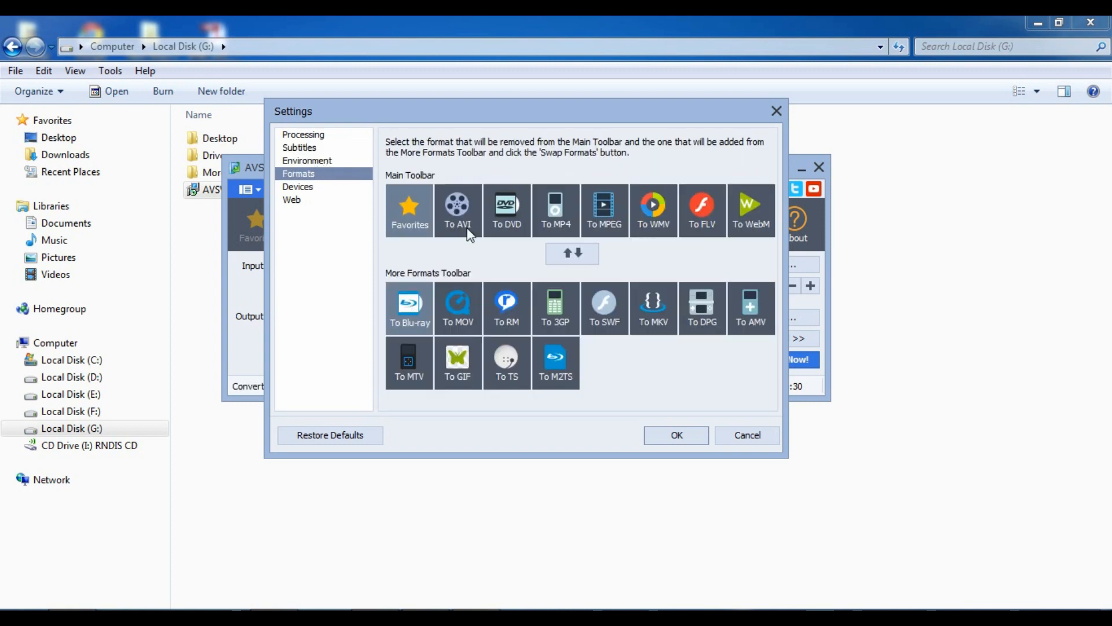
mouse_move(332, 193)
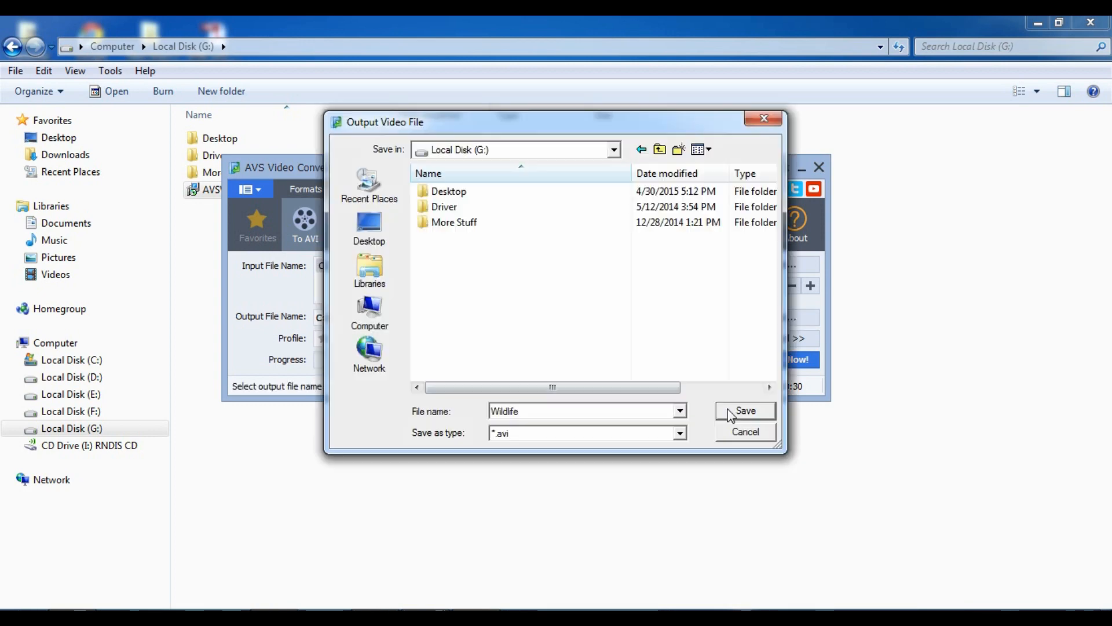
left_click(744, 411)
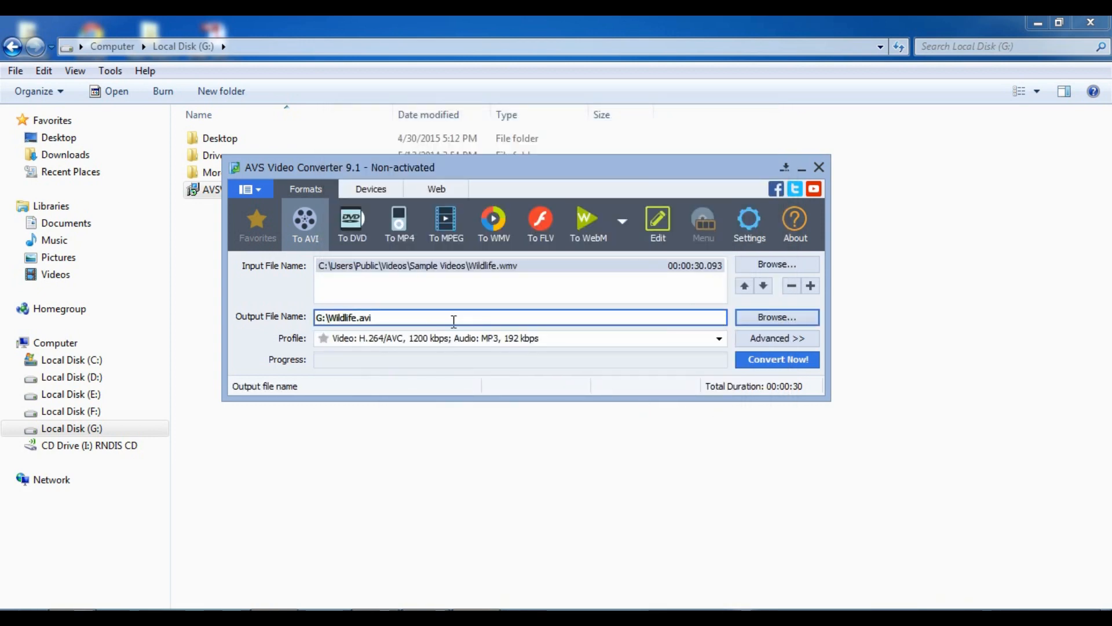
mouse_move(785, 285)
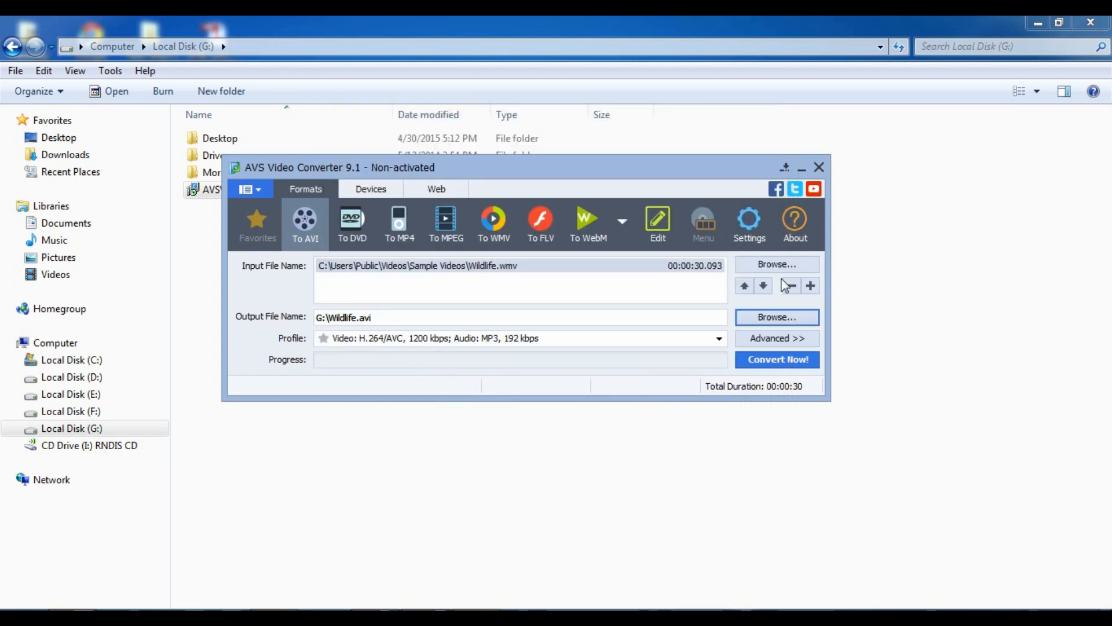
left_click(436, 189)
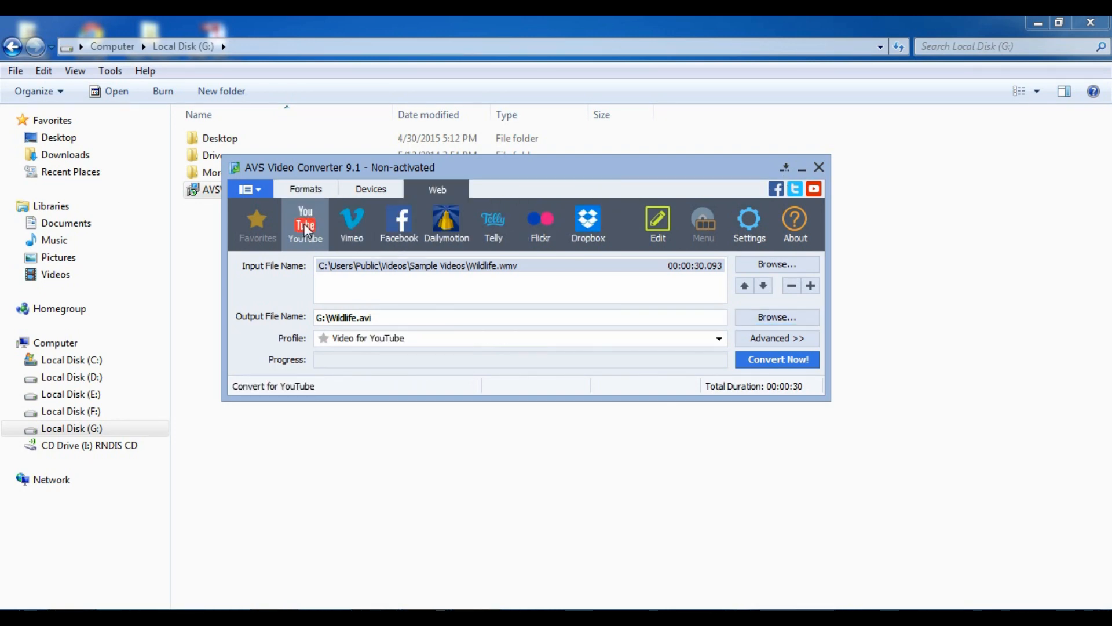
mouse_move(656, 220)
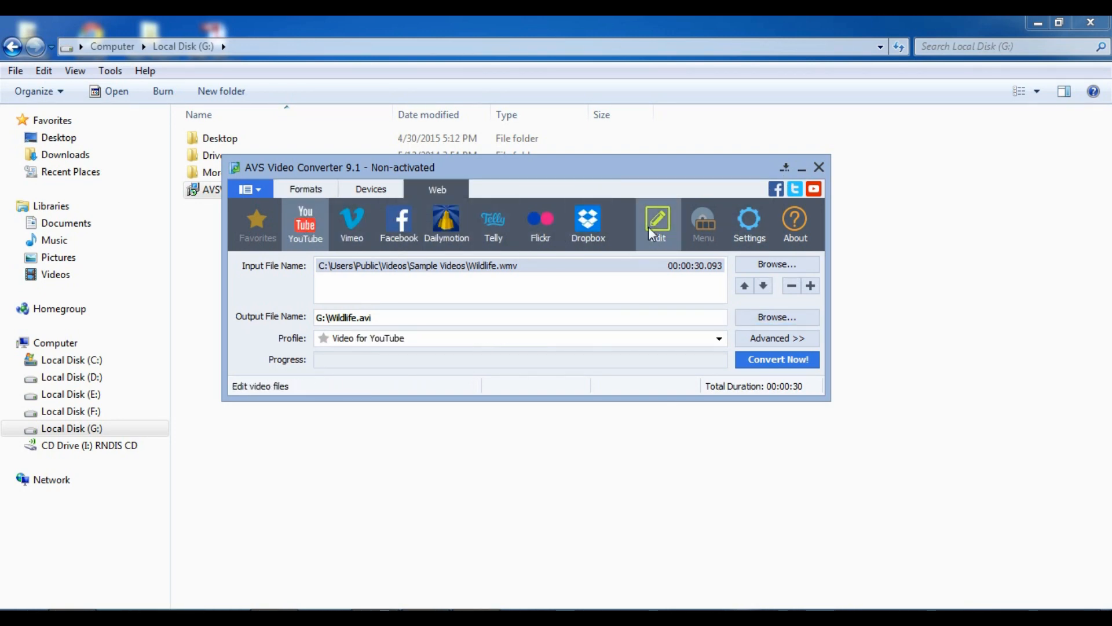
left_click(656, 220)
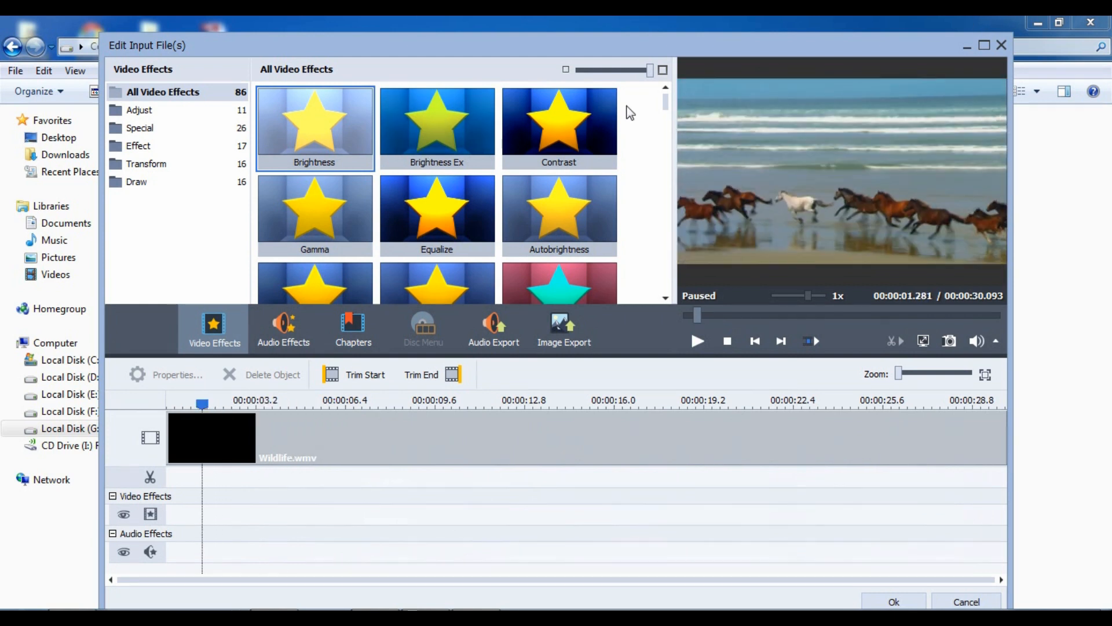
Add the Contrast video effect to the Wildlife clip and return to the converter.
double_click(559, 128)
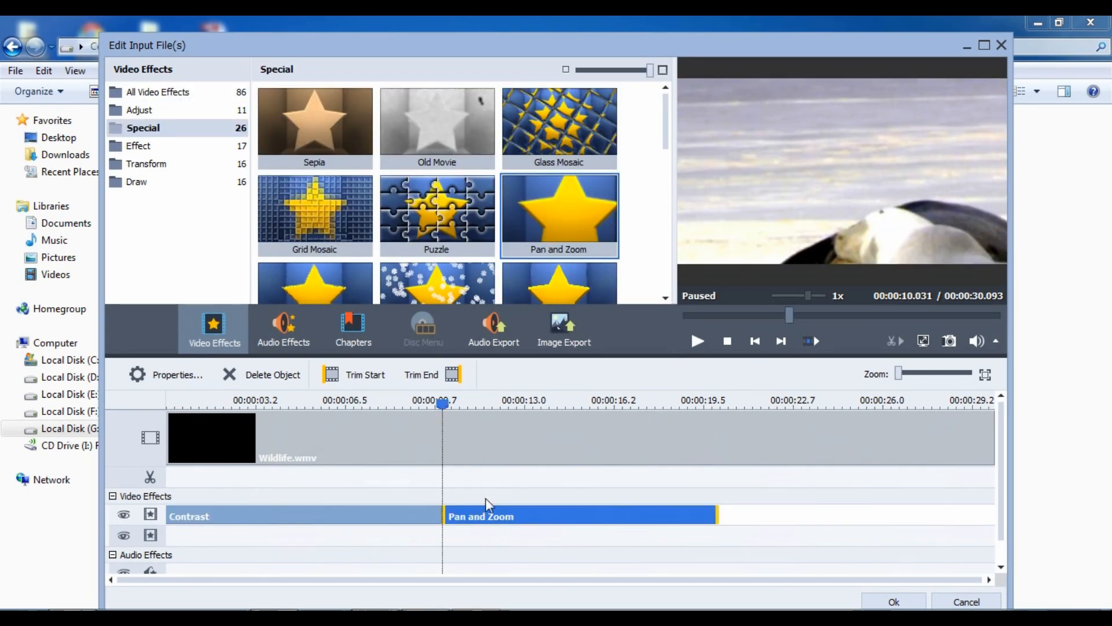
left_click(283, 328)
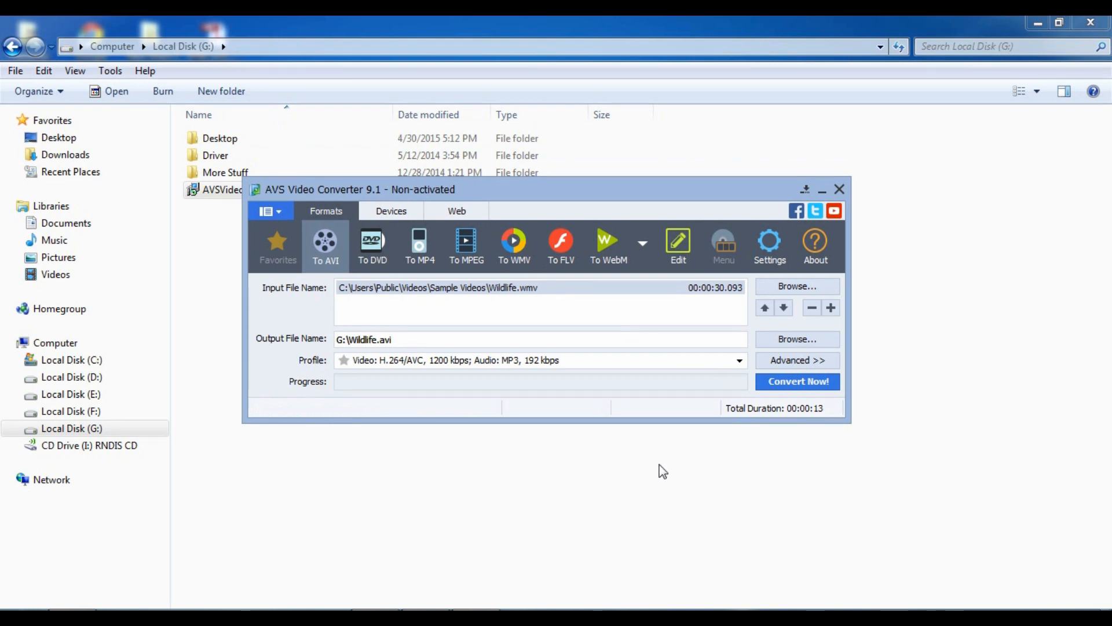
Convert the clip to Wildlife.avi despite the watermark warning, close AVS, and open Wildlife.
left_click(797, 381)
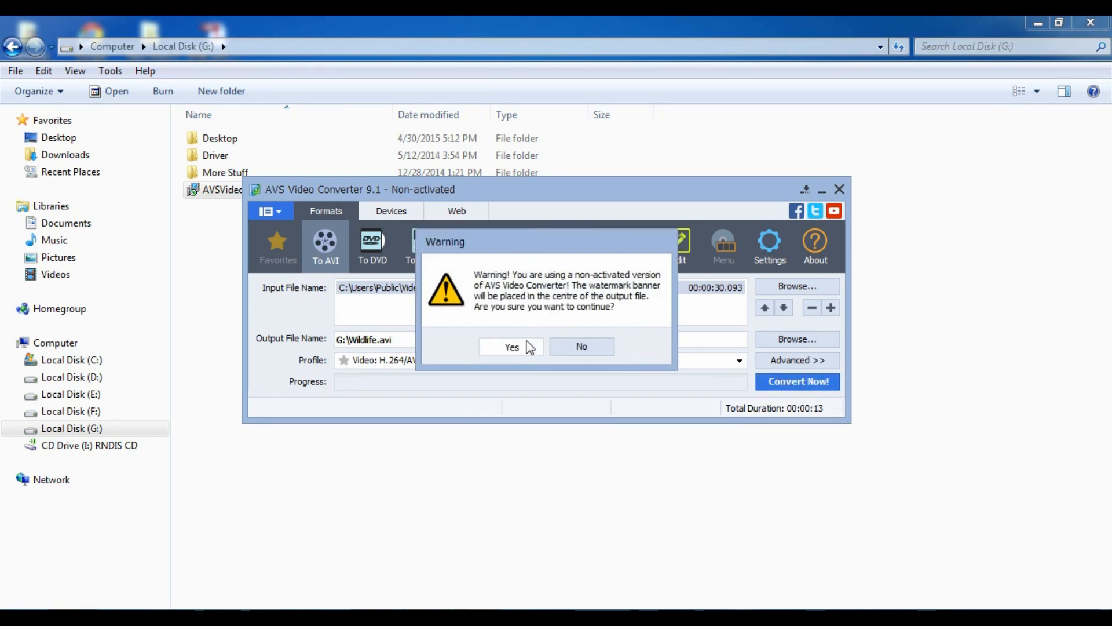
left_click(511, 346)
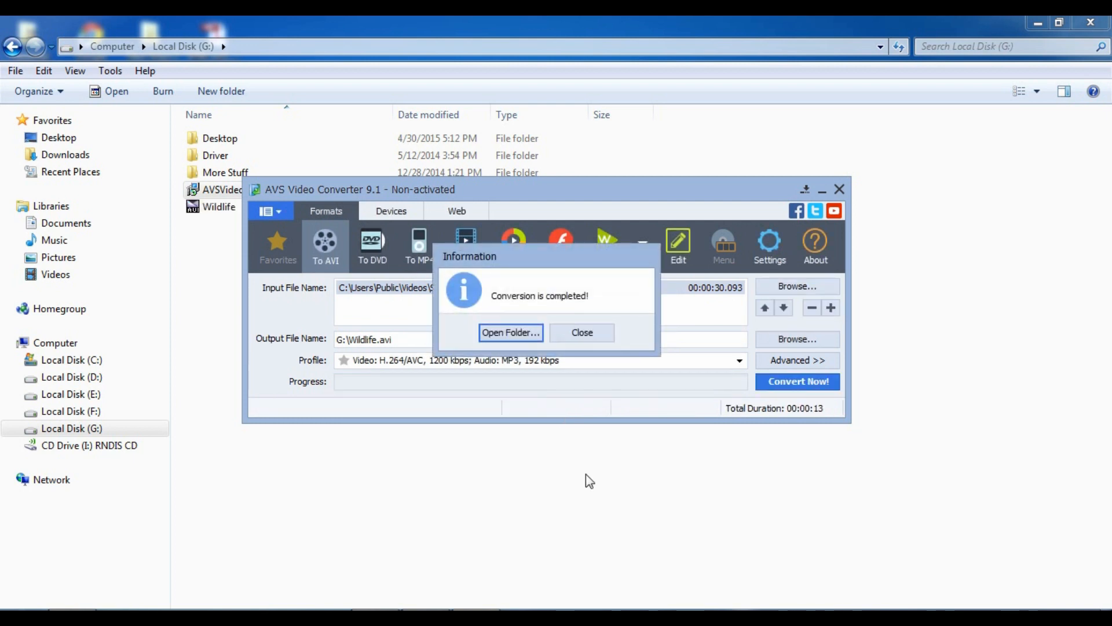
left_click(582, 332)
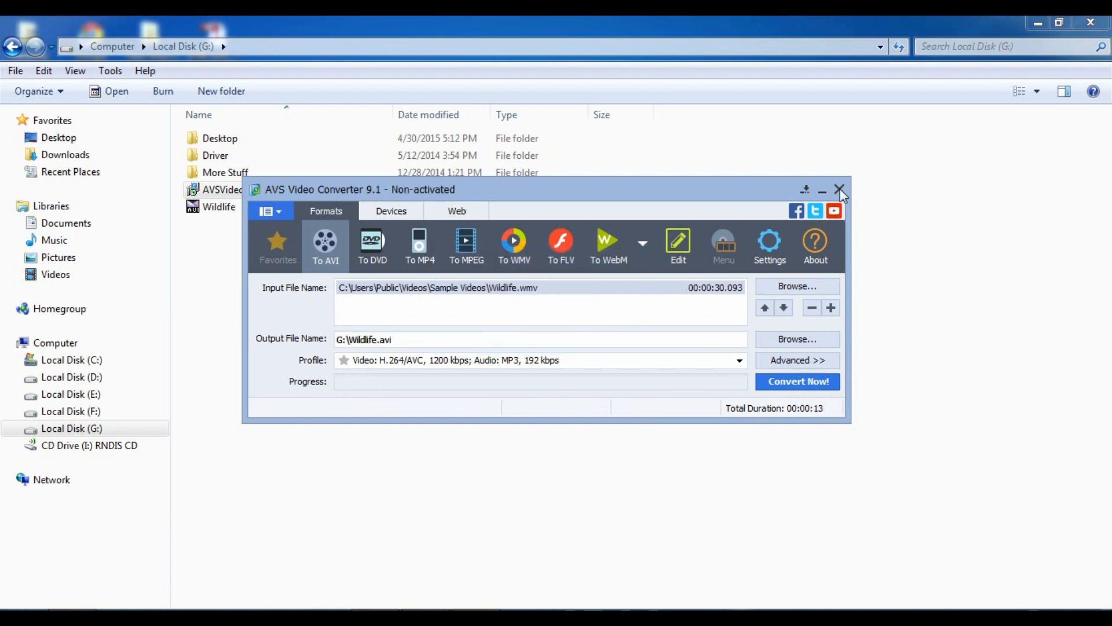
left_click(840, 190)
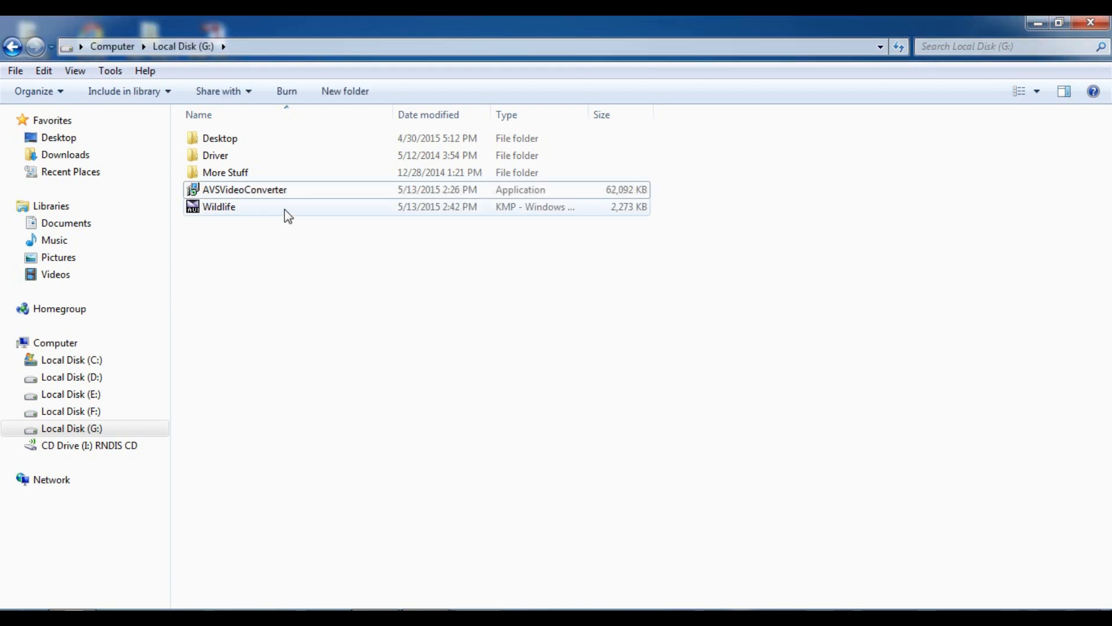
double_click(219, 206)
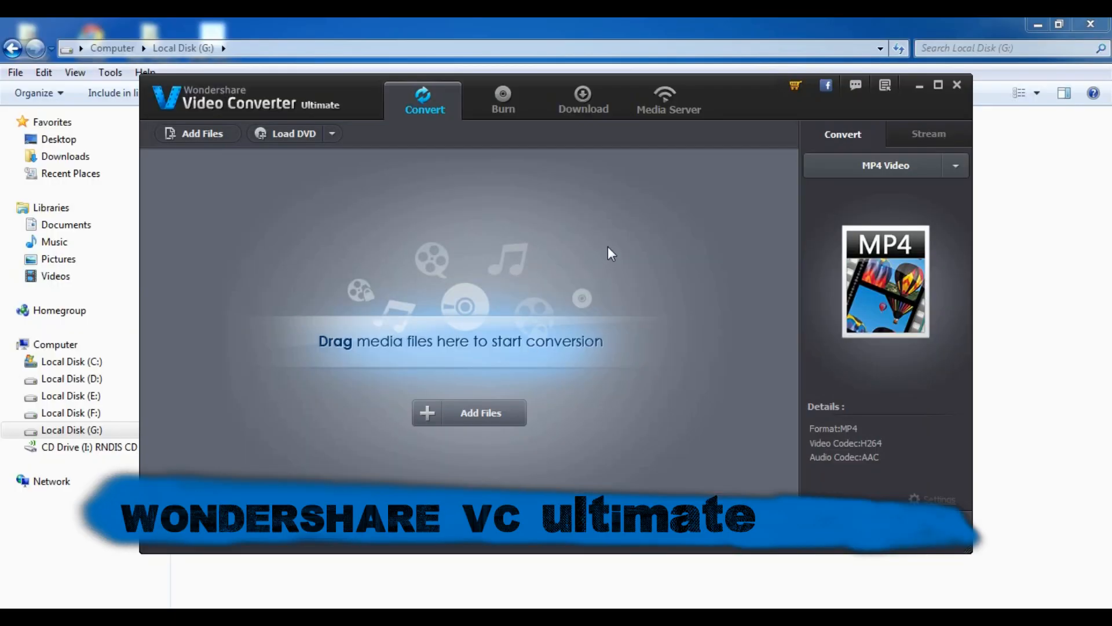
mouse_move(503, 99)
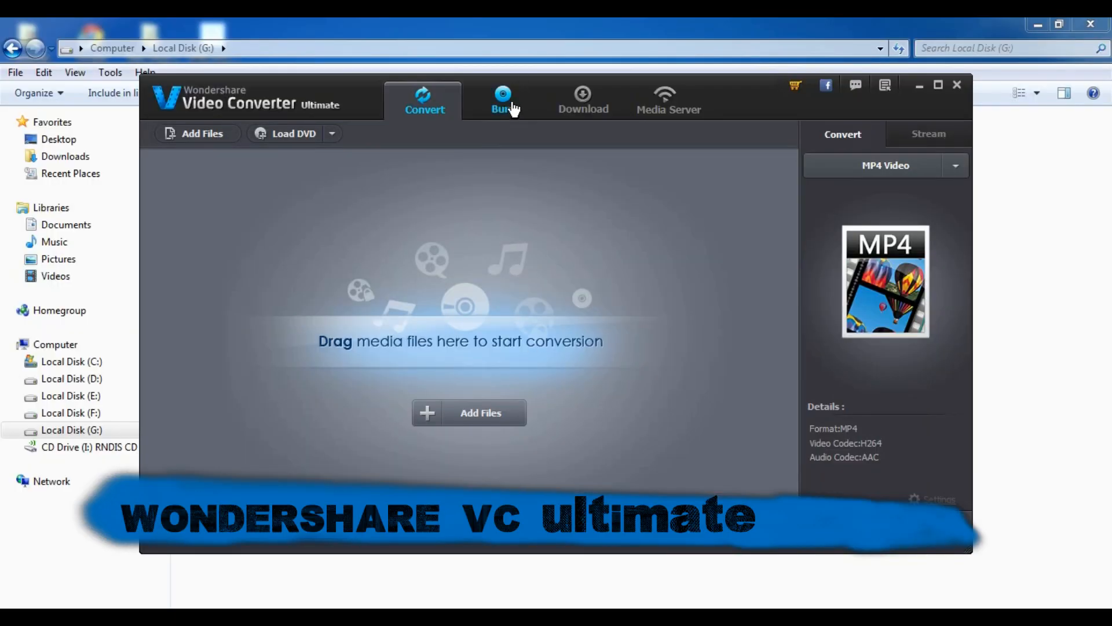
Switch to the Download tab to see the video download options.
left_click(583, 99)
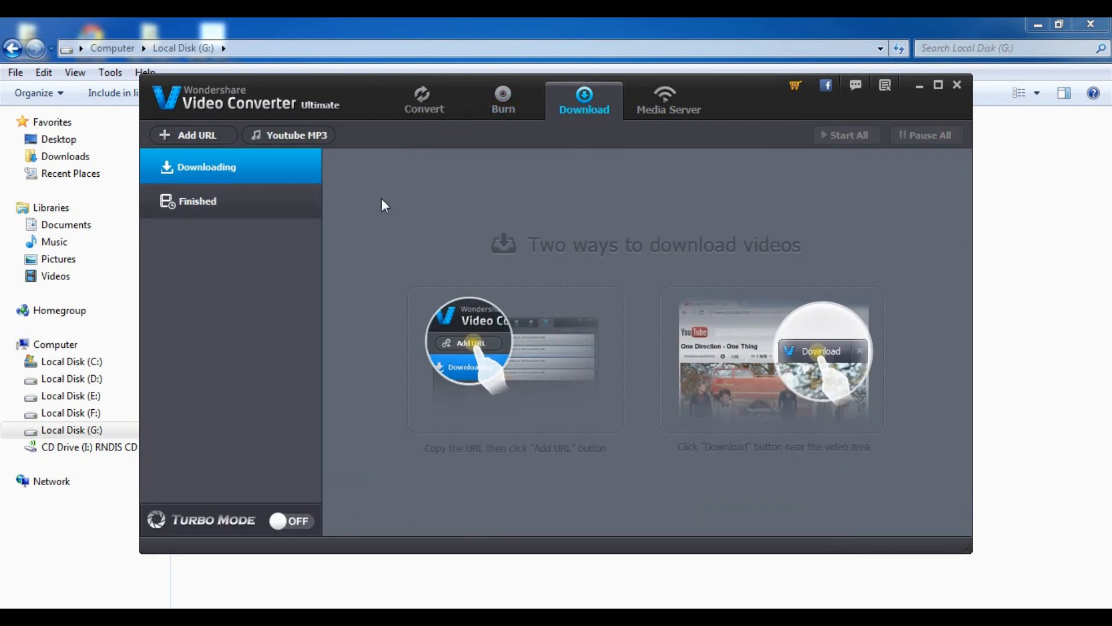
mouse_move(832, 373)
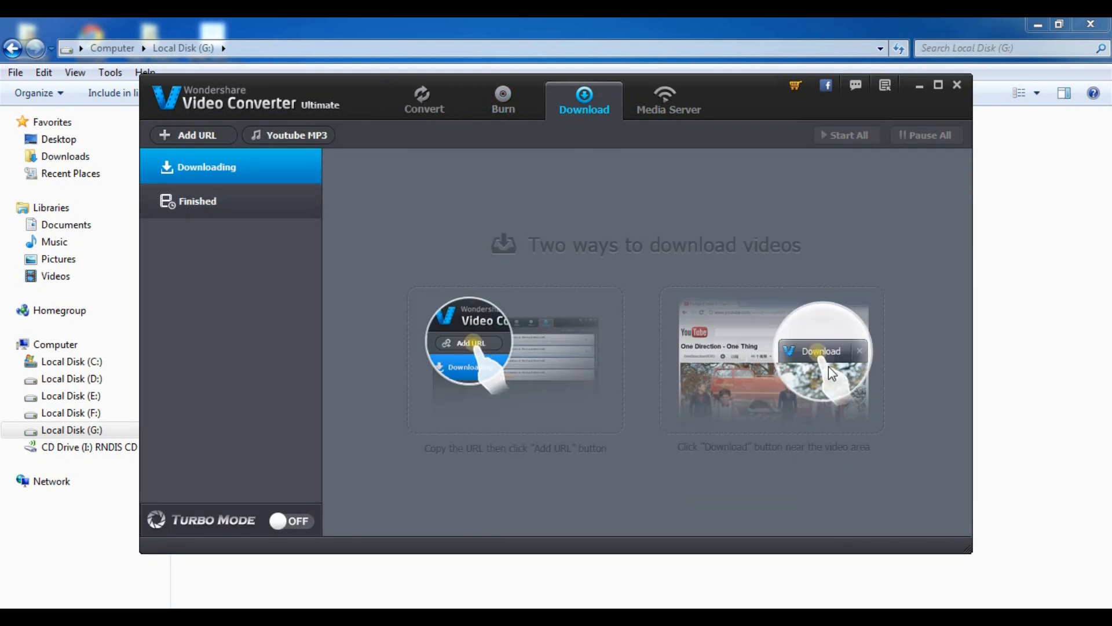
mouse_move(424, 99)
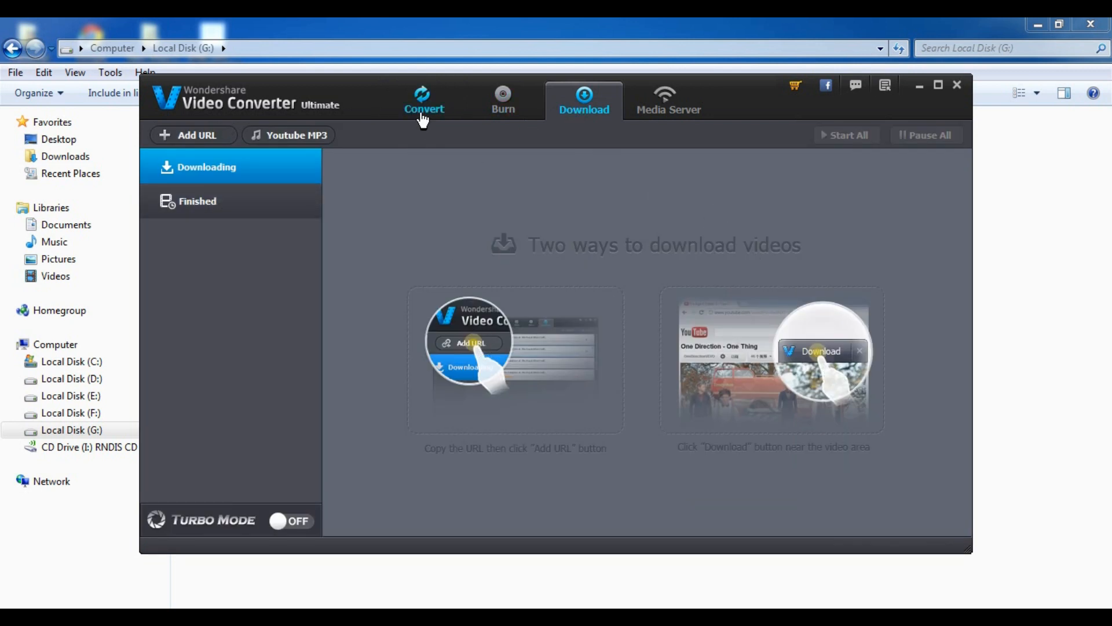
Add the Wildlife video from Sample Videos to the Convert list.
left_click(424, 100)
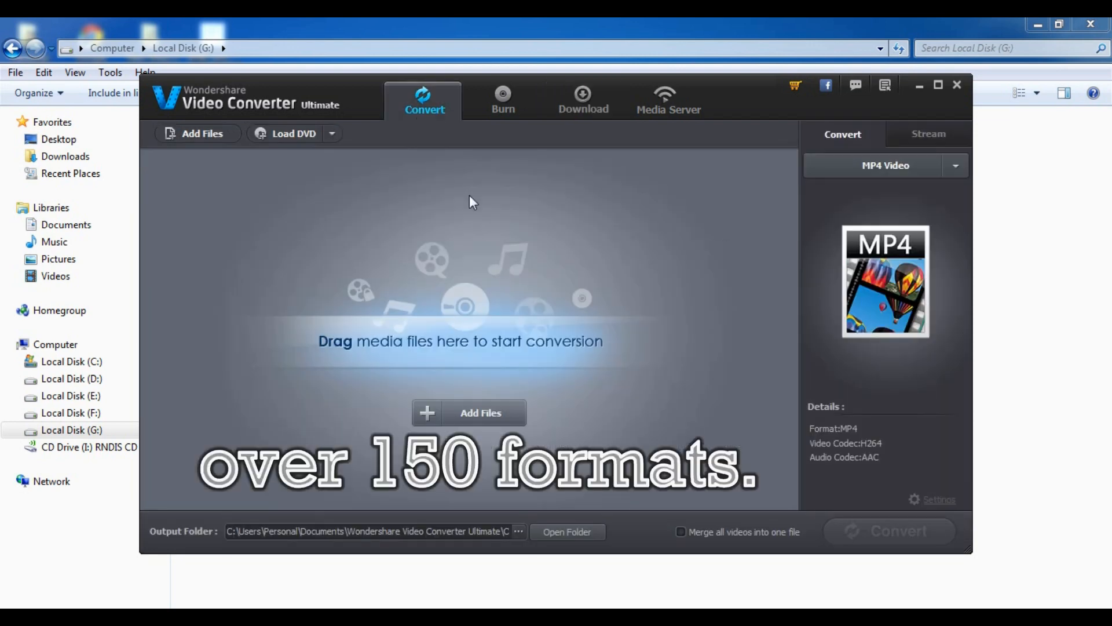
mouse_move(500, 426)
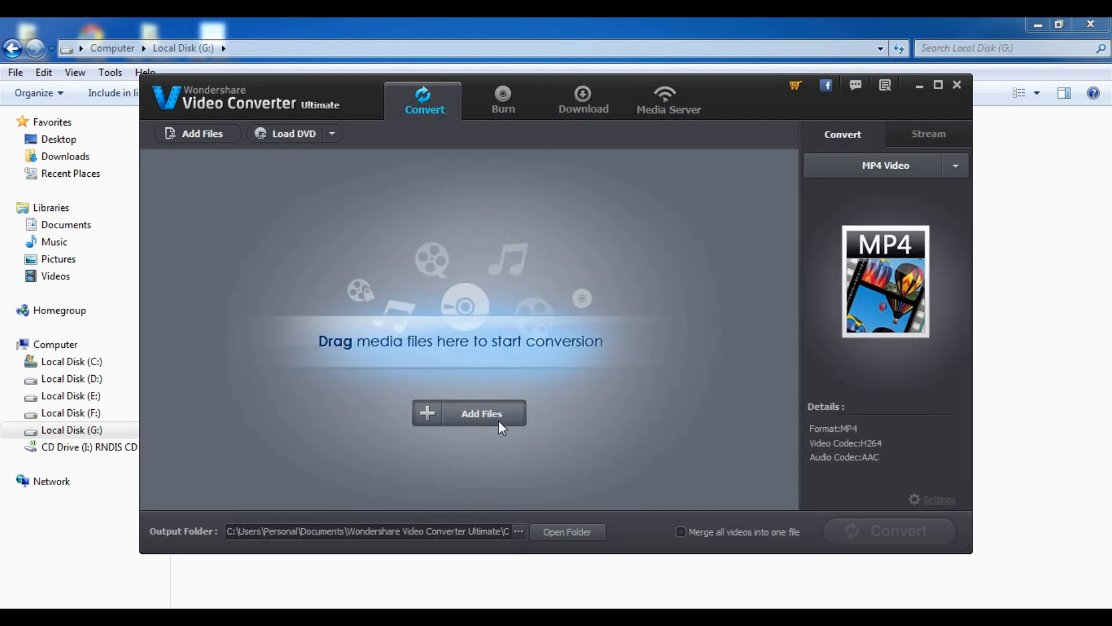
left_click(481, 414)
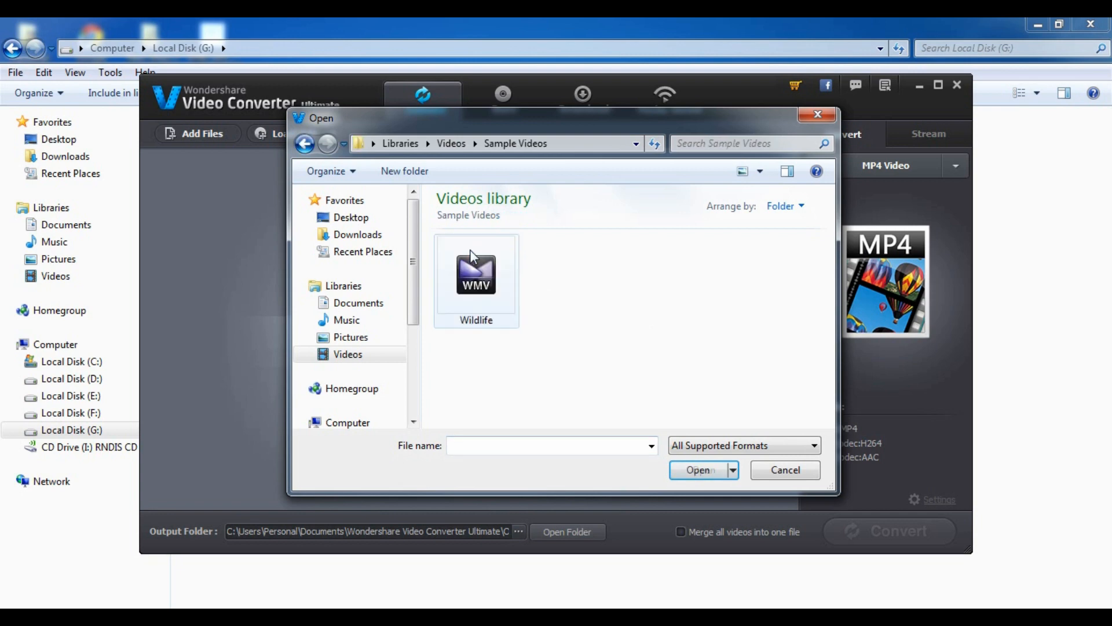
left_click(477, 277)
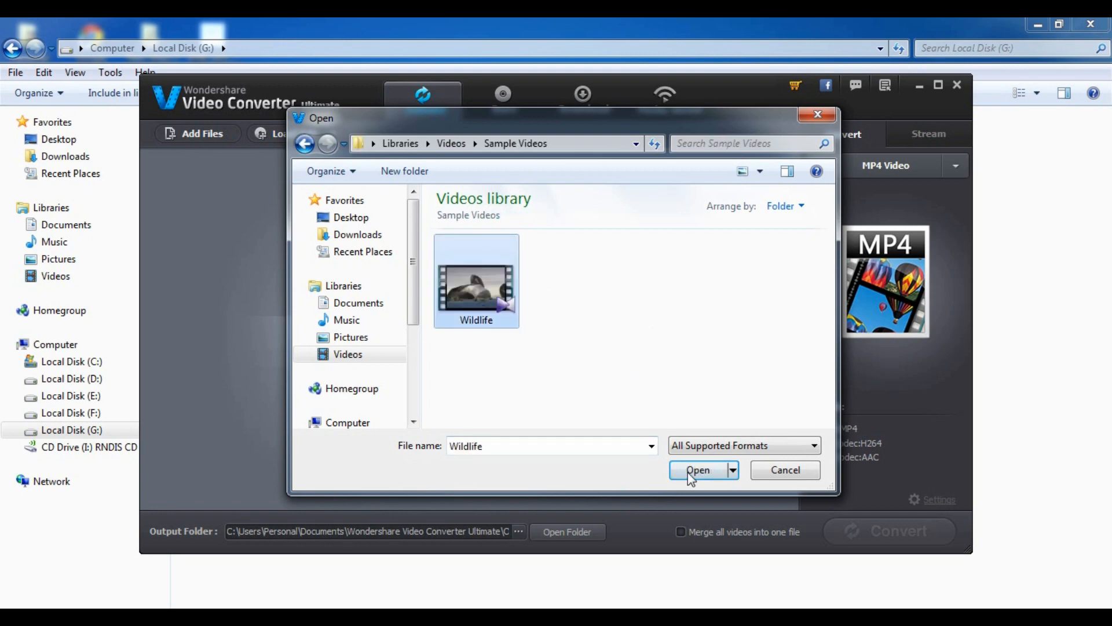
left_click(698, 469)
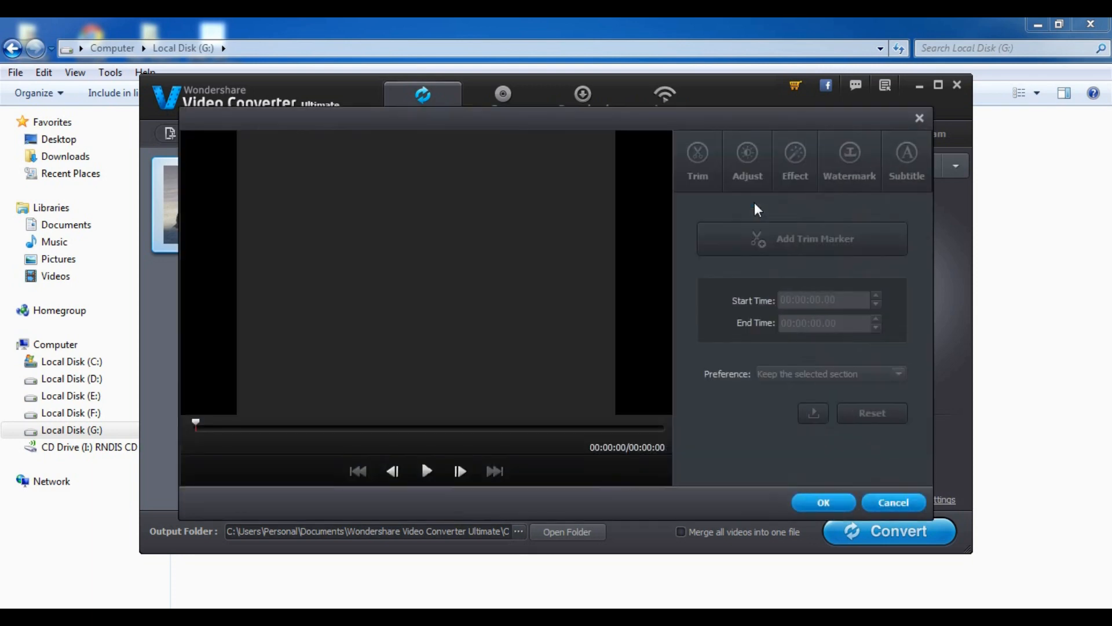
Preview the clip, then add a 'RuseHunter' text watermark at about 42% transparency.
left_click(427, 470)
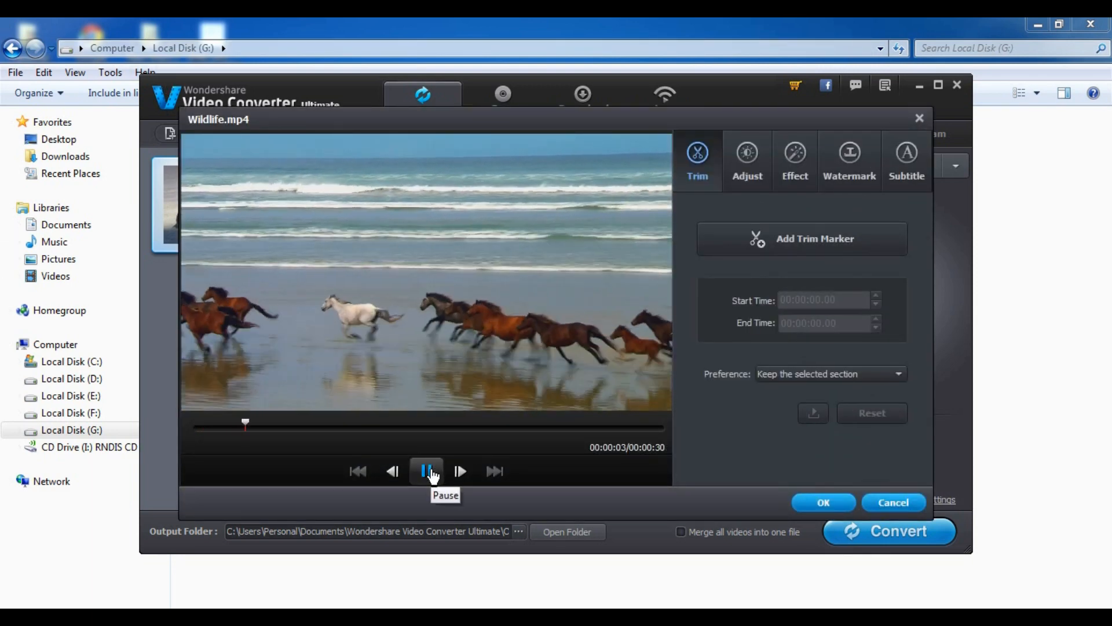
left_click(425, 470)
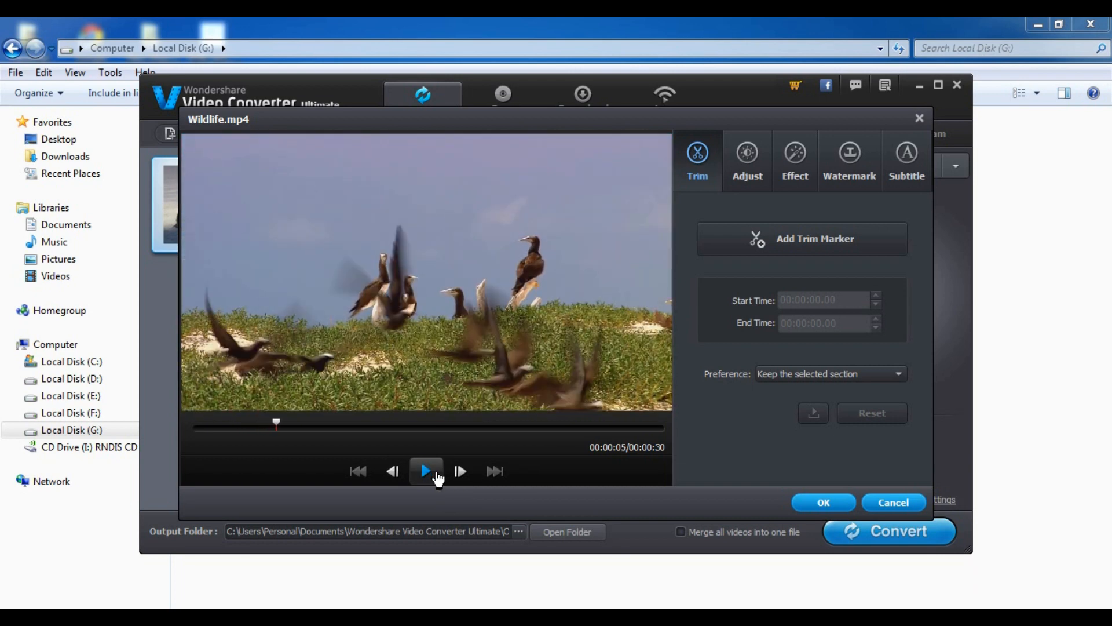
left_click(849, 160)
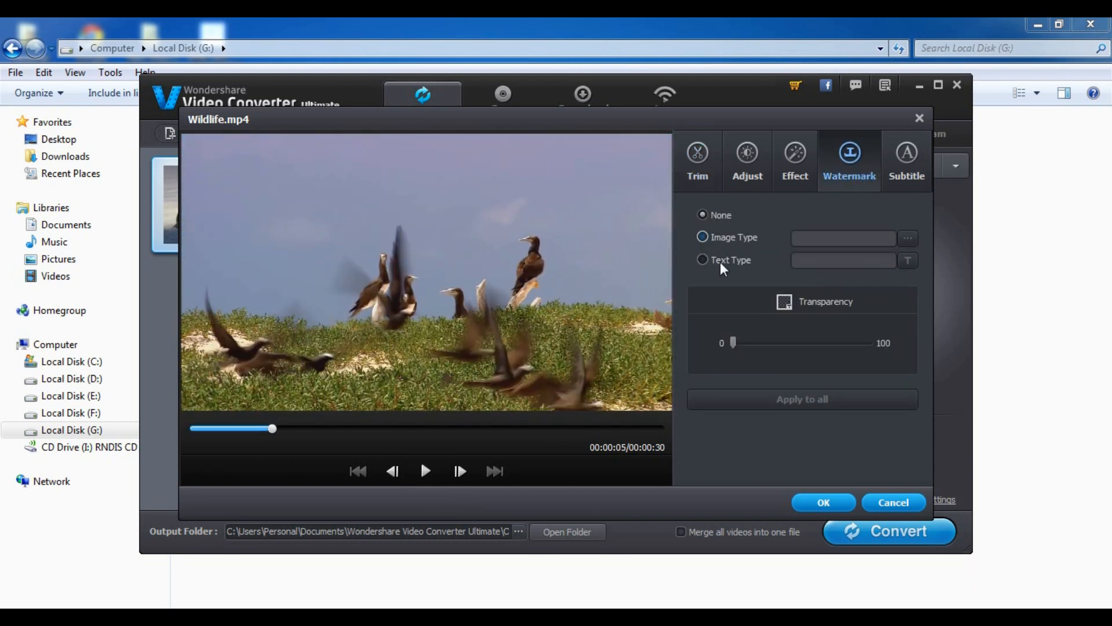
left_click(702, 260)
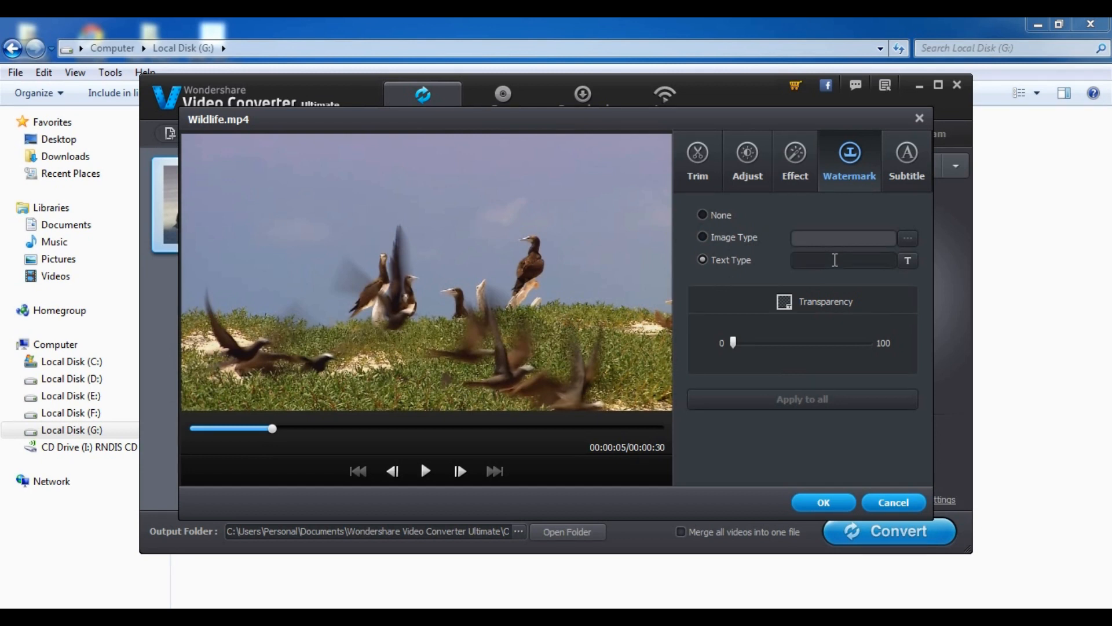
type("RuseHunter")
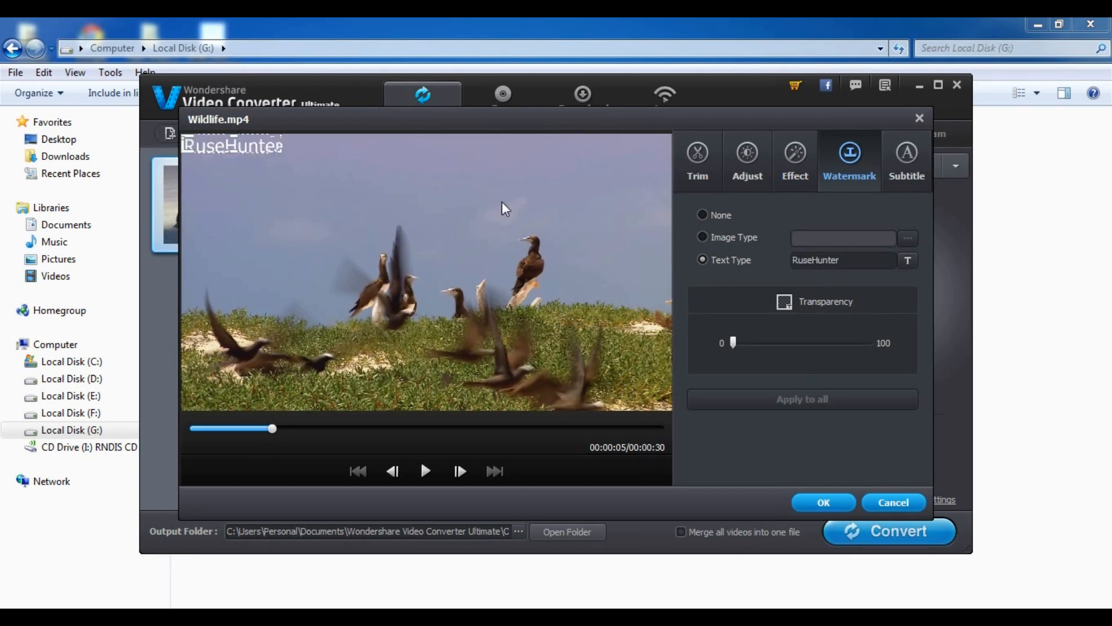
mouse_move(277, 149)
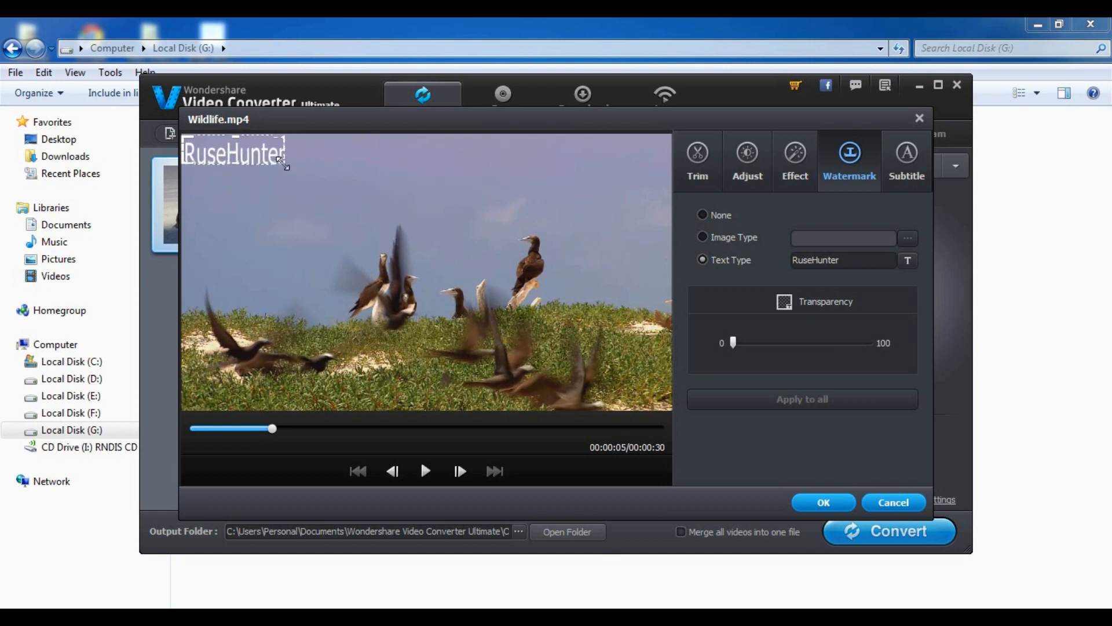
left_click(907, 159)
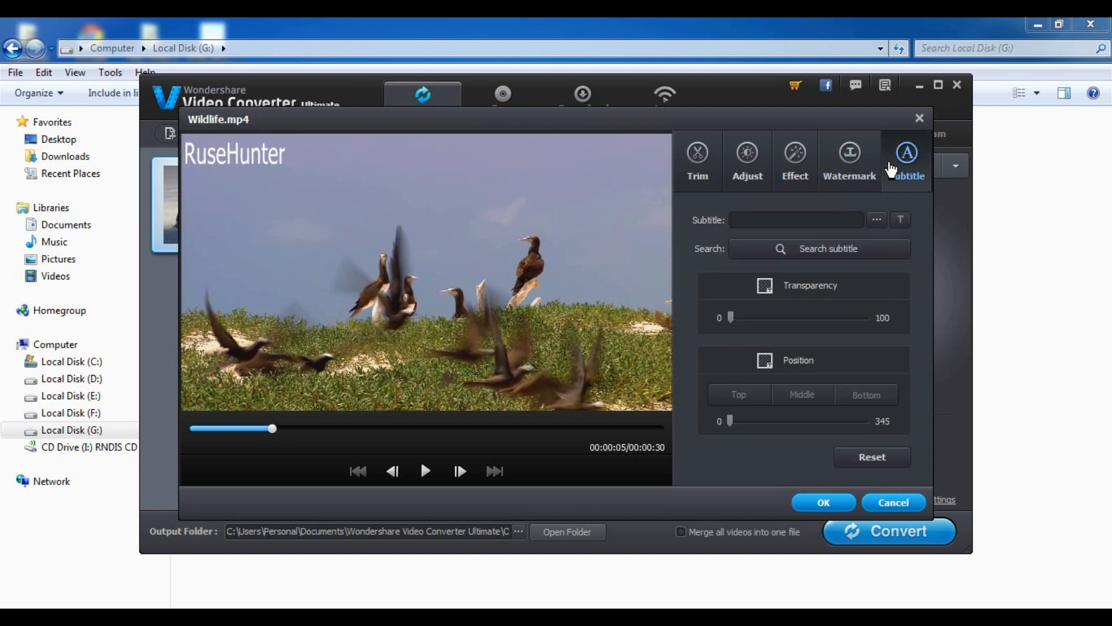
left_click(849, 160)
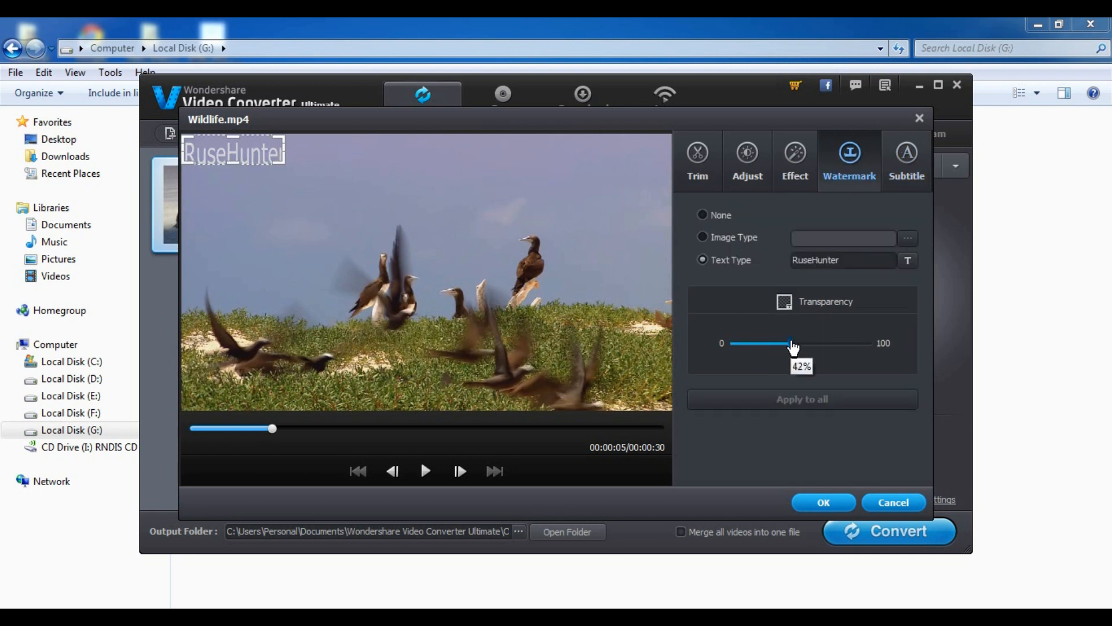
mouse_move(799, 199)
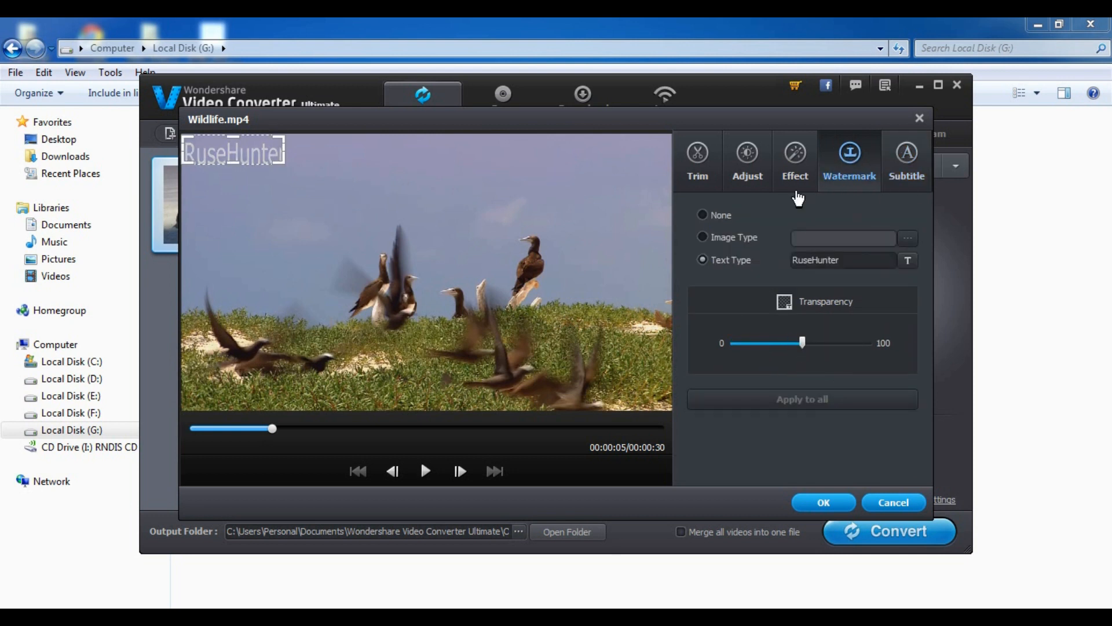
Apply brightness -18, contrast 19, saturation -58, volume 19, and preview the edited clip.
left_click(795, 160)
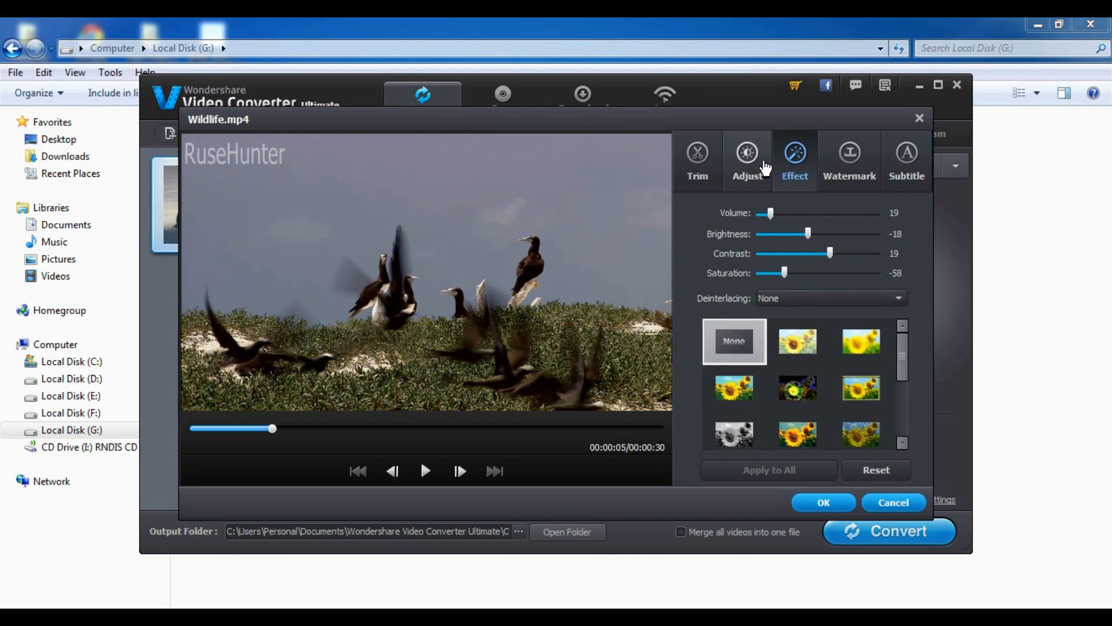
left_click(696, 160)
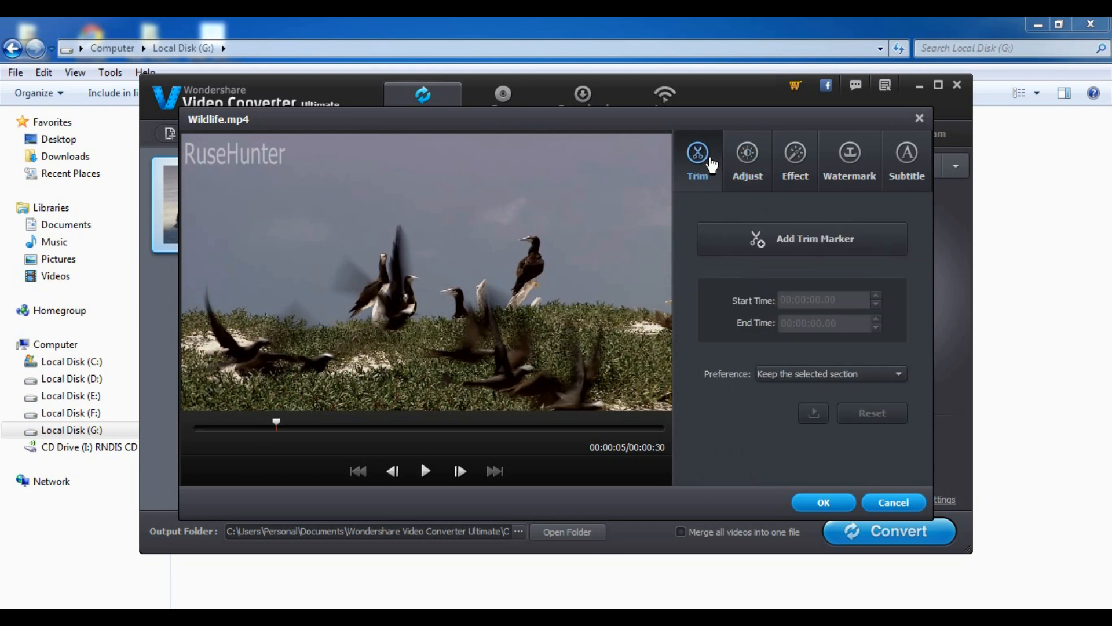
left_click(424, 470)
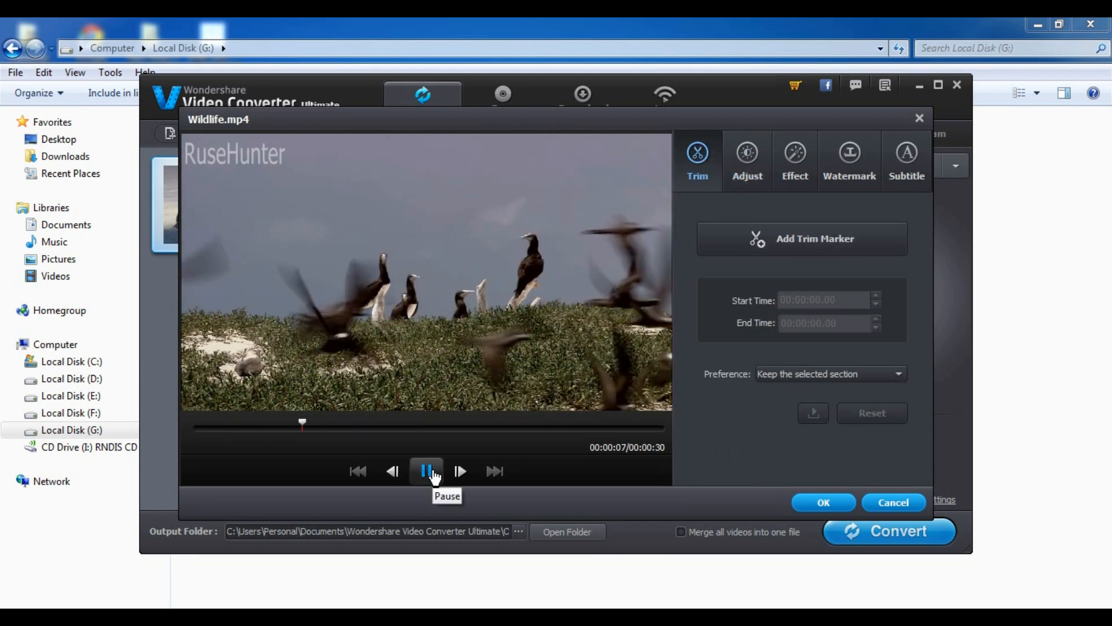
mouse_move(433, 473)
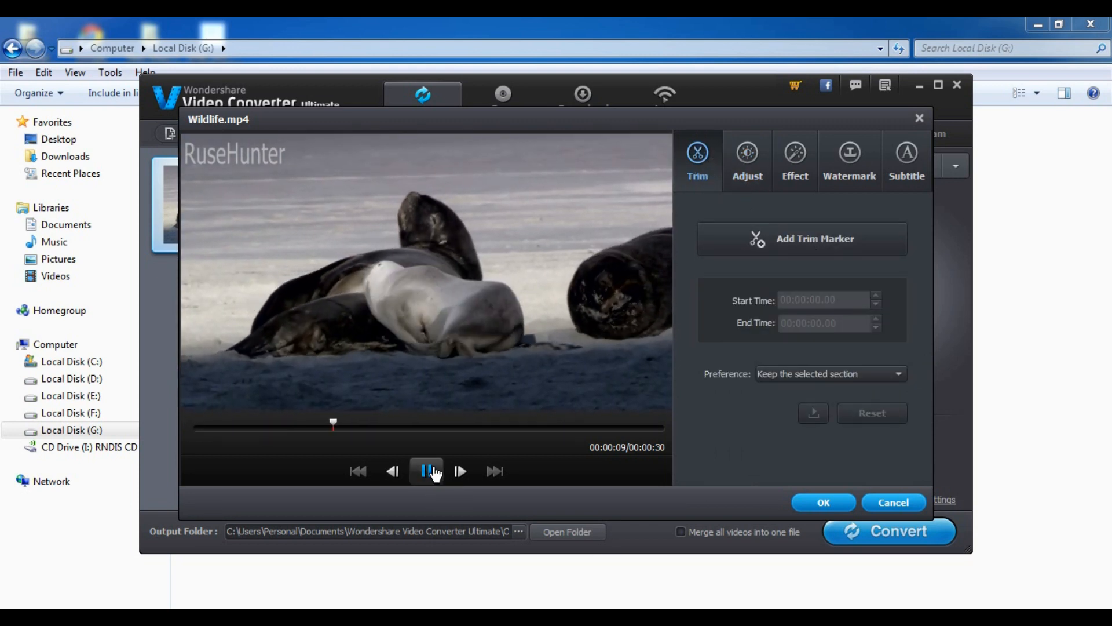
left_click(822, 502)
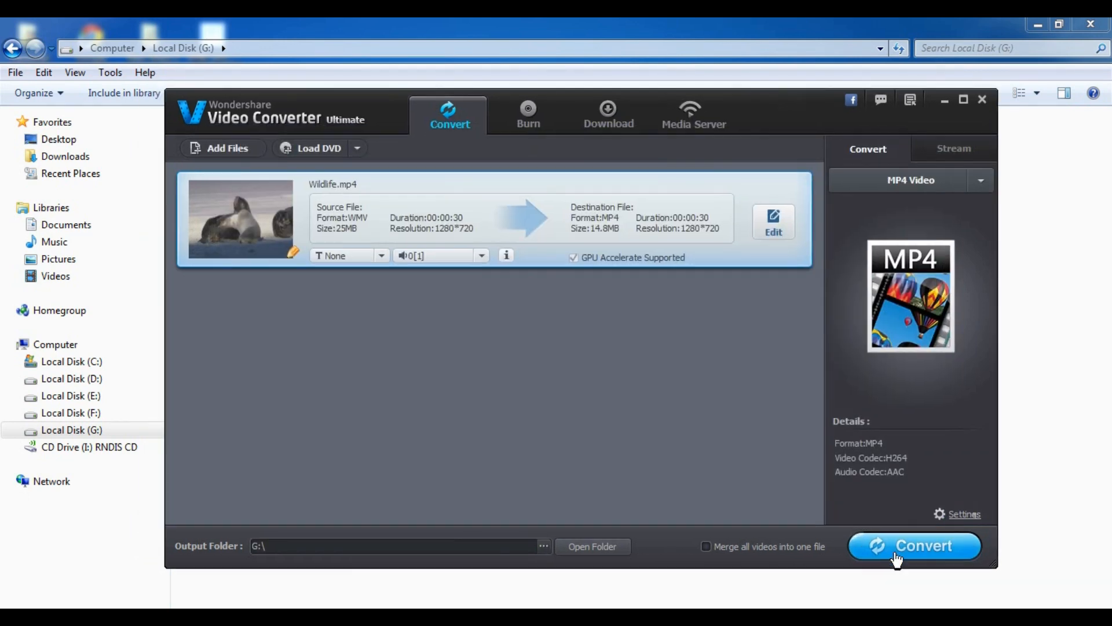
Start converting Wildlife to MP4 output on the G: drive.
left_click(914, 546)
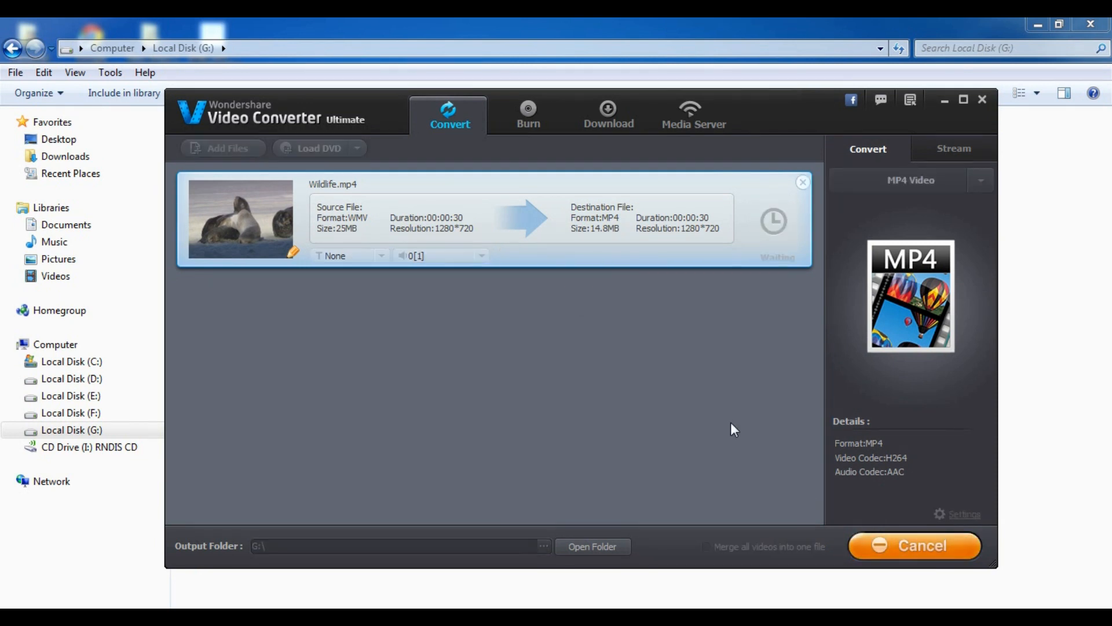
mouse_move(651, 369)
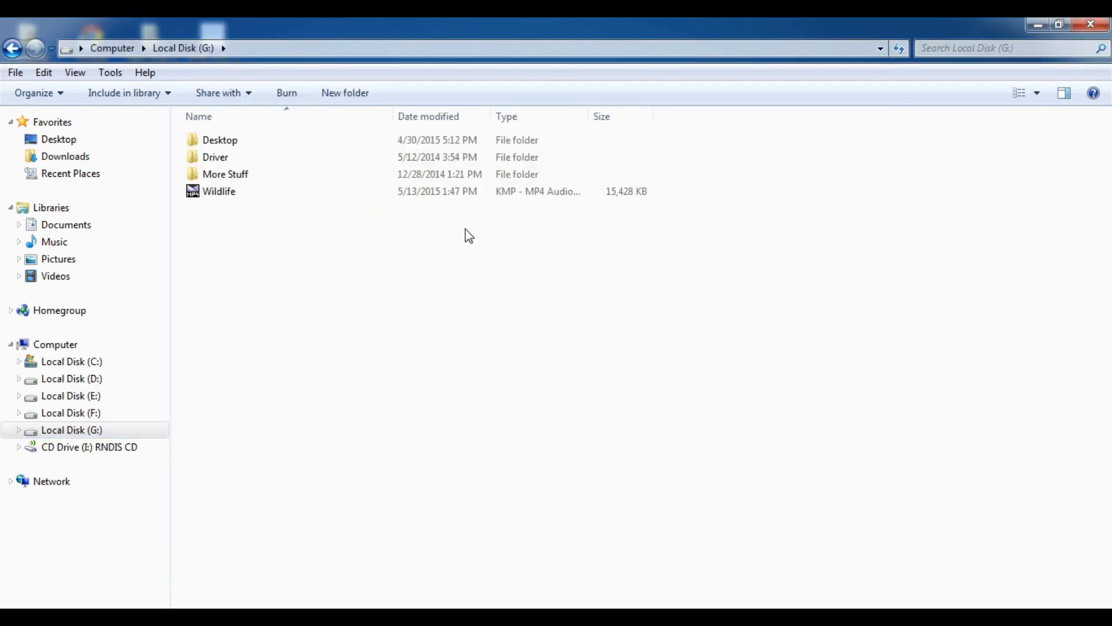
Play the converted Wildlife MP4 in KMPlayer to check the RuseHunter watermark.
left_click(219, 190)
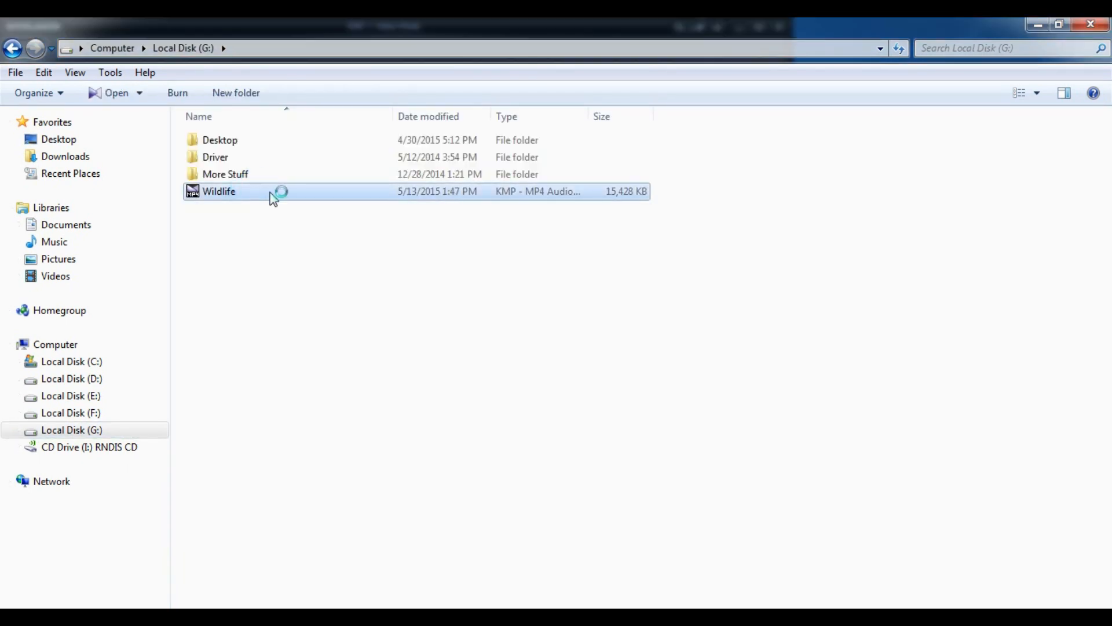
double_click(218, 190)
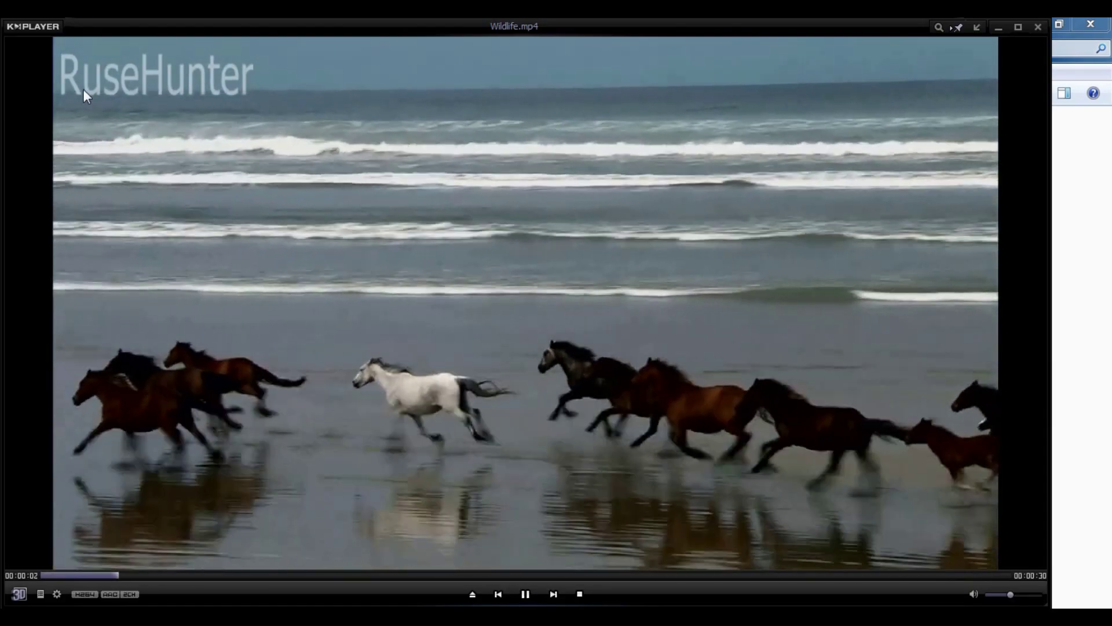
left_click(113, 574)
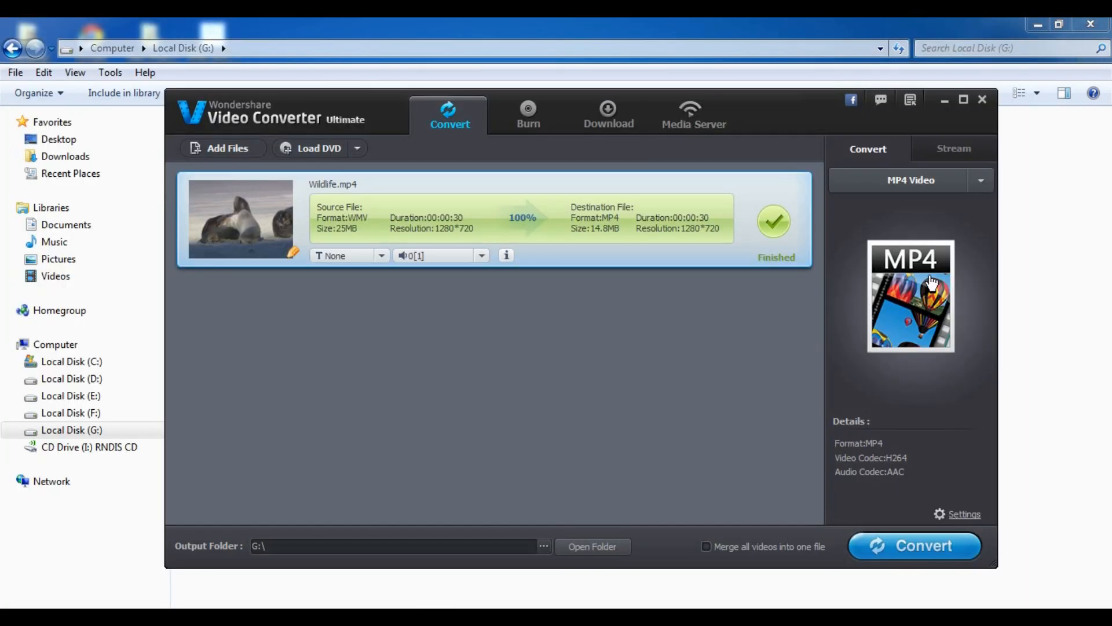
left_click(981, 180)
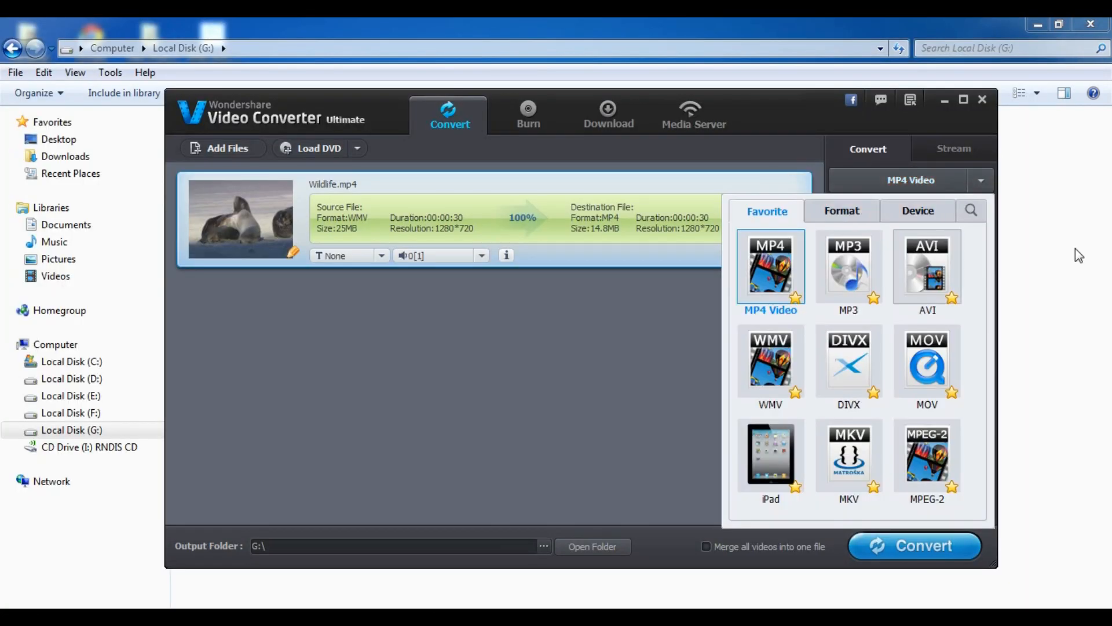
left_click(841, 209)
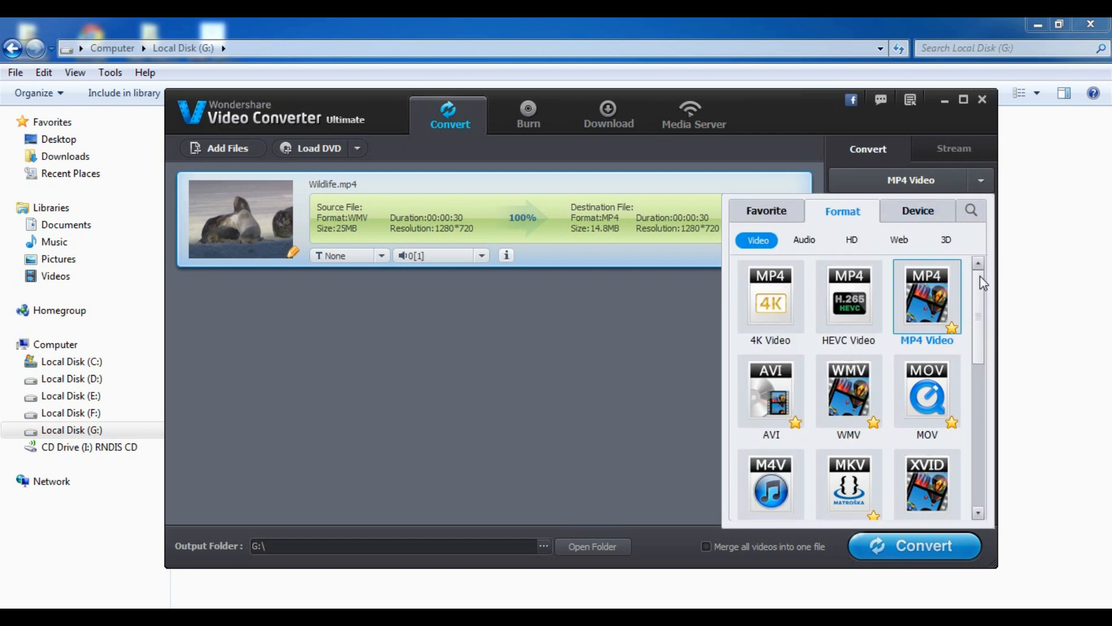
left_click(917, 211)
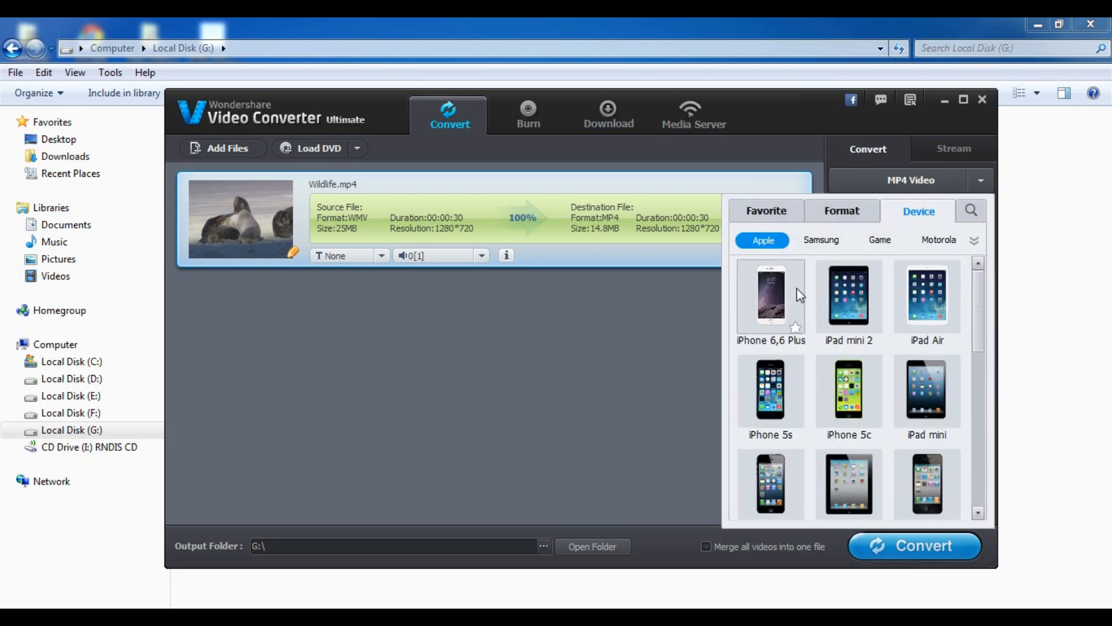
scroll("down", 3)
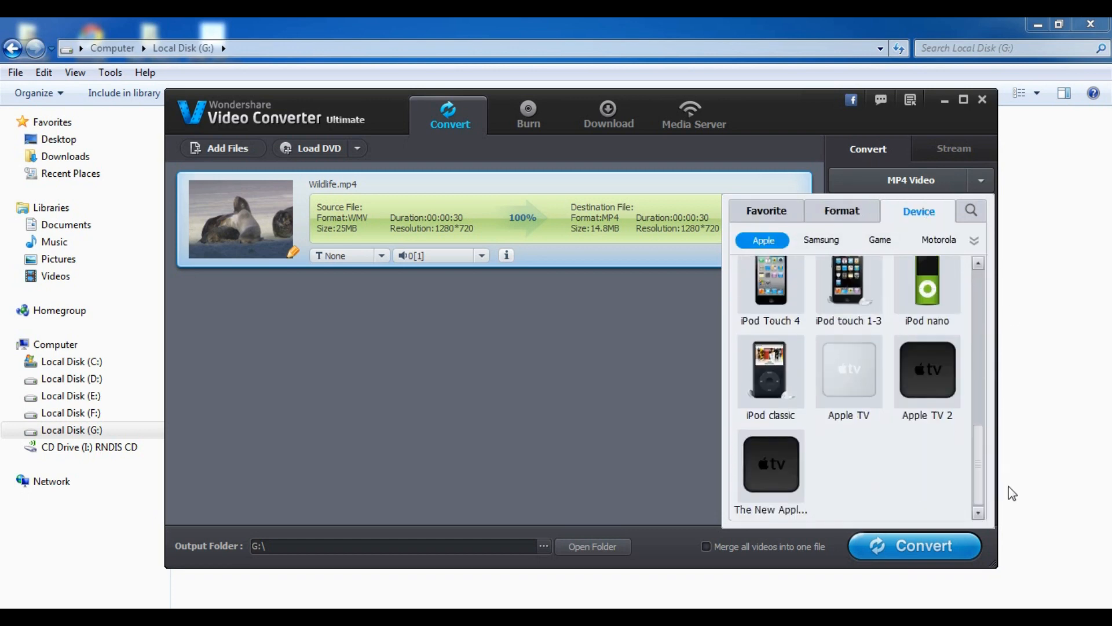
left_click(765, 211)
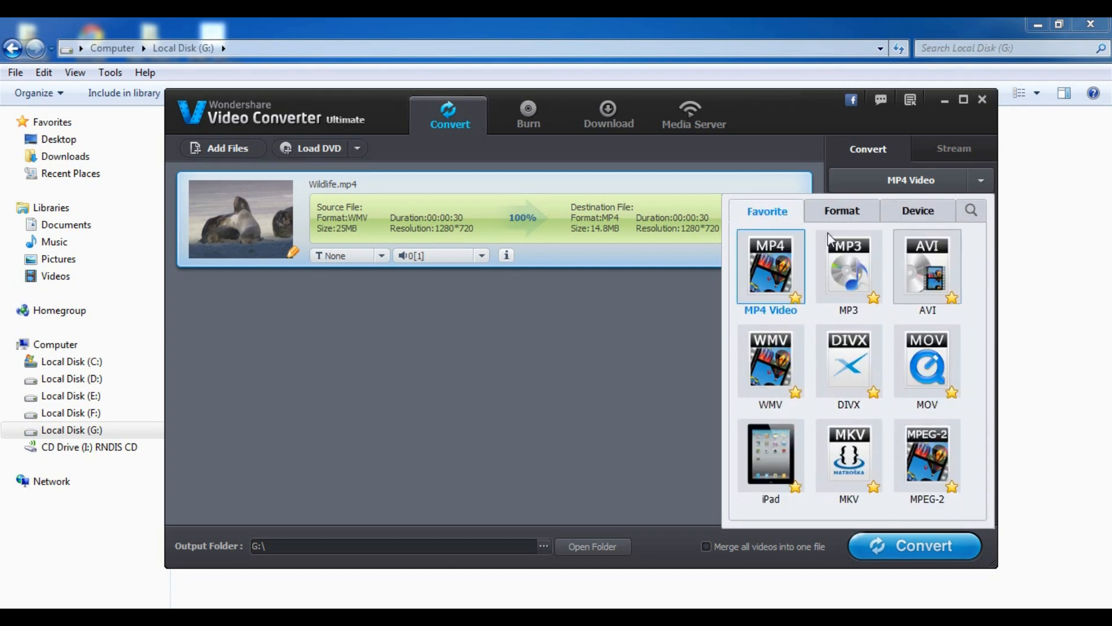
left_click(770, 266)
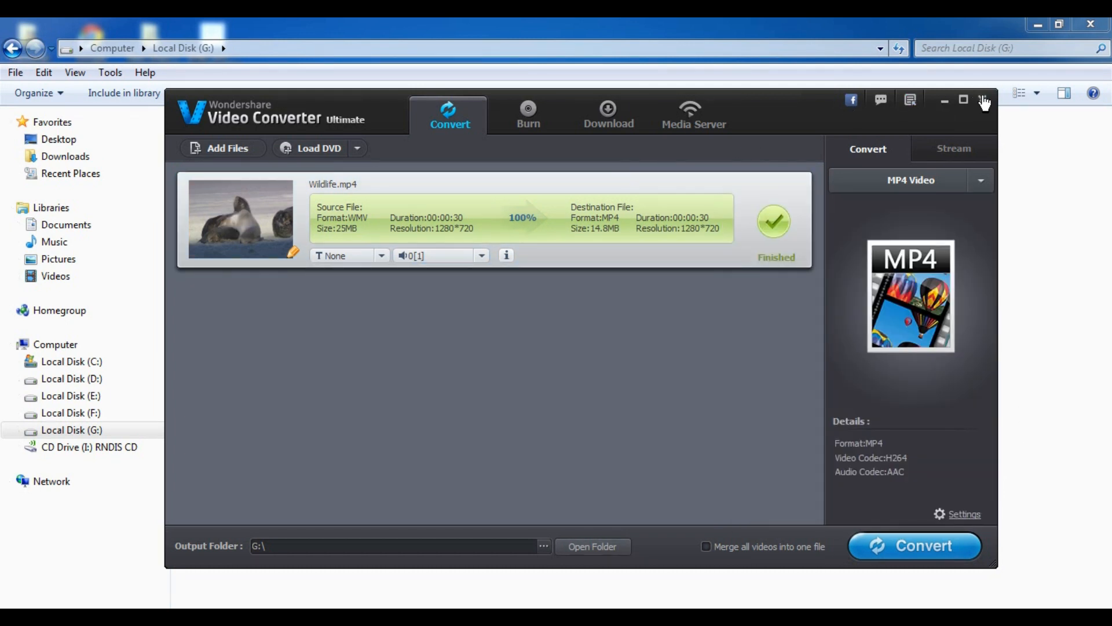
mouse_move(984, 103)
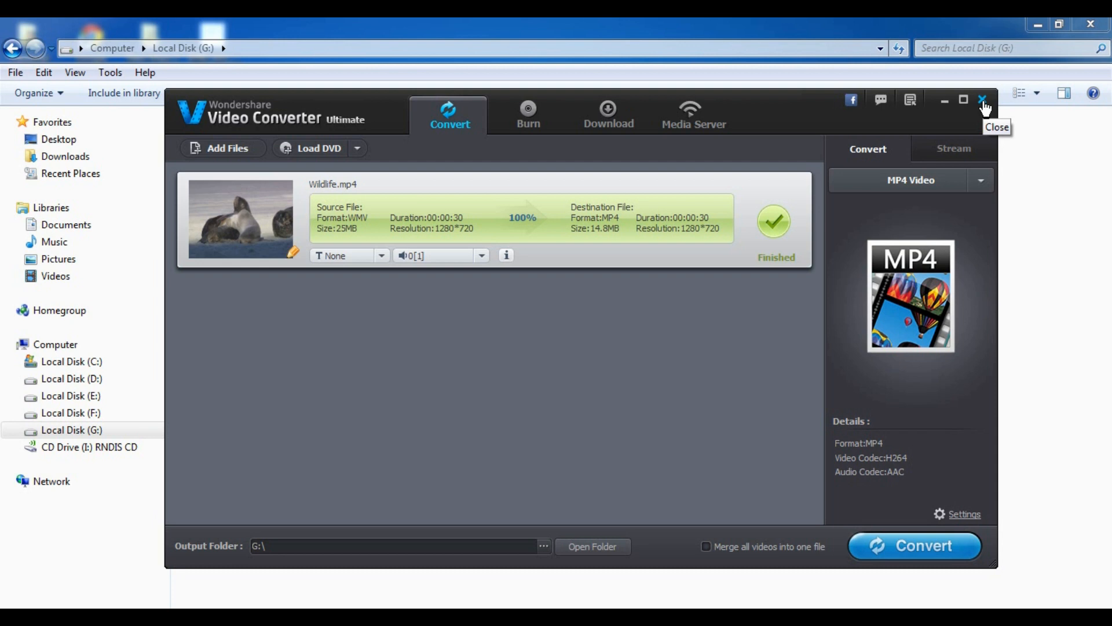
mouse_move(985, 106)
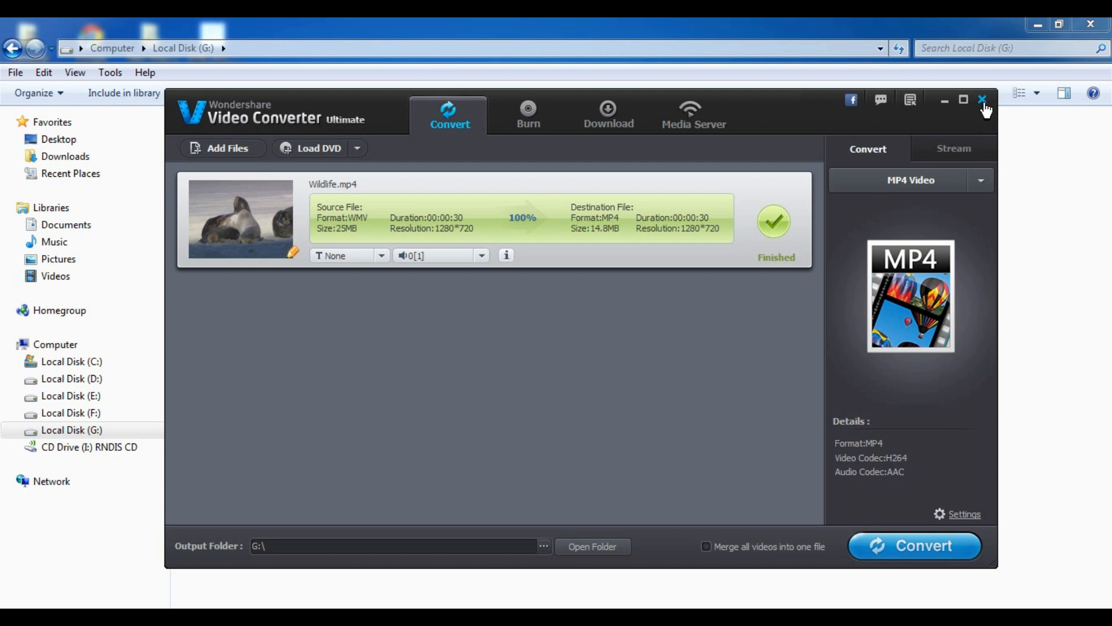
Close Wondershare Video Converter Ultimate with Minimize to Tray selected.
left_click(983, 99)
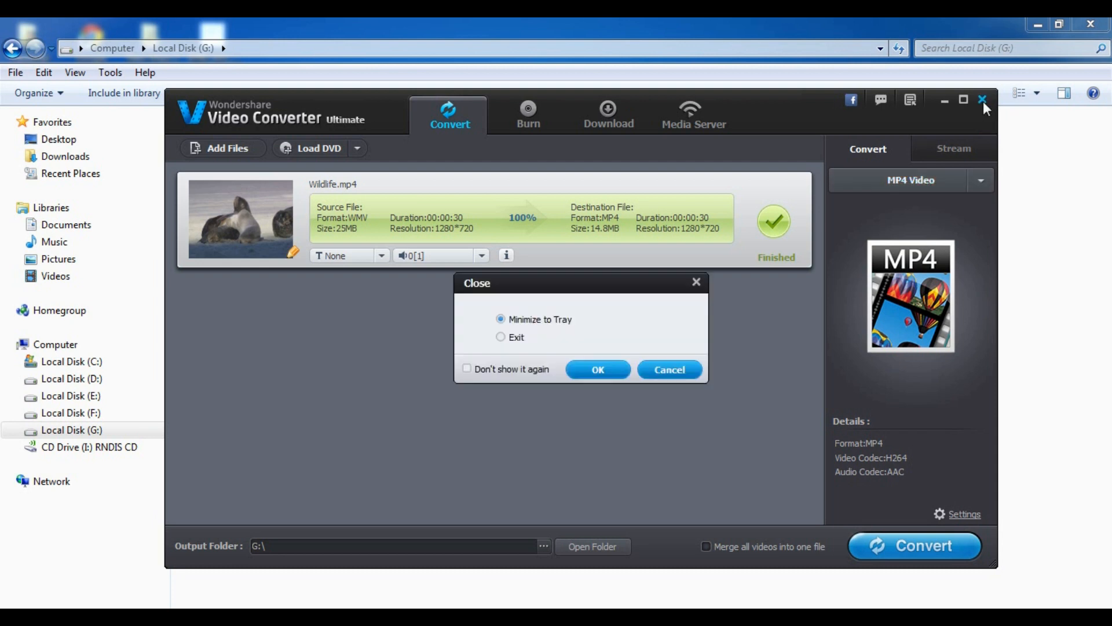
mouse_move(680, 313)
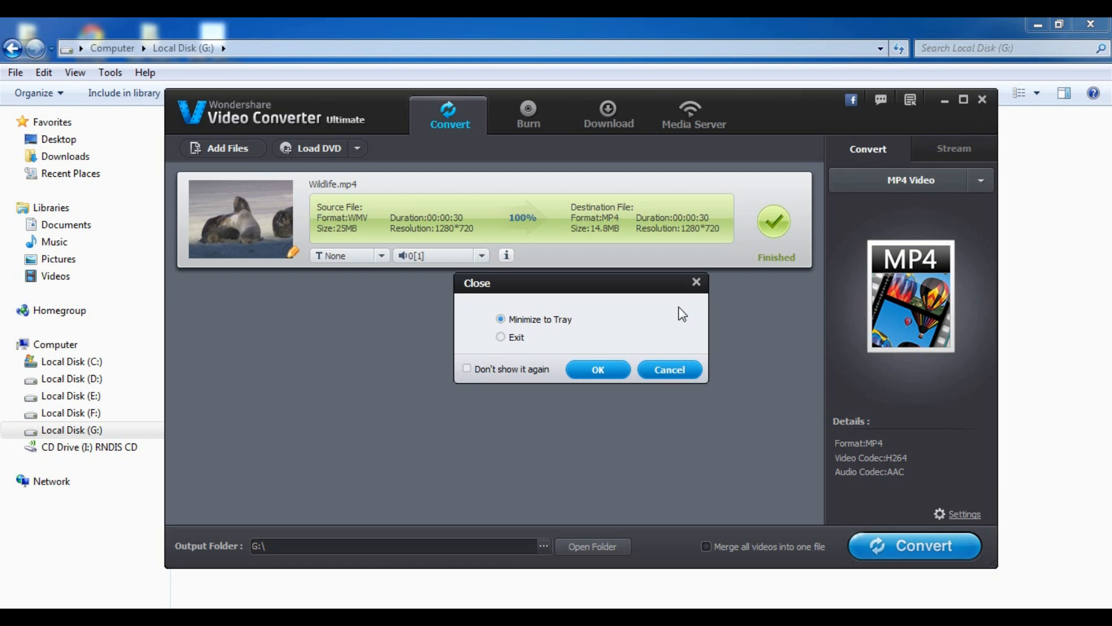
mouse_move(570, 347)
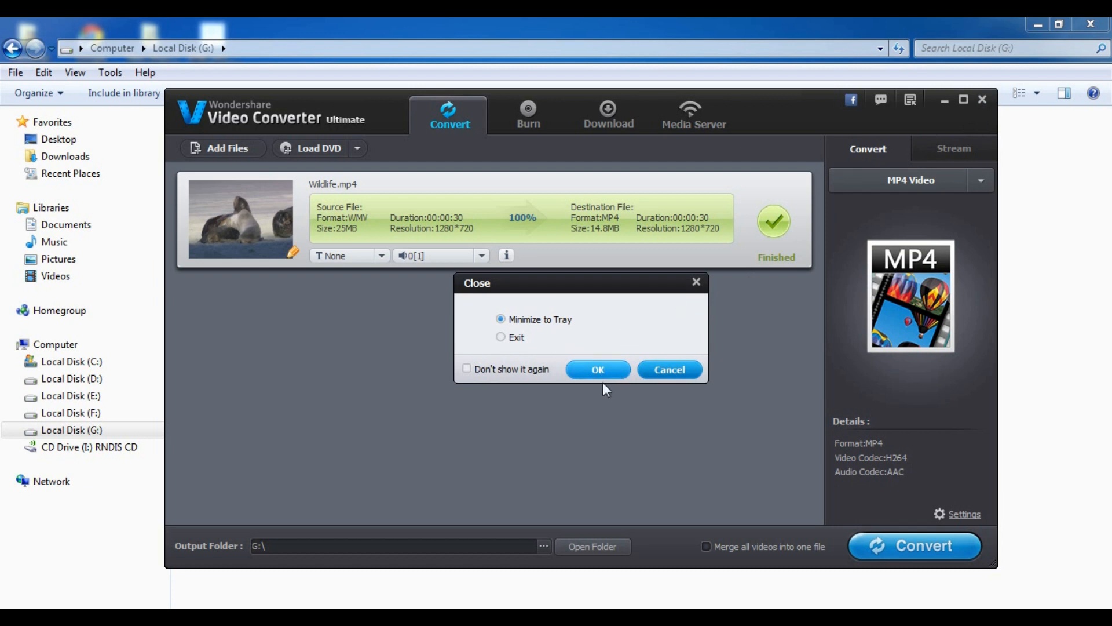
left_click(597, 370)
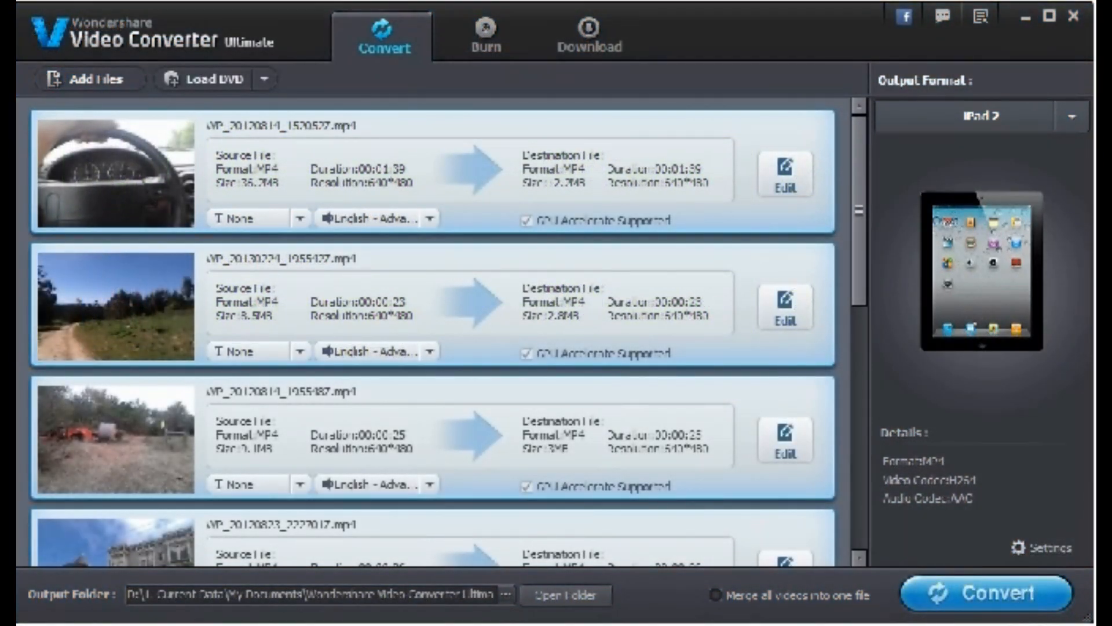
left_click(985, 593)
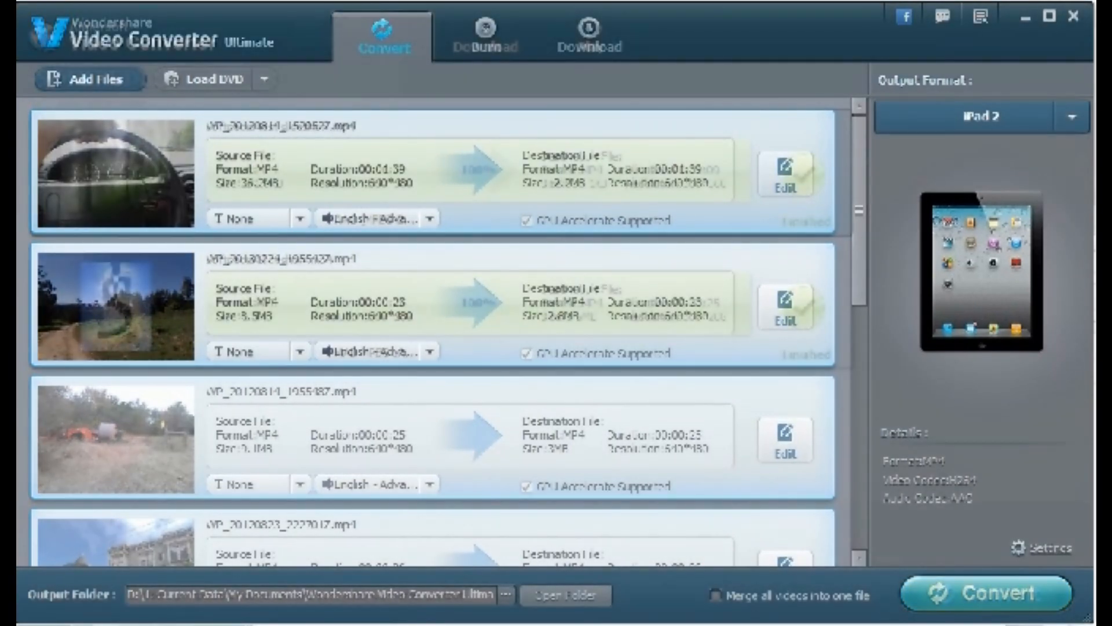